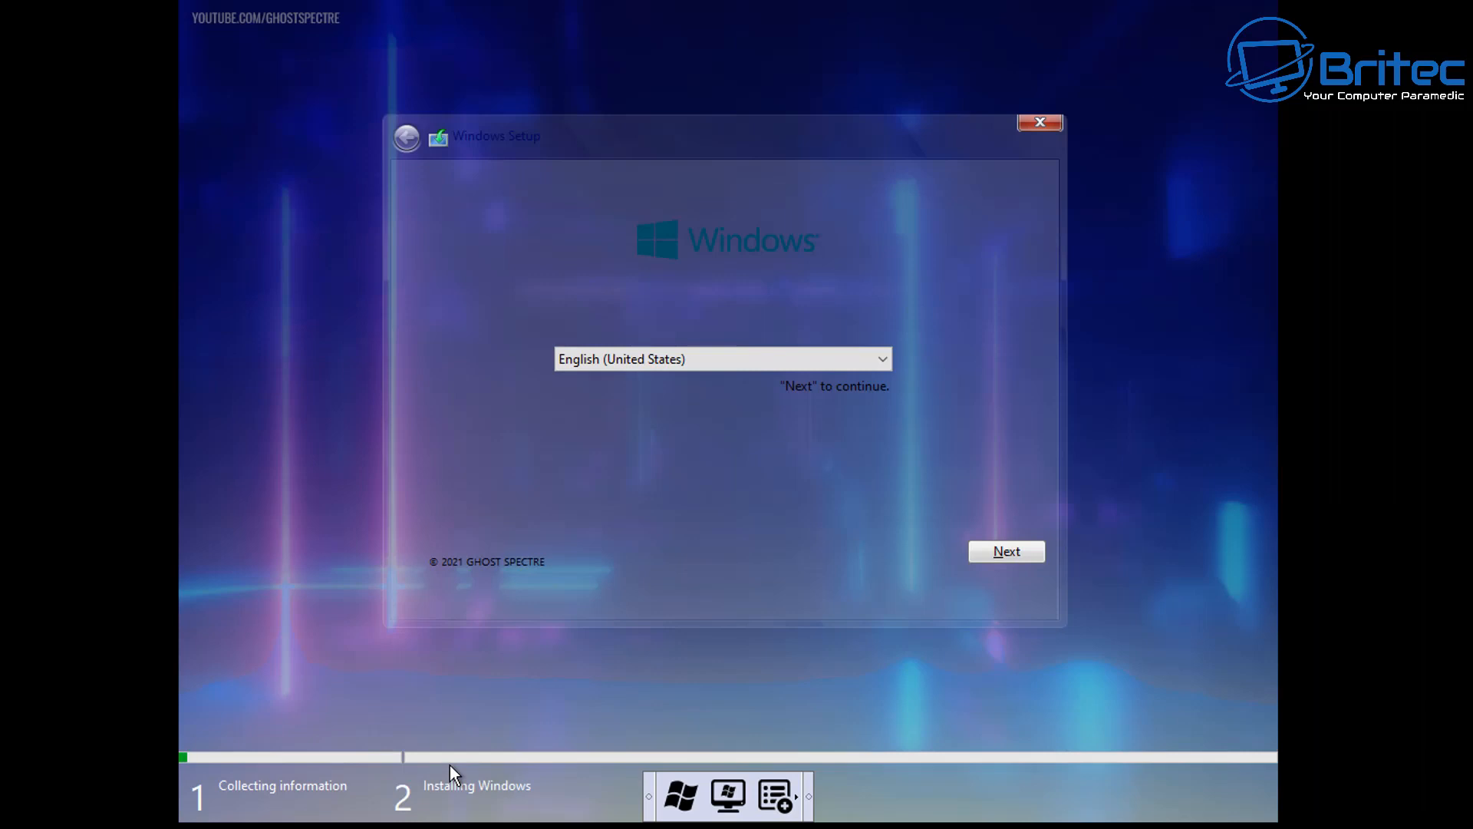
mouse_move(524, 643)
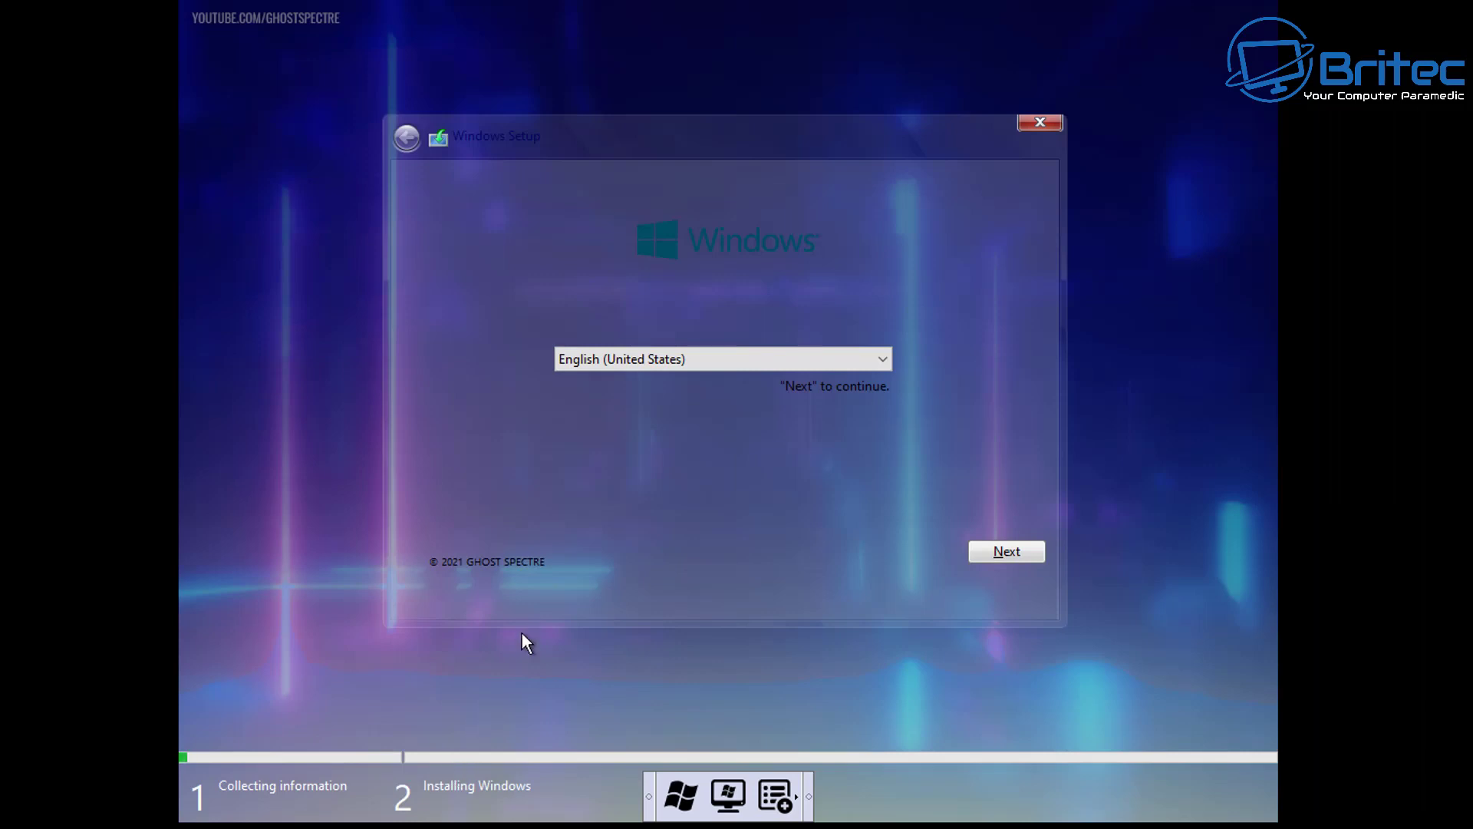
mouse_move(796, 597)
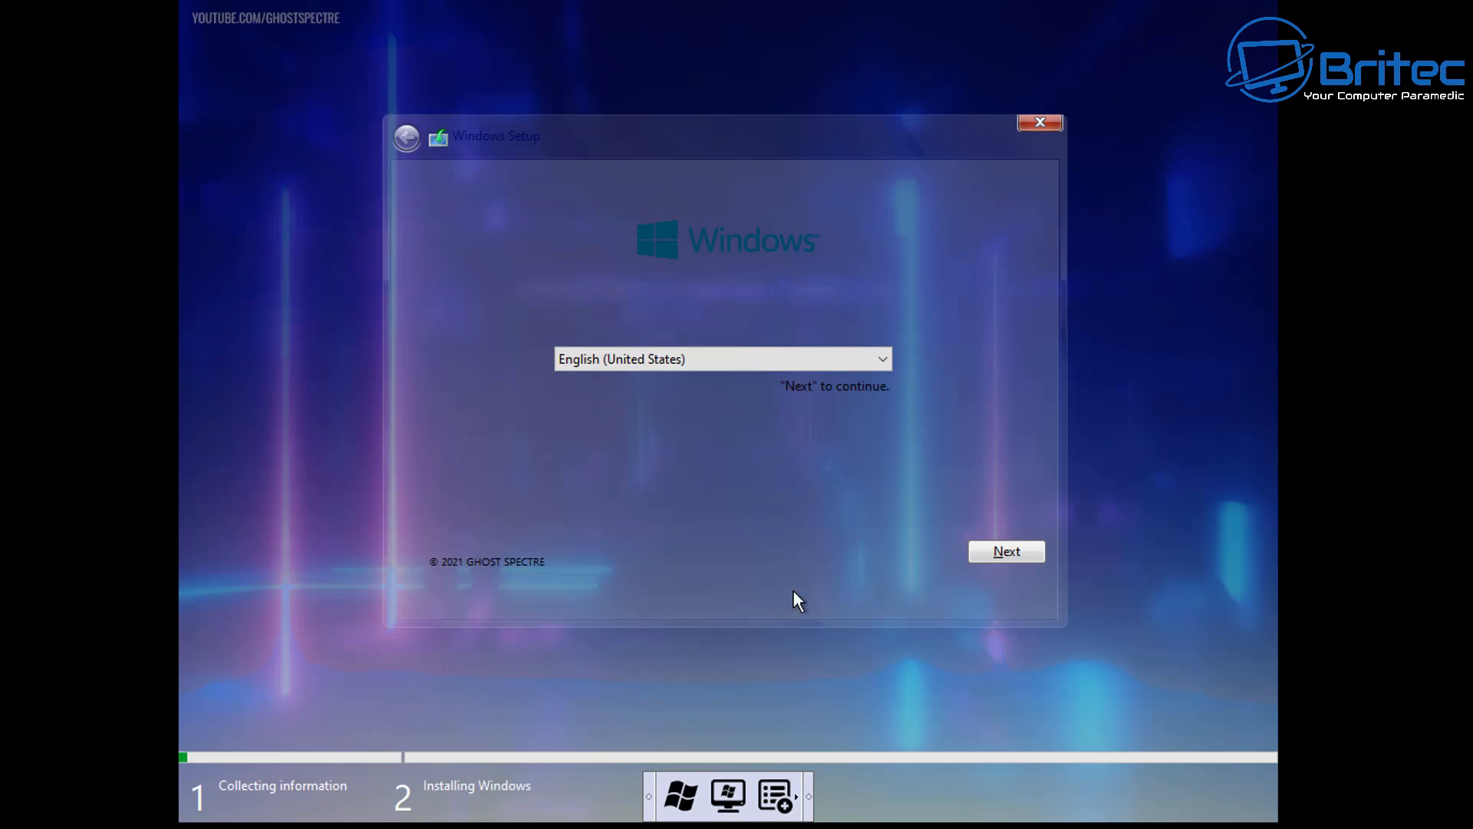
mouse_move(1000, 565)
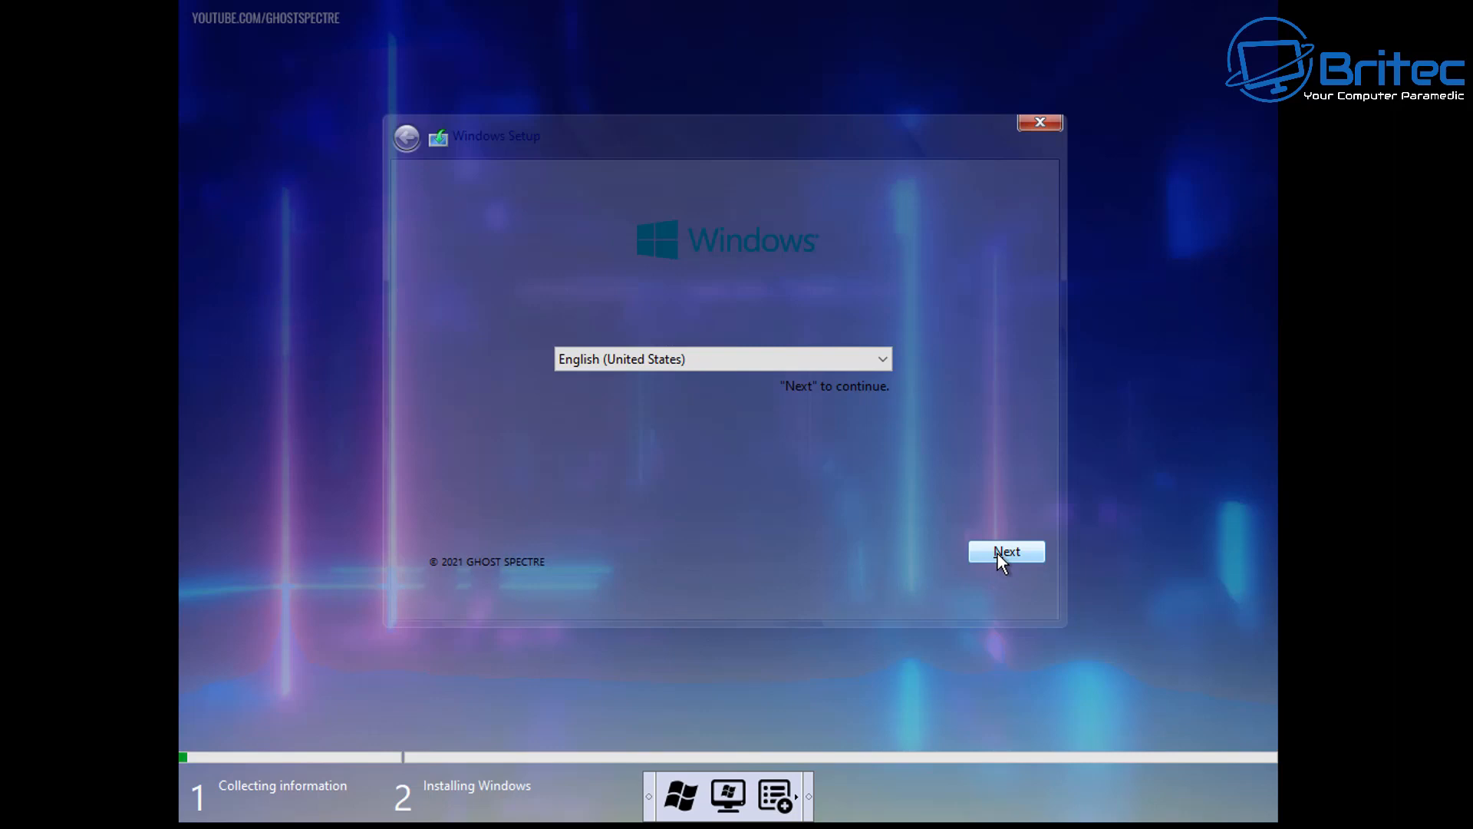
Keep English (United States), compare the editions, and select WINDOWS 11 PRO - SUPERLITE.
left_click(1006, 552)
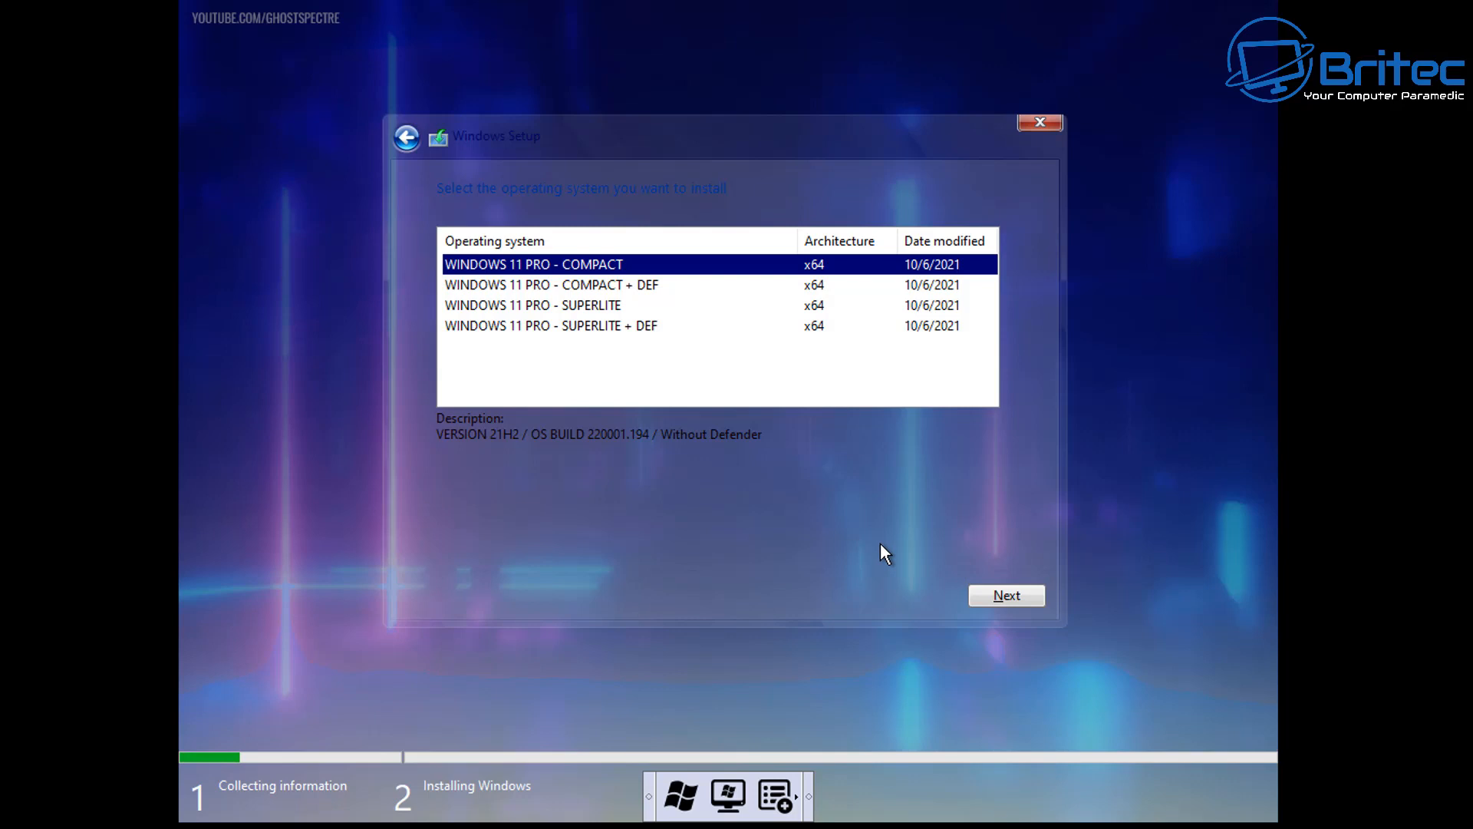
mouse_move(642, 524)
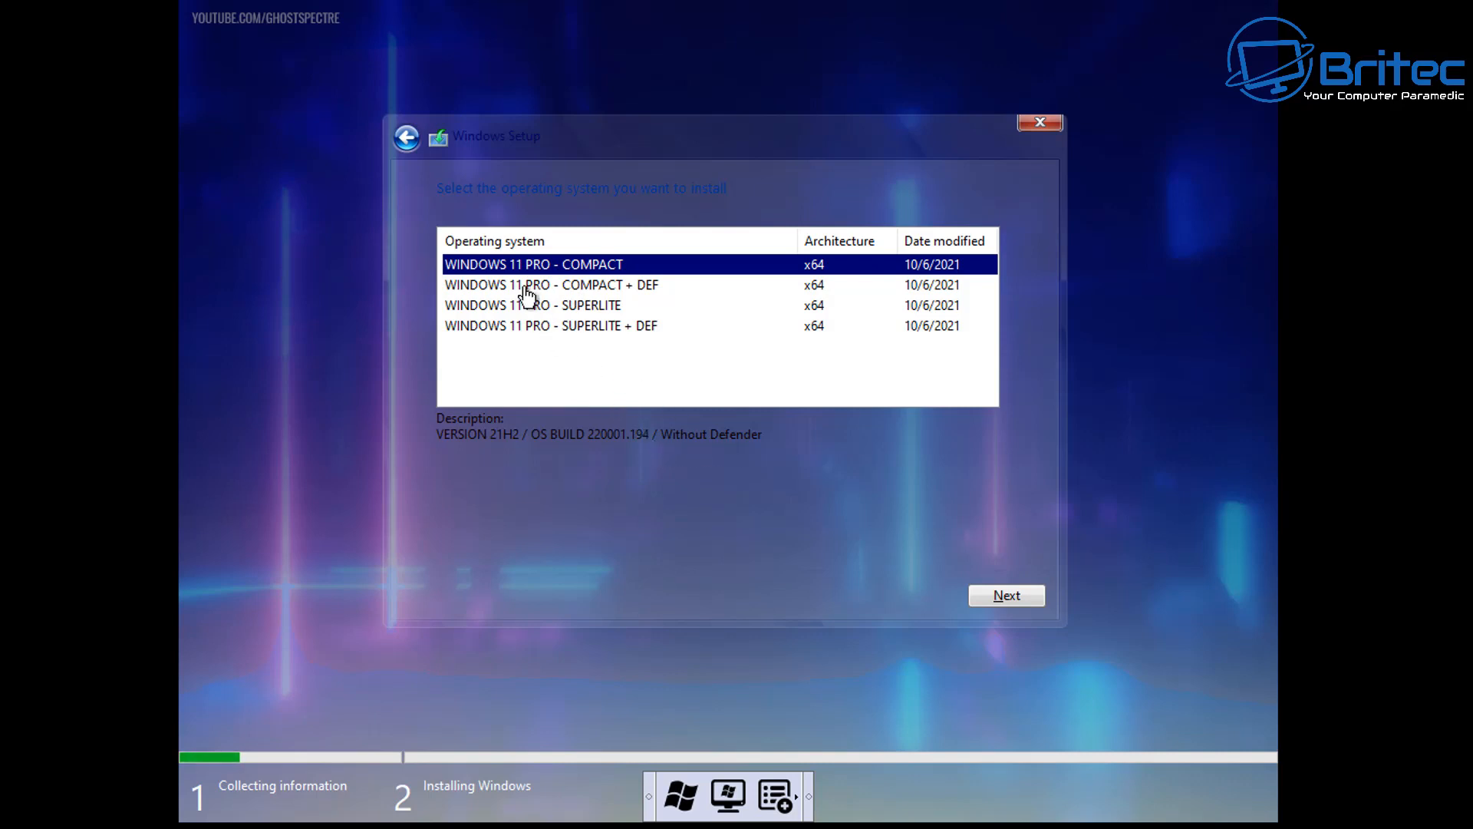
mouse_move(543, 292)
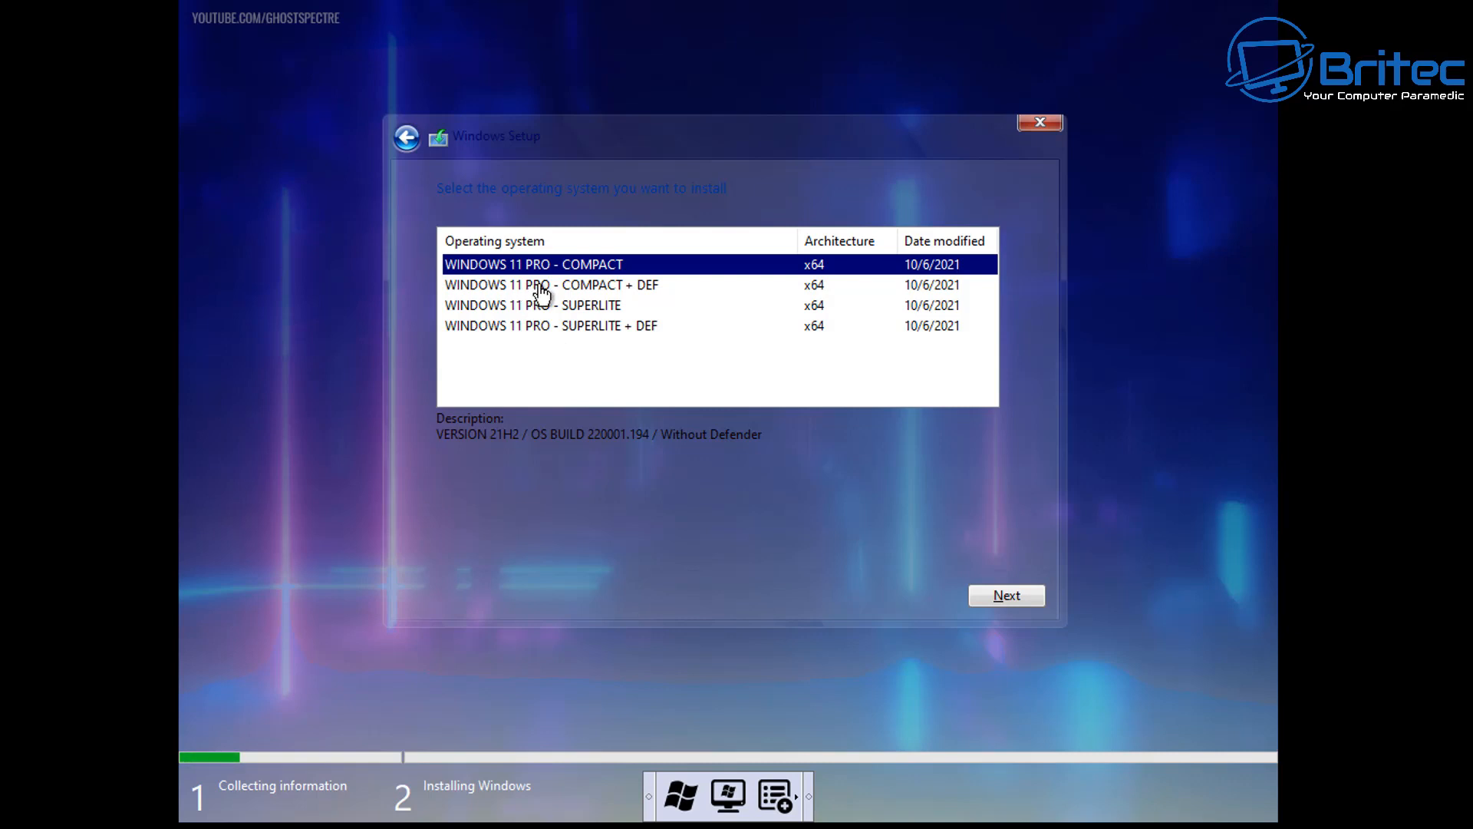
left_click(573, 284)
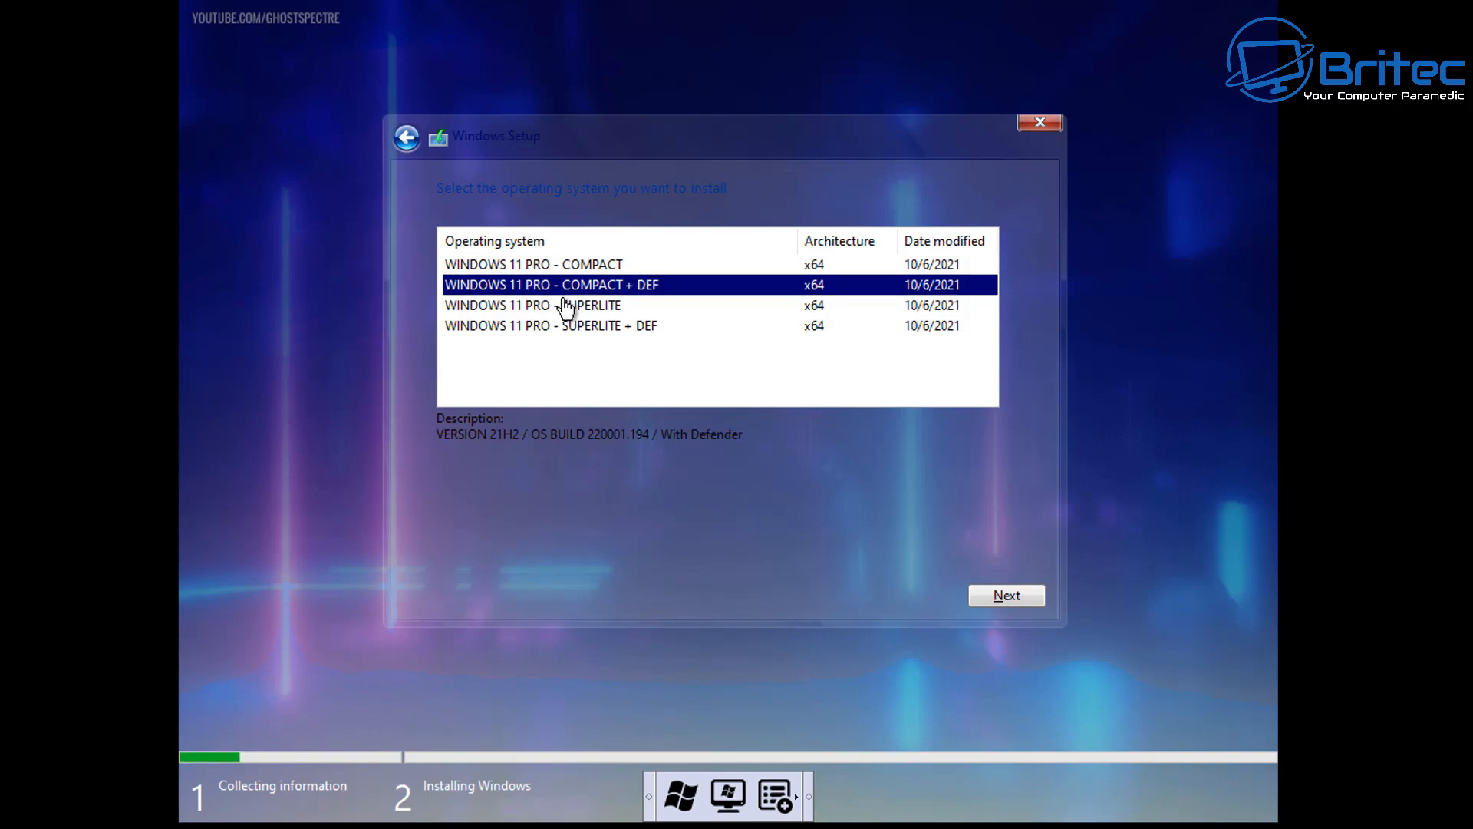
mouse_move(639, 294)
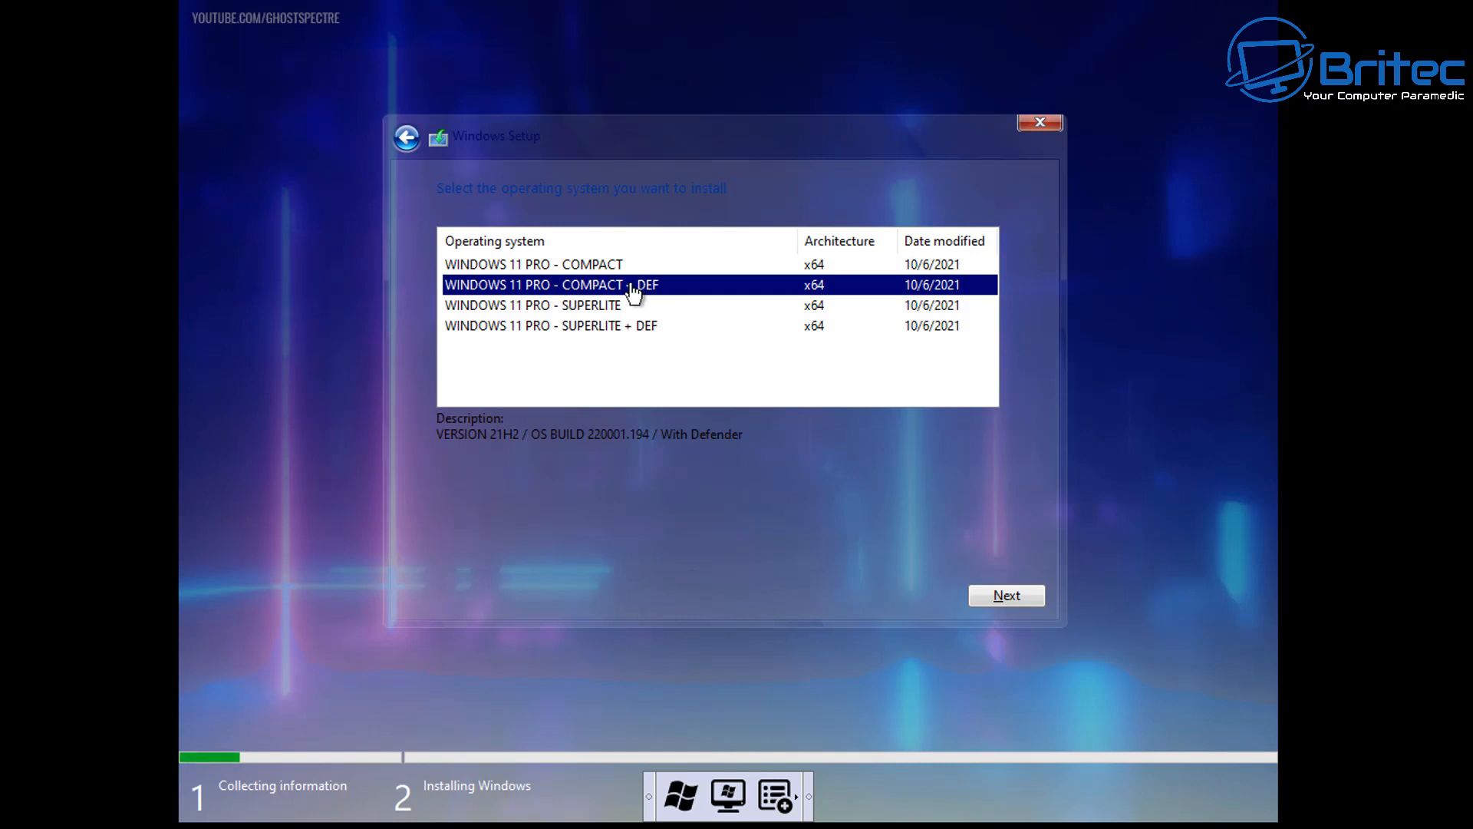
left_click(543, 305)
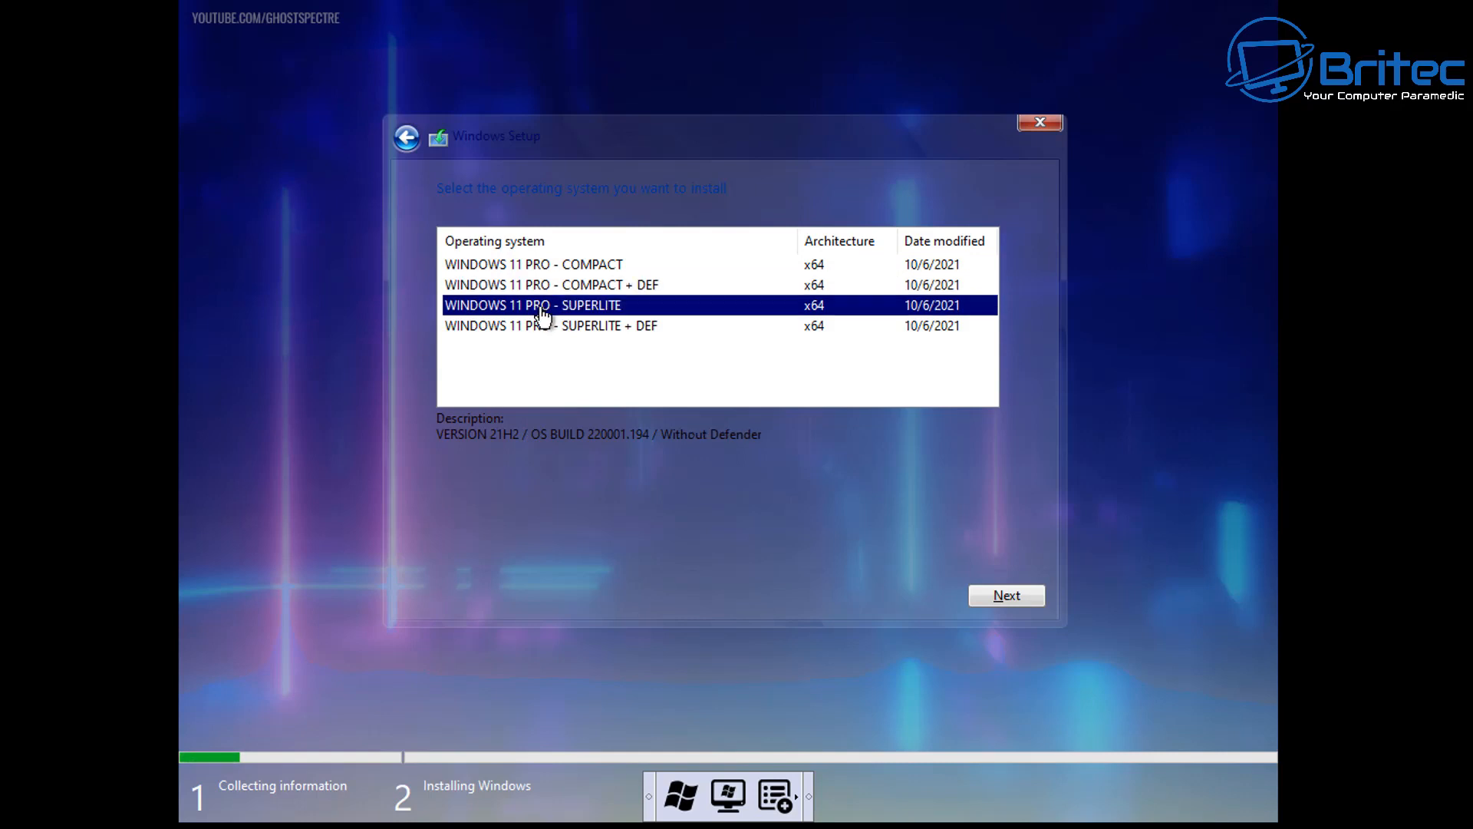
mouse_move(586, 315)
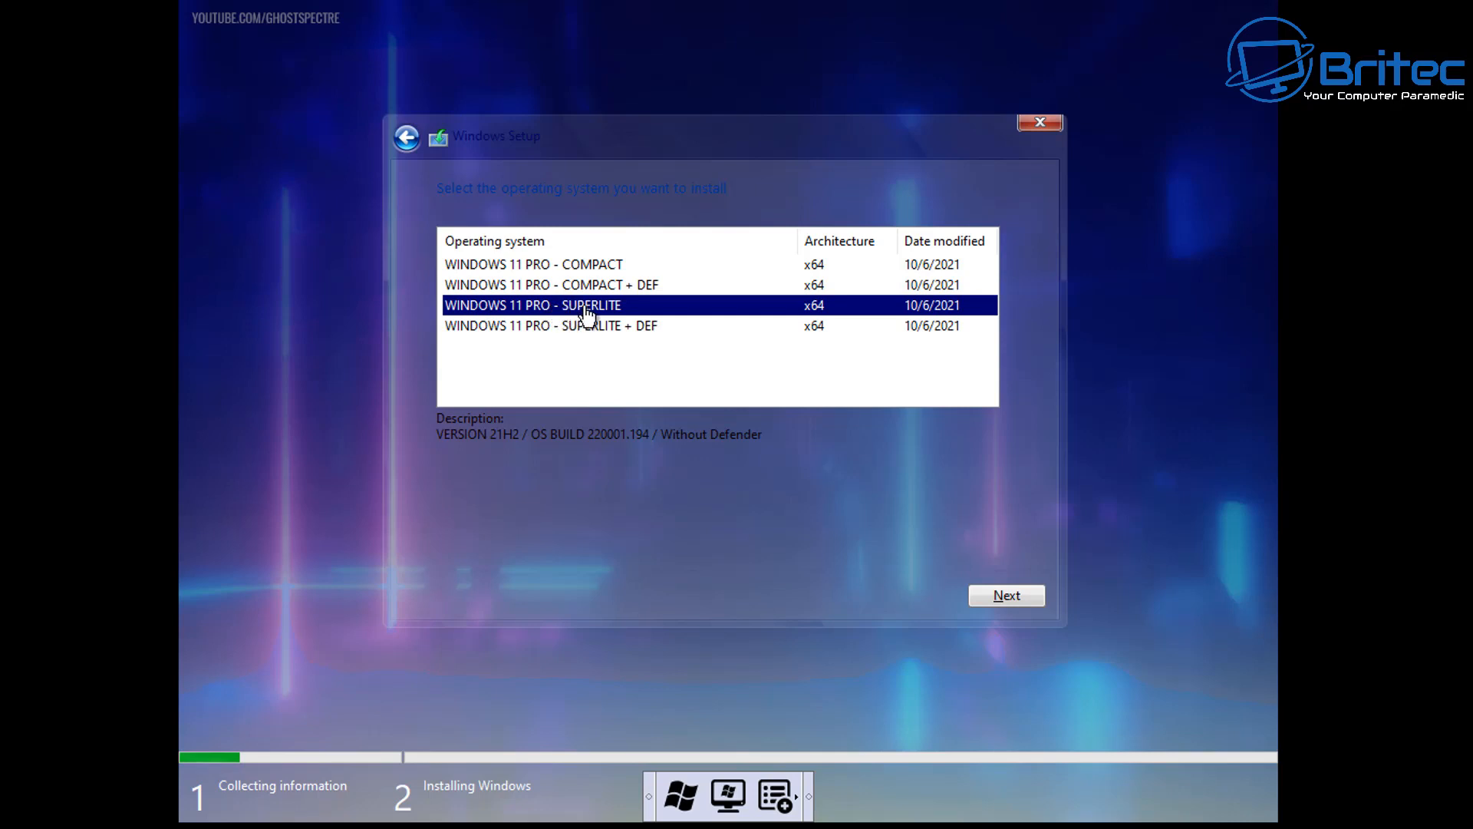
mouse_move(615, 319)
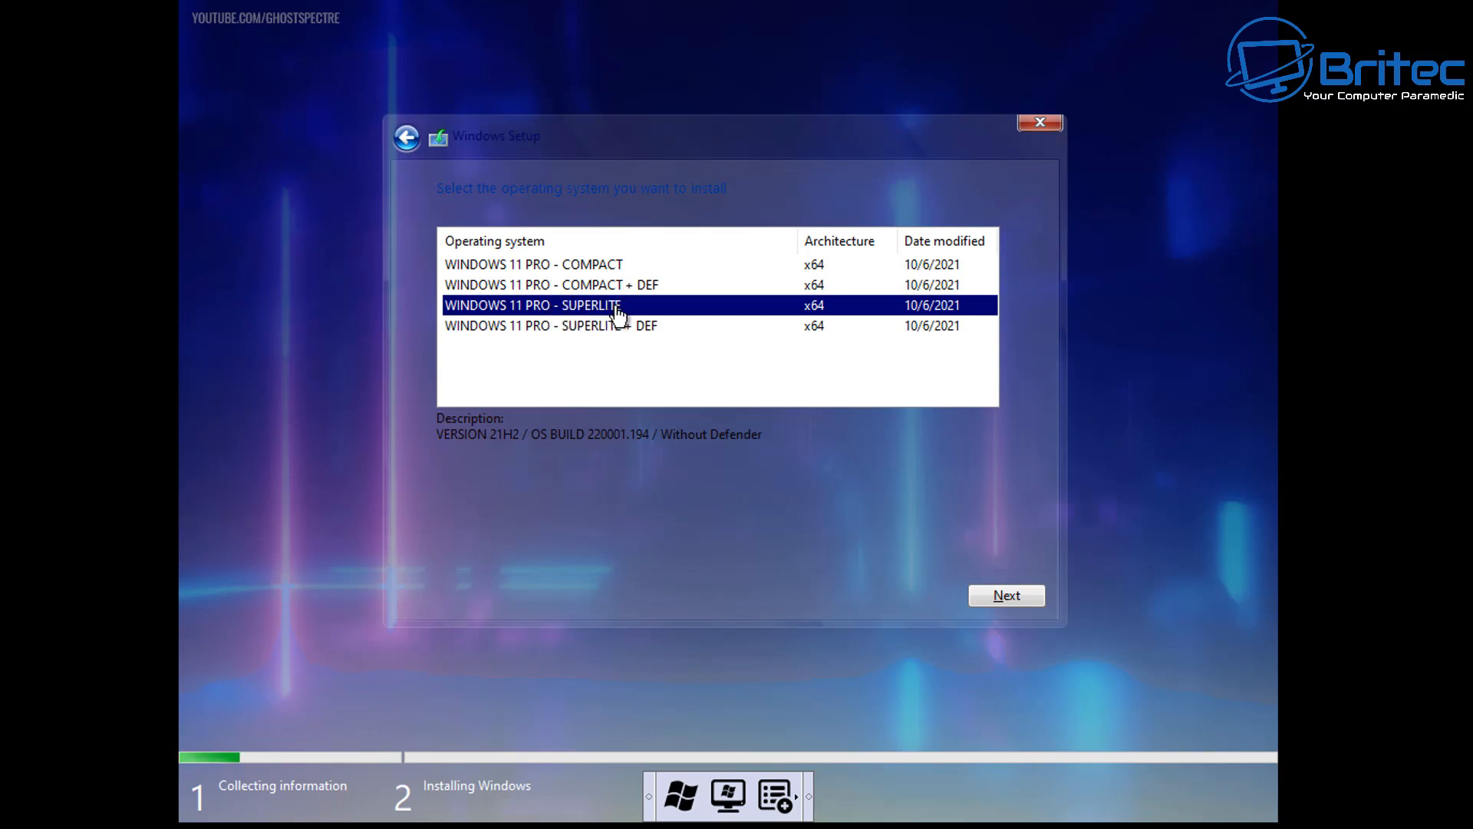
mouse_move(551, 334)
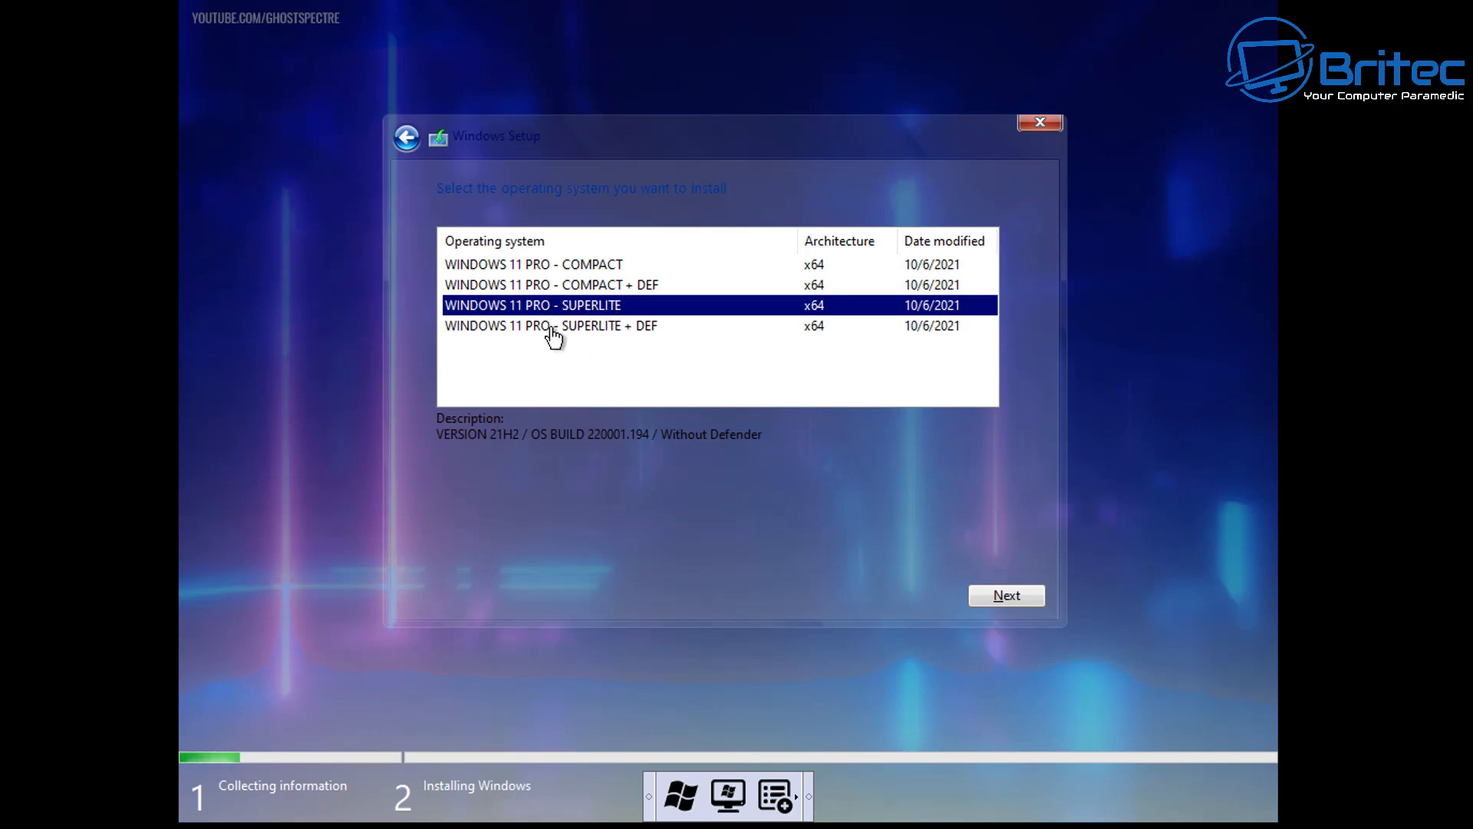
mouse_move(39, 776)
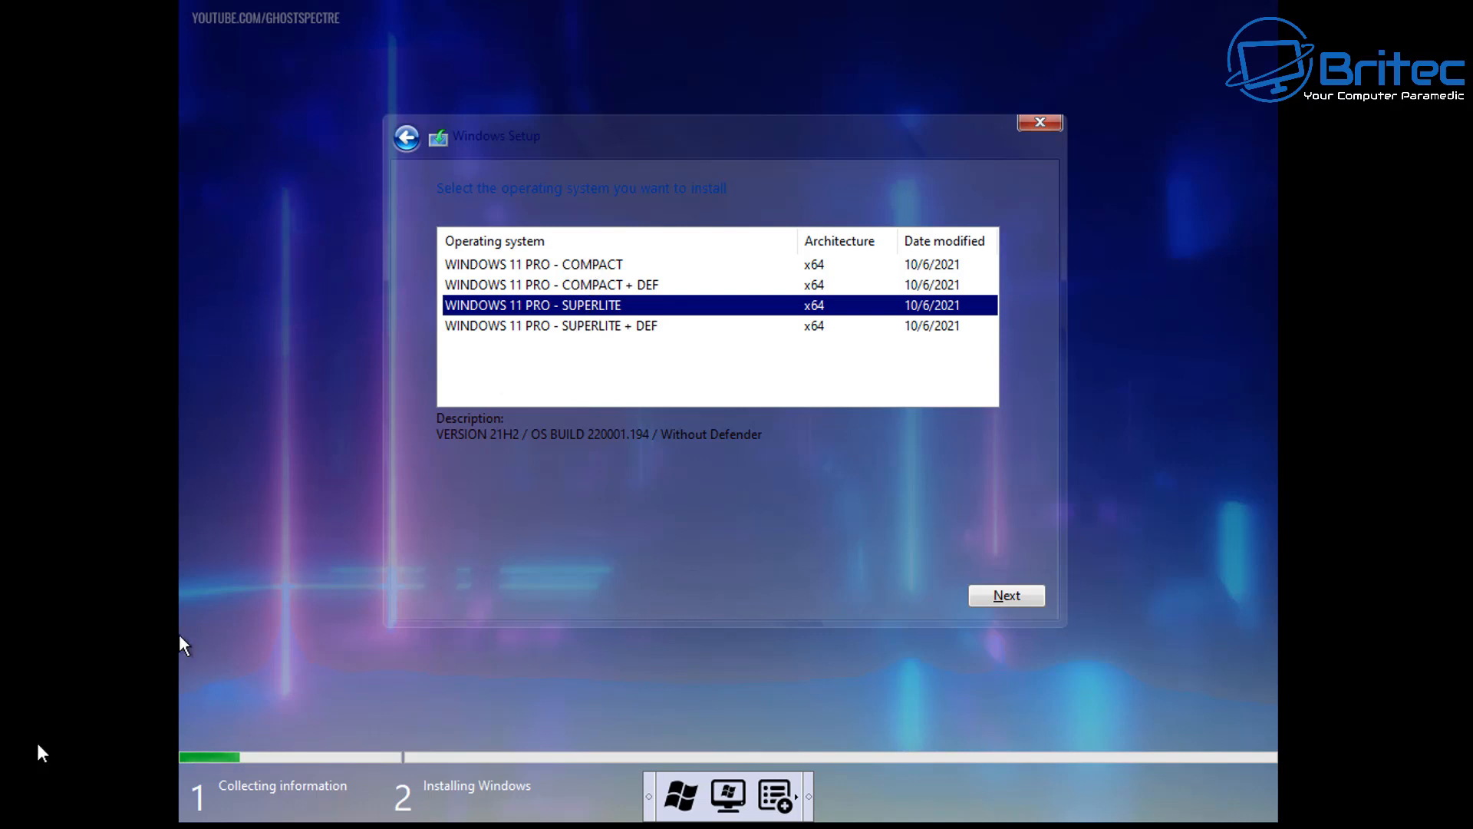
mouse_move(288, 730)
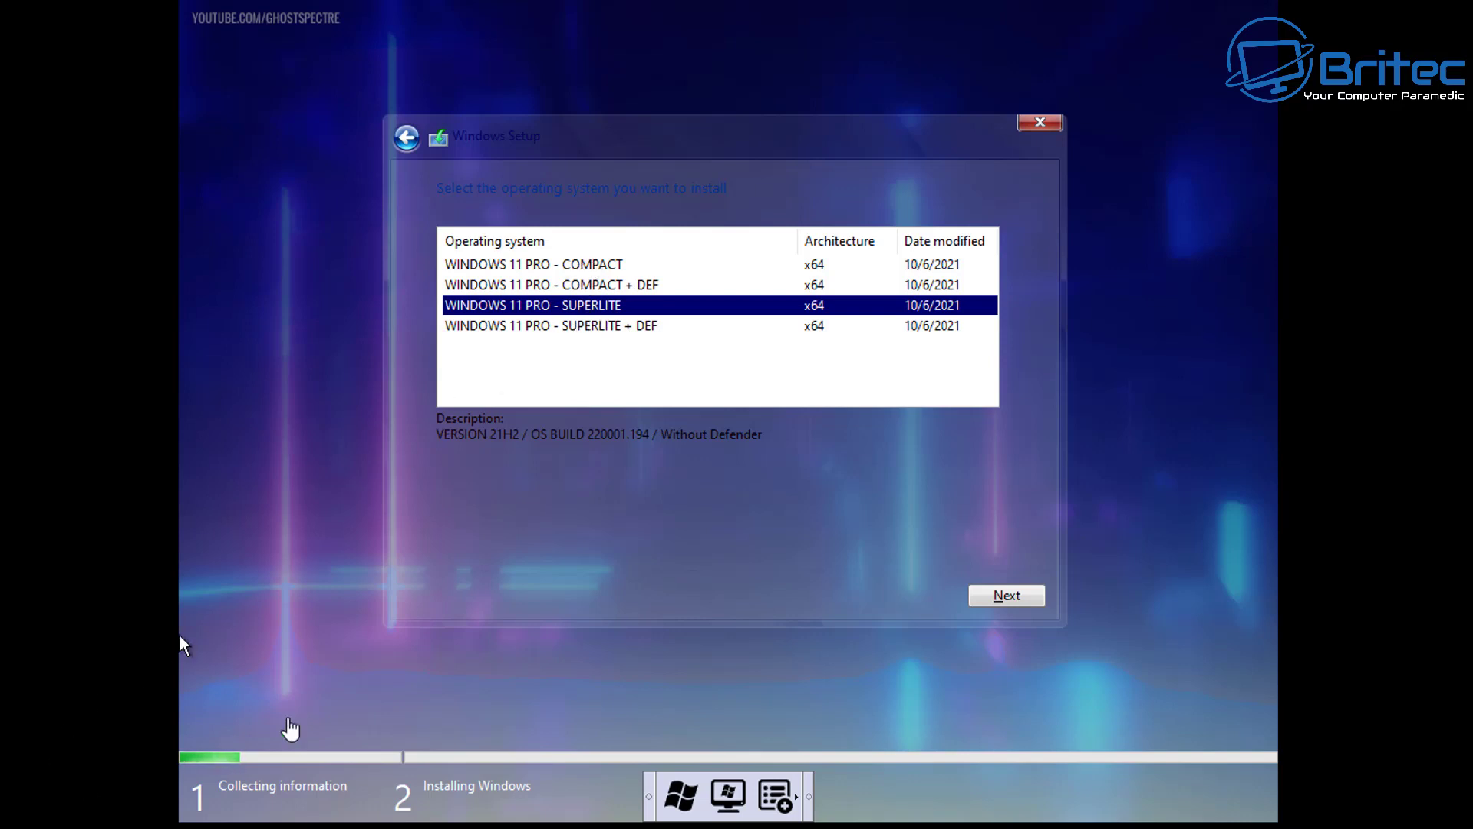
mouse_move(596, 505)
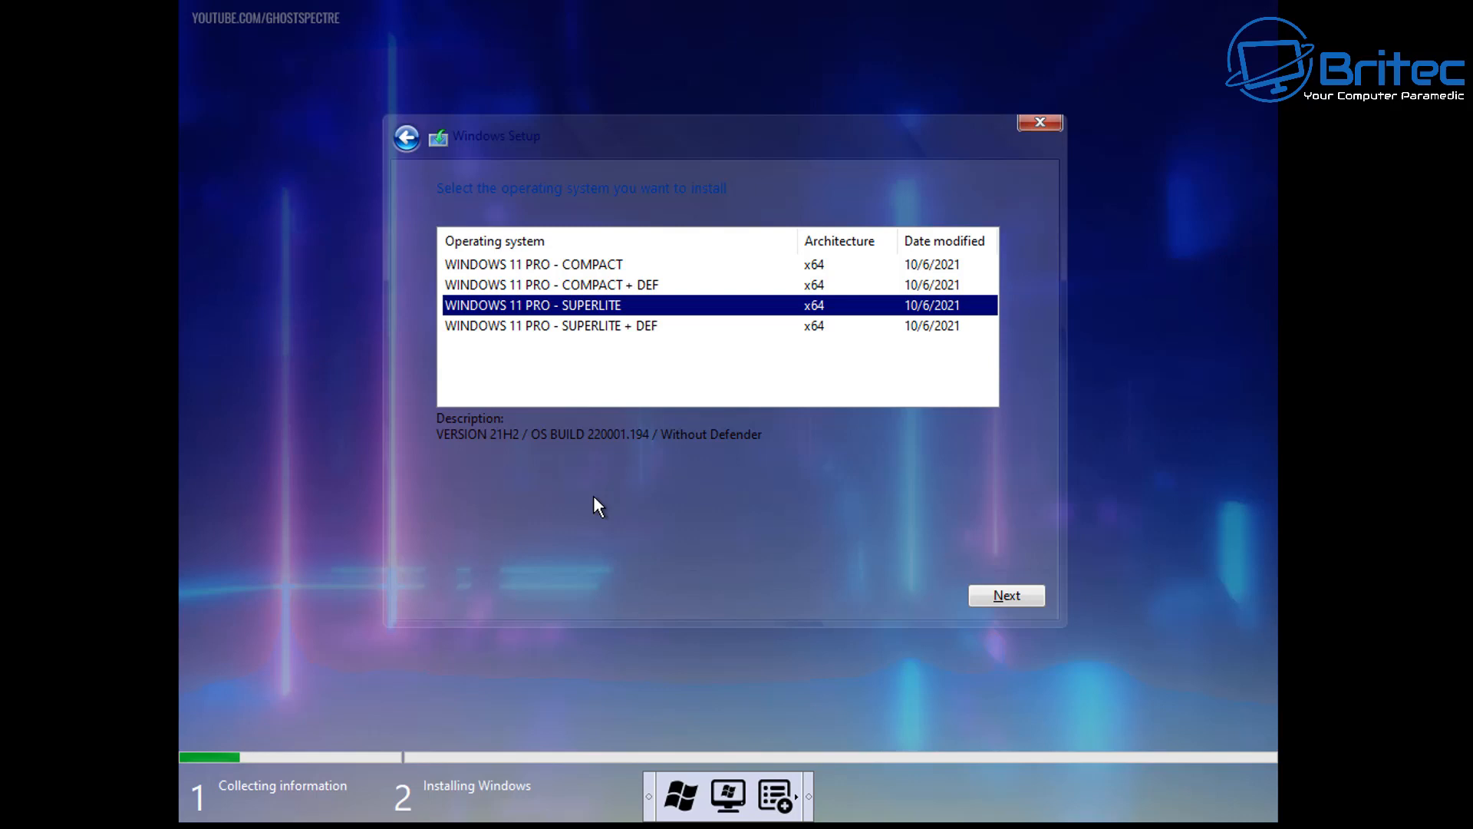
mouse_move(571, 501)
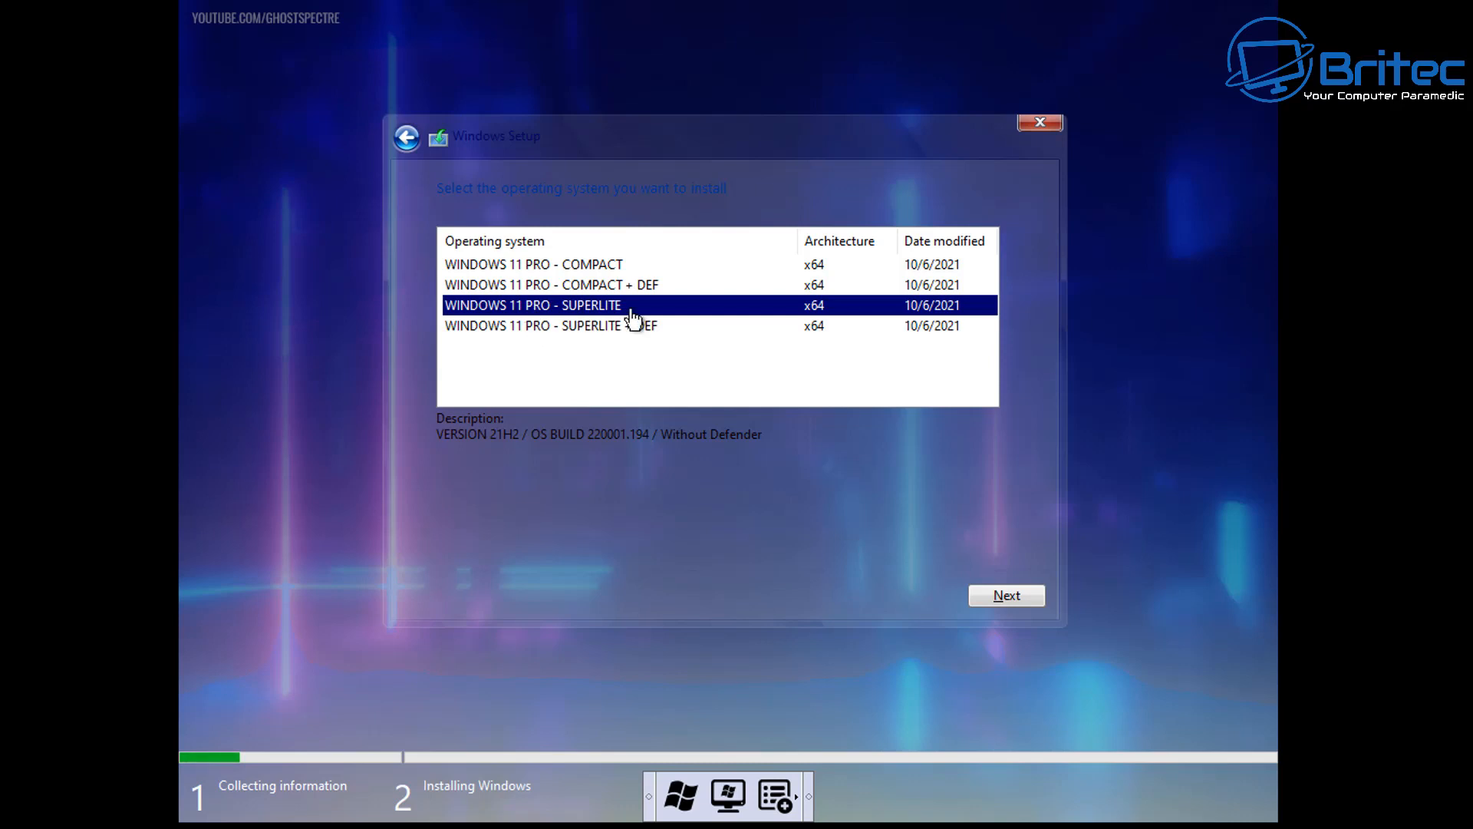
mouse_move(640, 562)
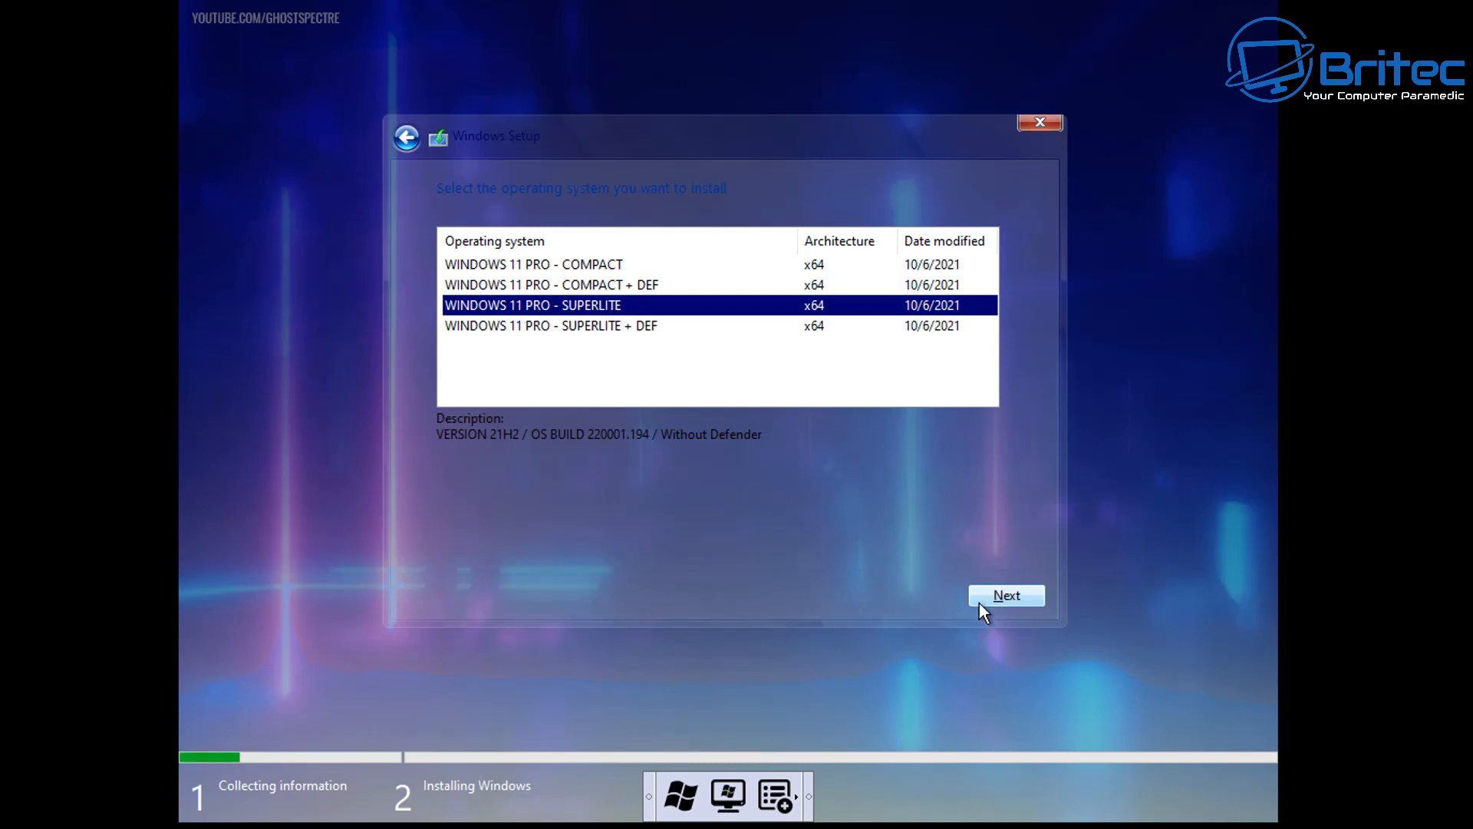
Confirm the Superlite edition to reach the Drive 0 install-location page.
left_click(1007, 595)
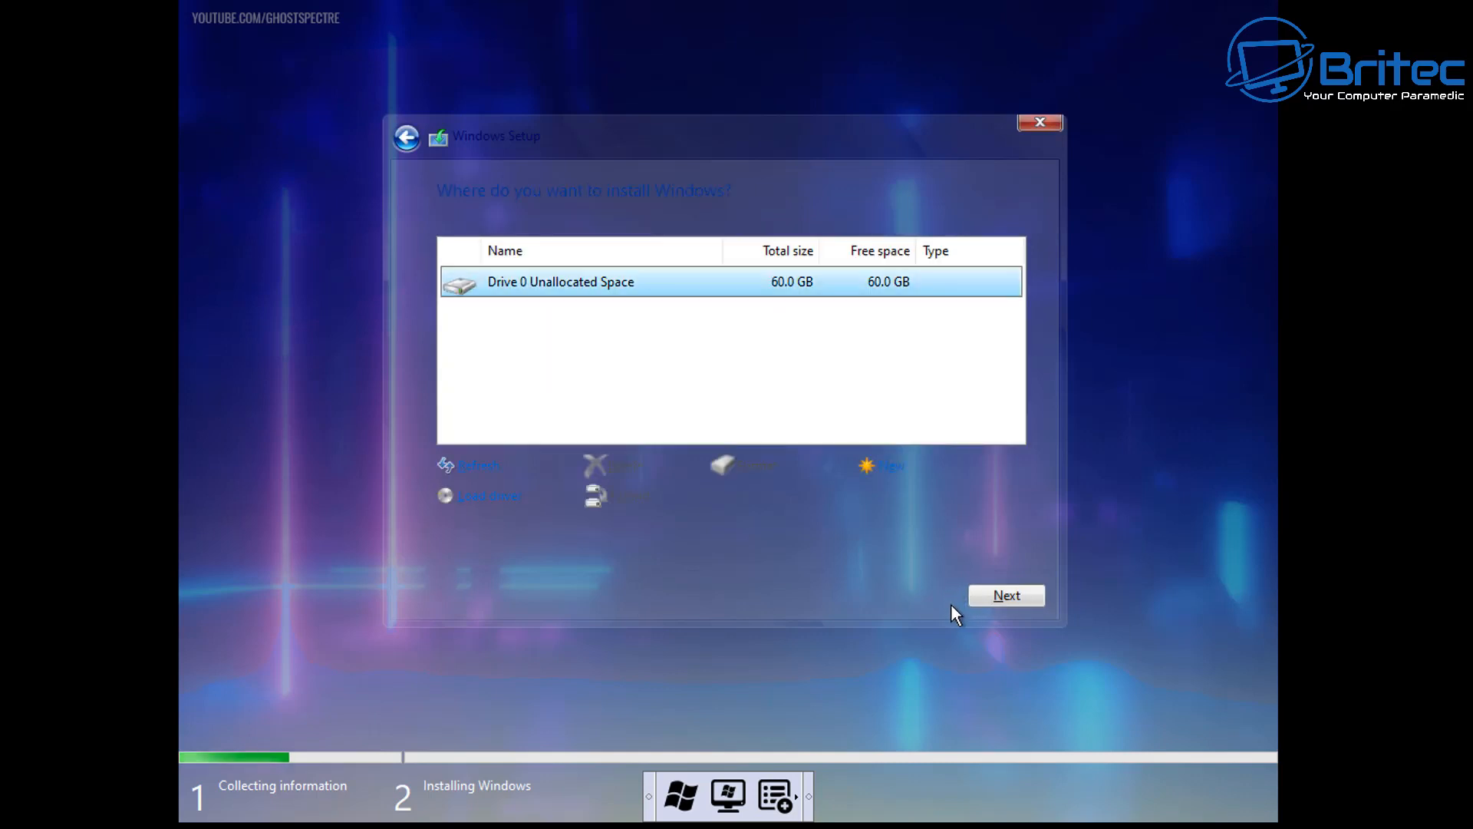
mouse_move(944, 545)
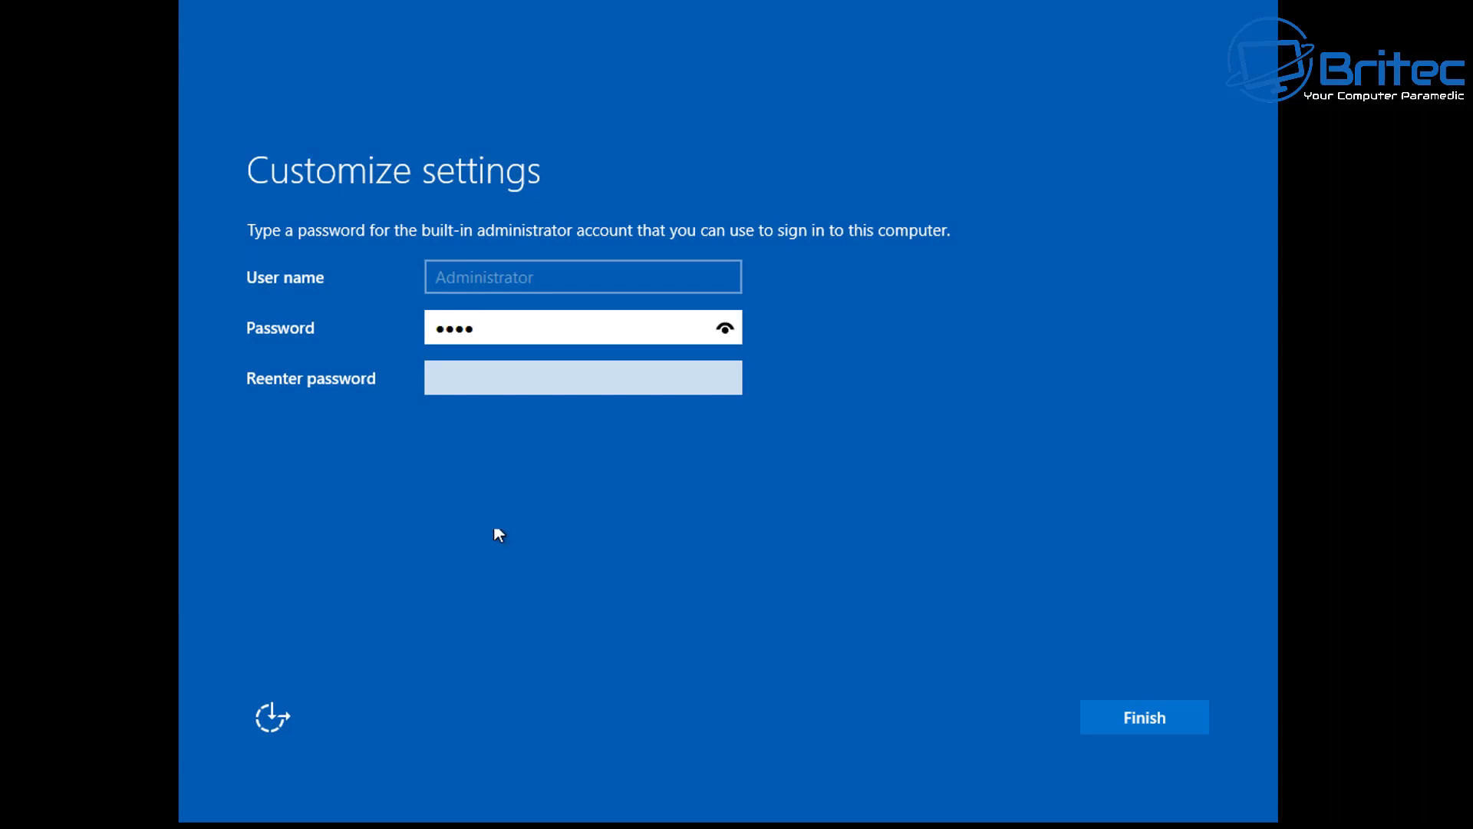
Set and confirm the Administrator password, then finish setup.
type("••••")
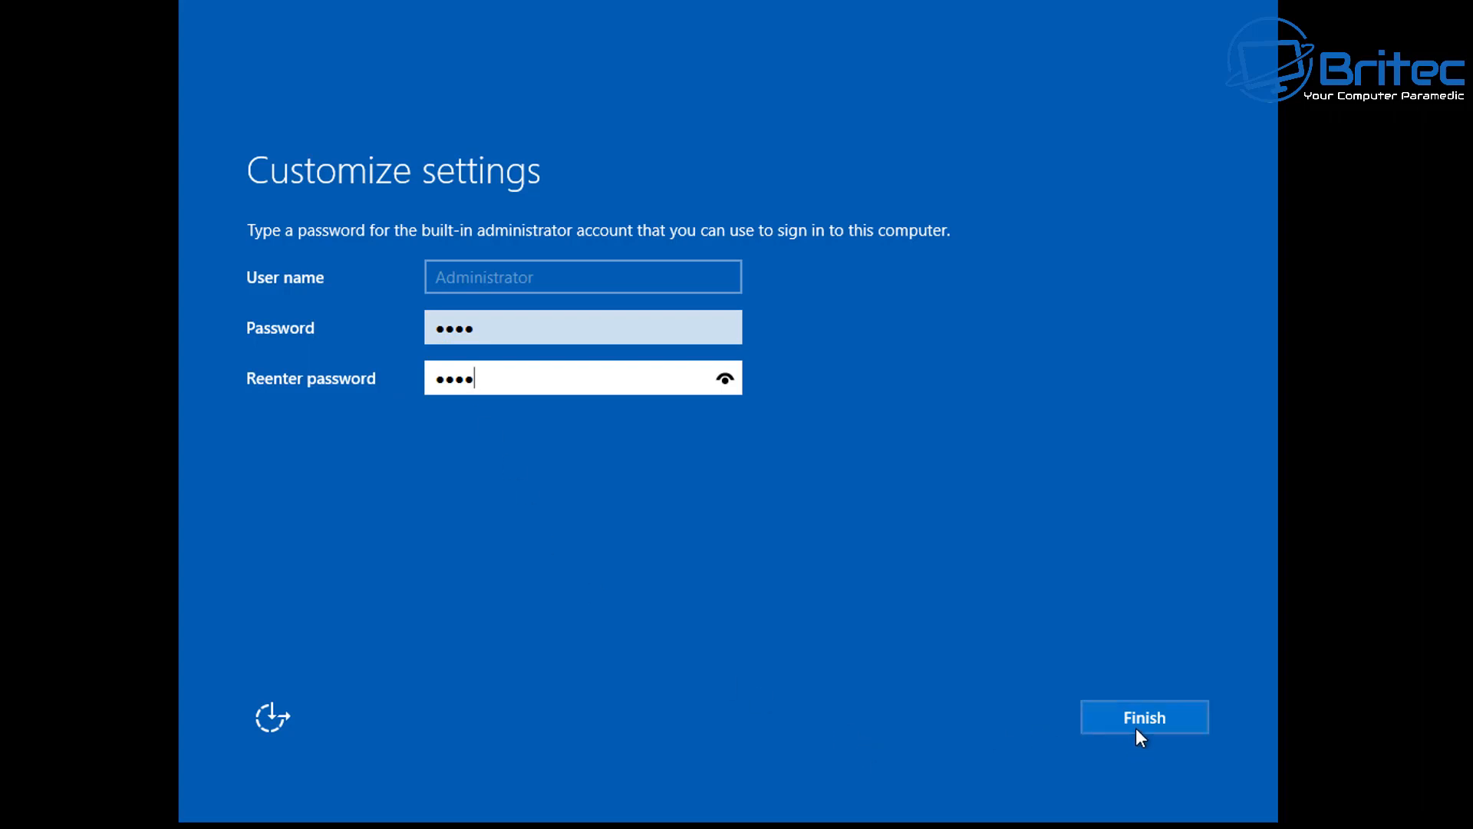
left_click(1143, 717)
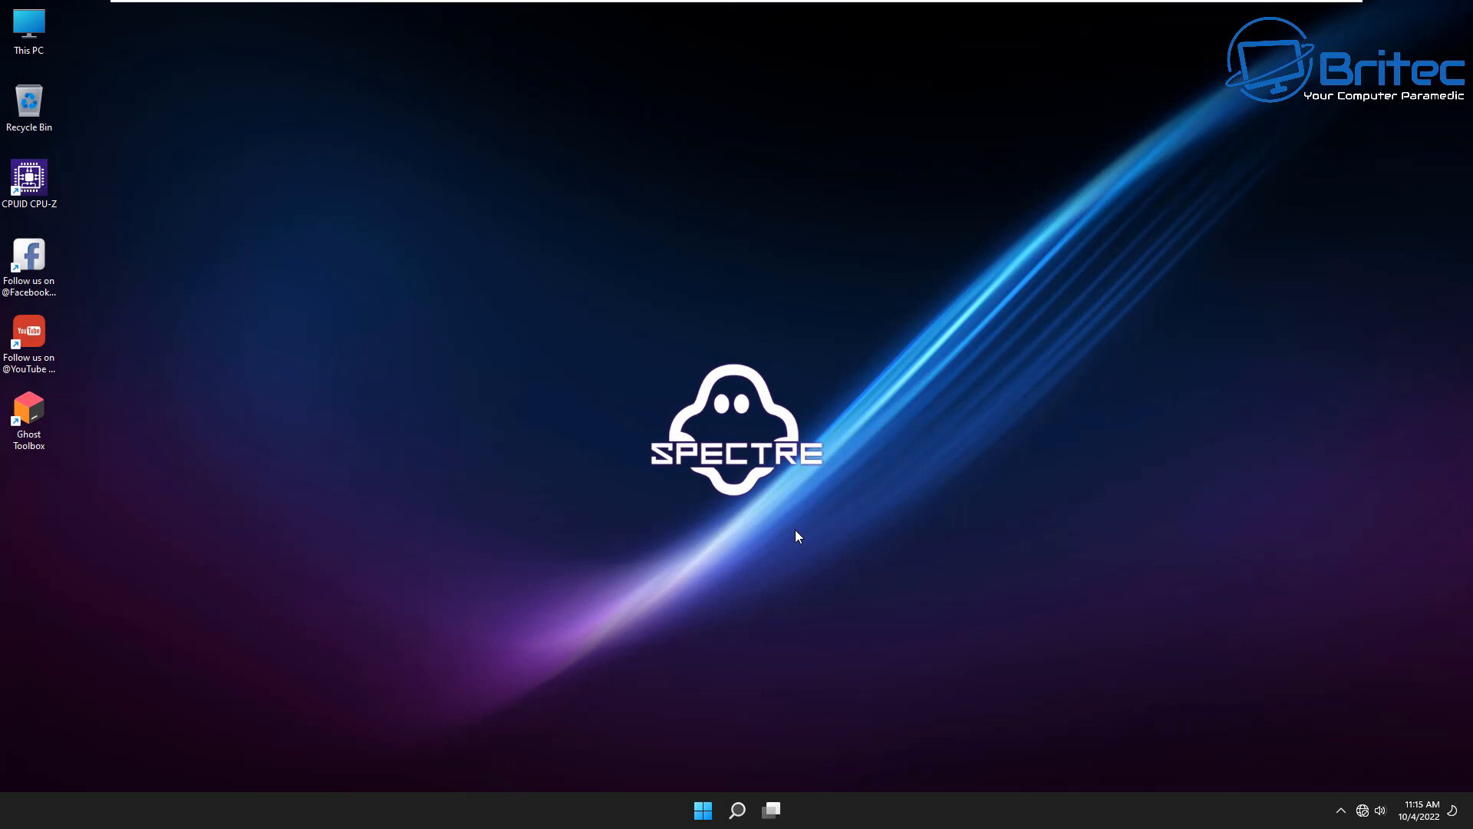
mouse_move(4, 711)
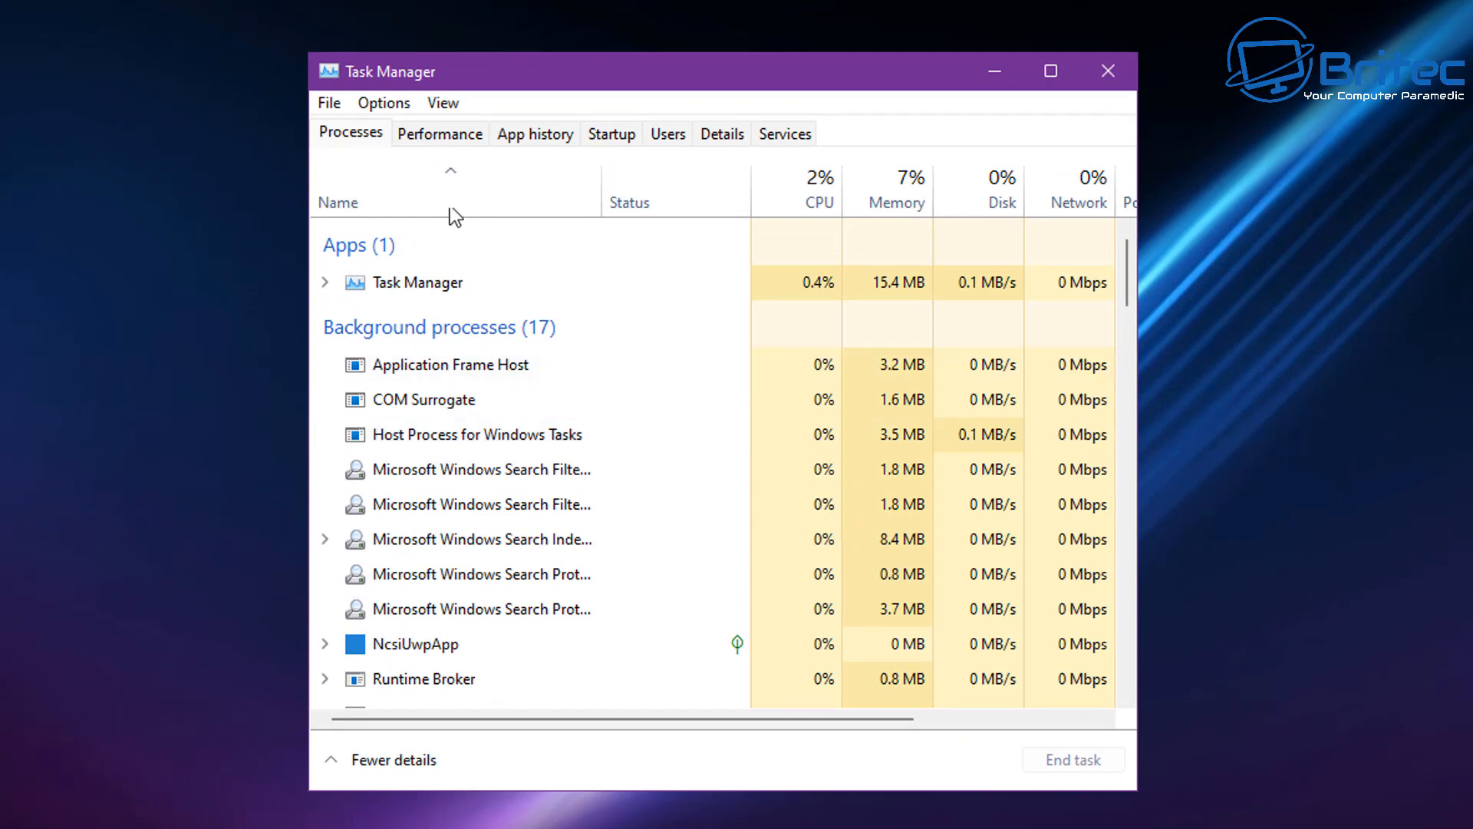
Review memory and CPU usage in Task Manager's Performance view.
left_click(440, 133)
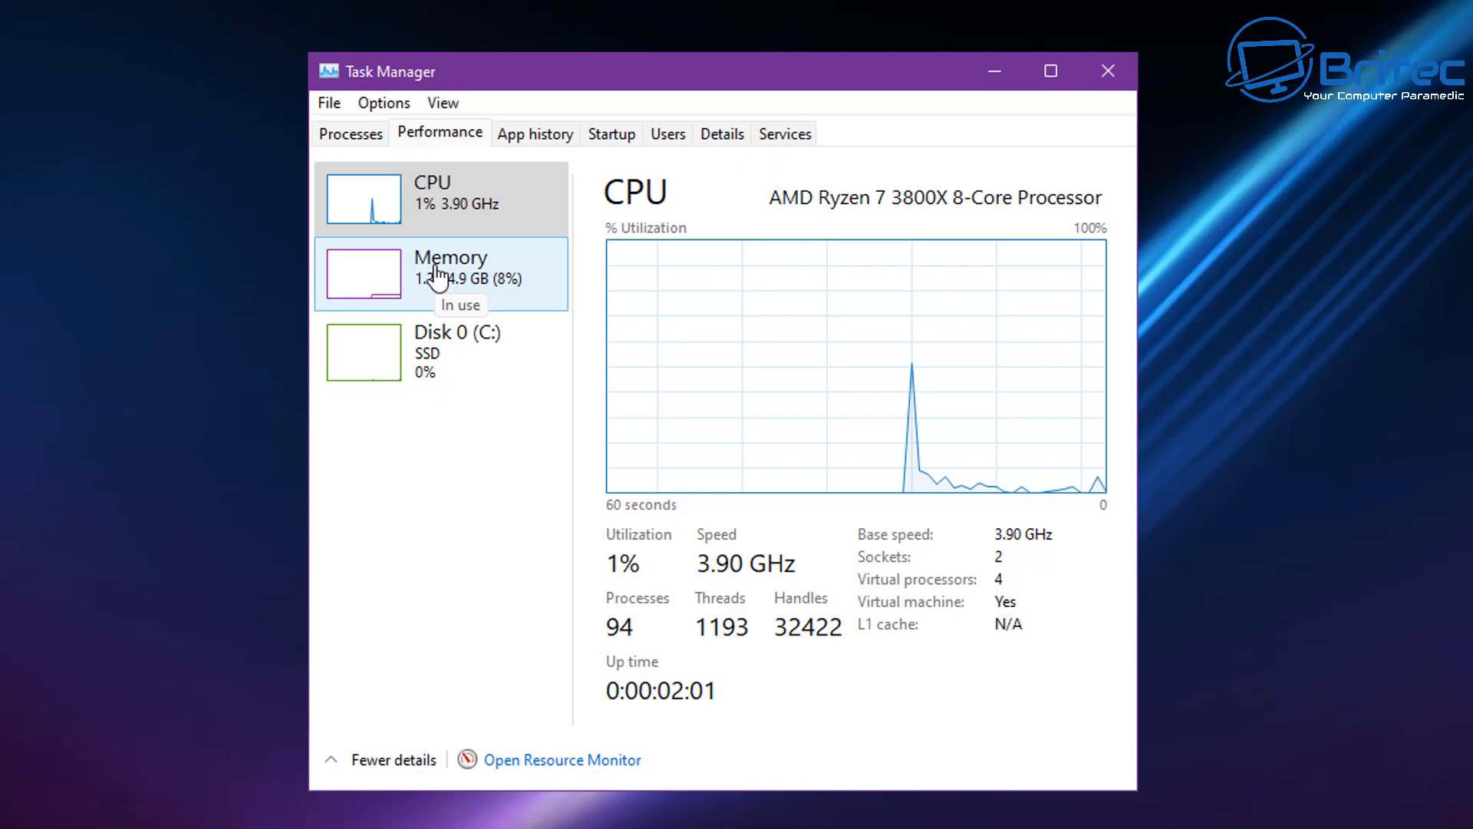
mouse_move(625, 655)
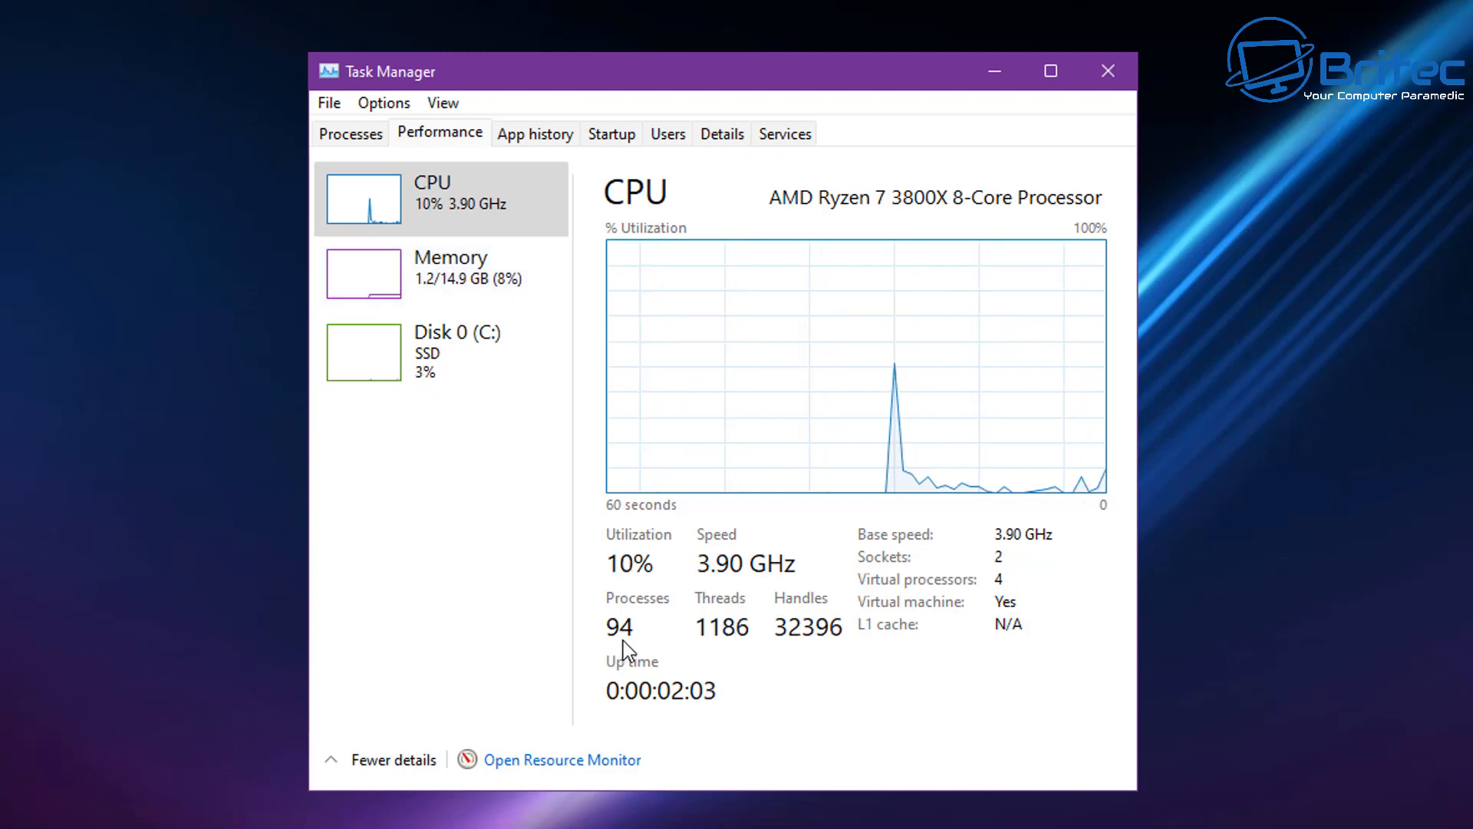
mouse_move(466, 480)
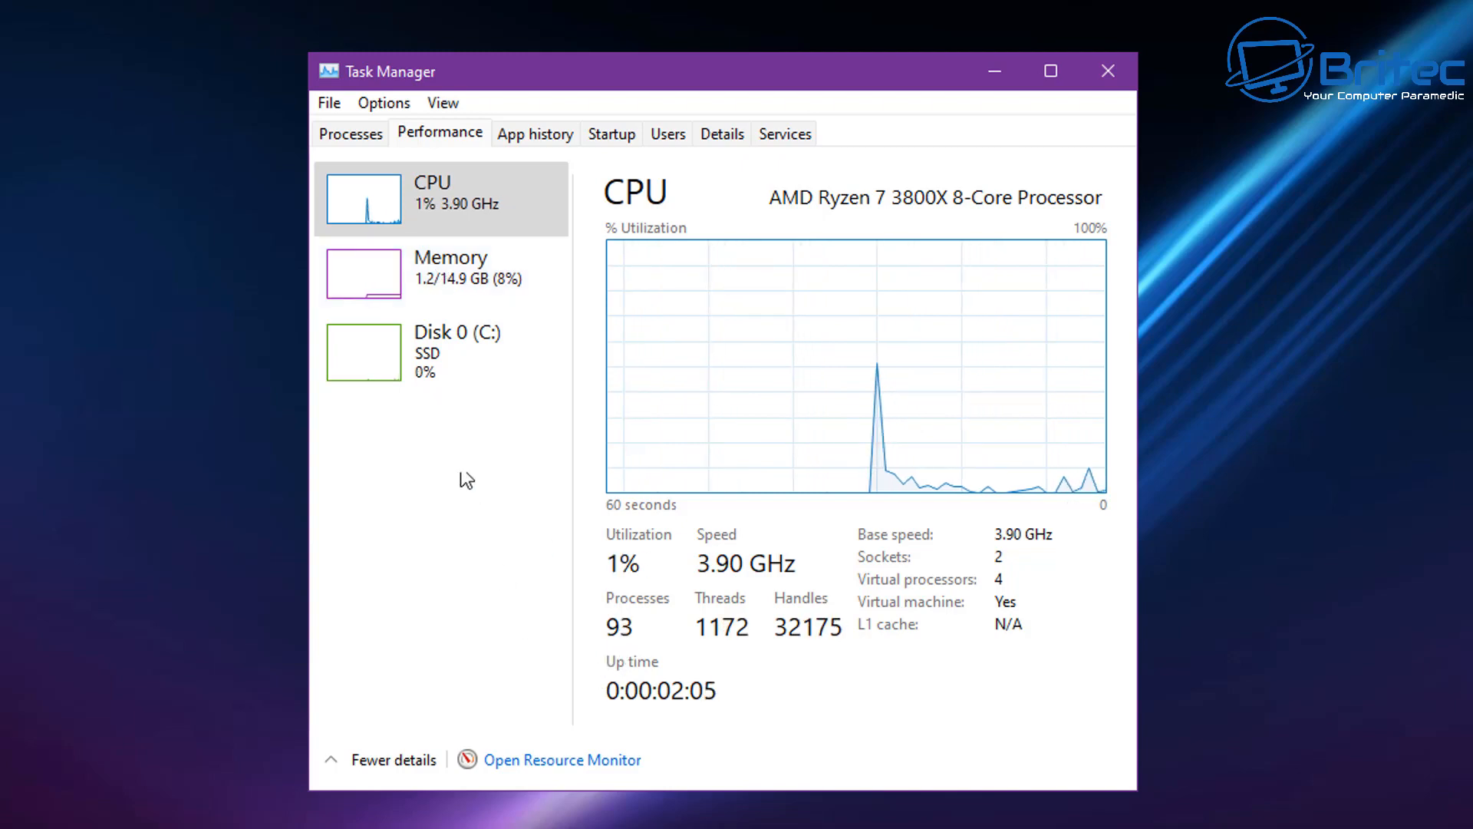
left_click(441, 273)
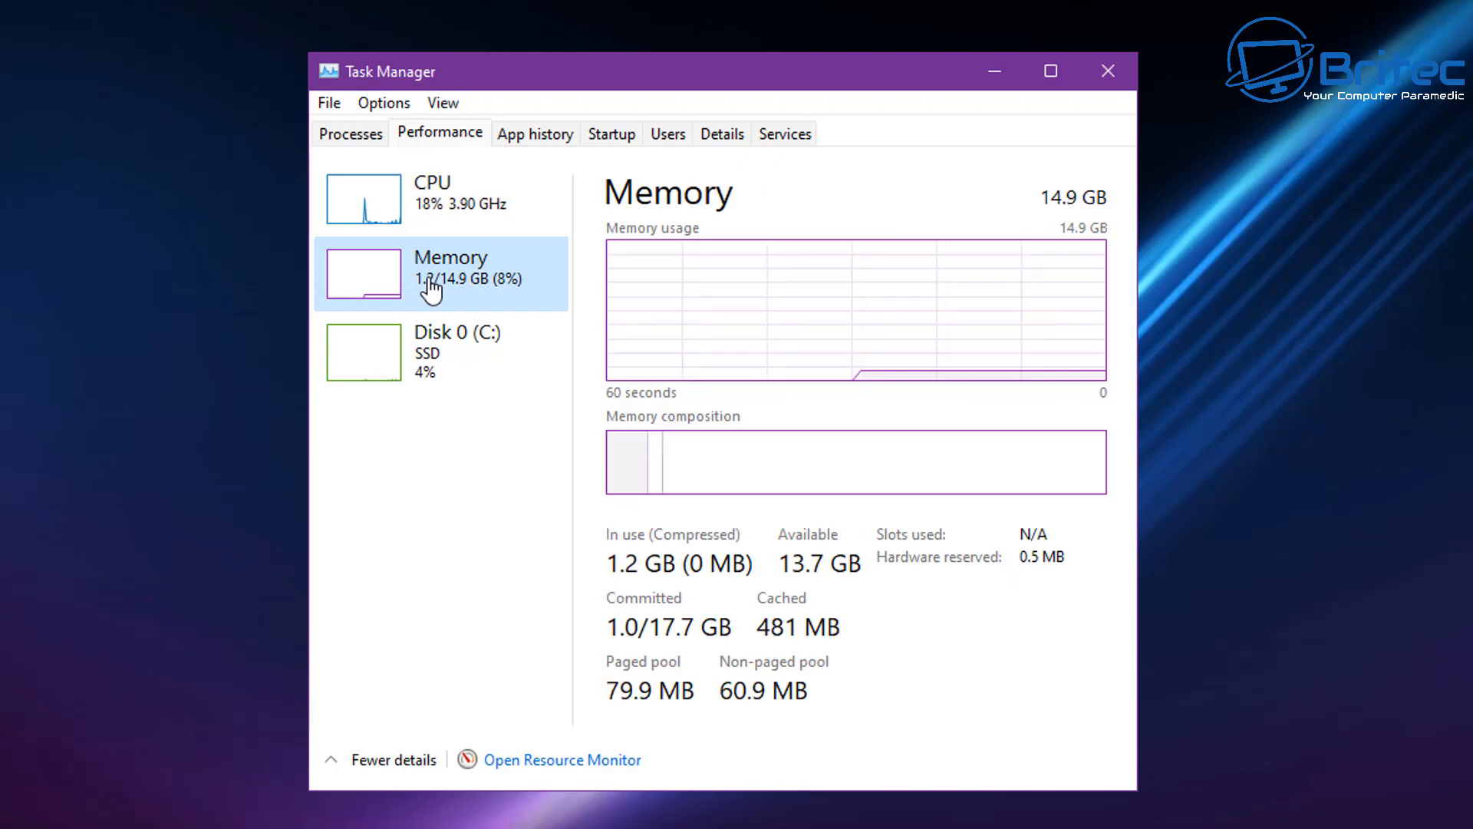
mouse_move(435, 543)
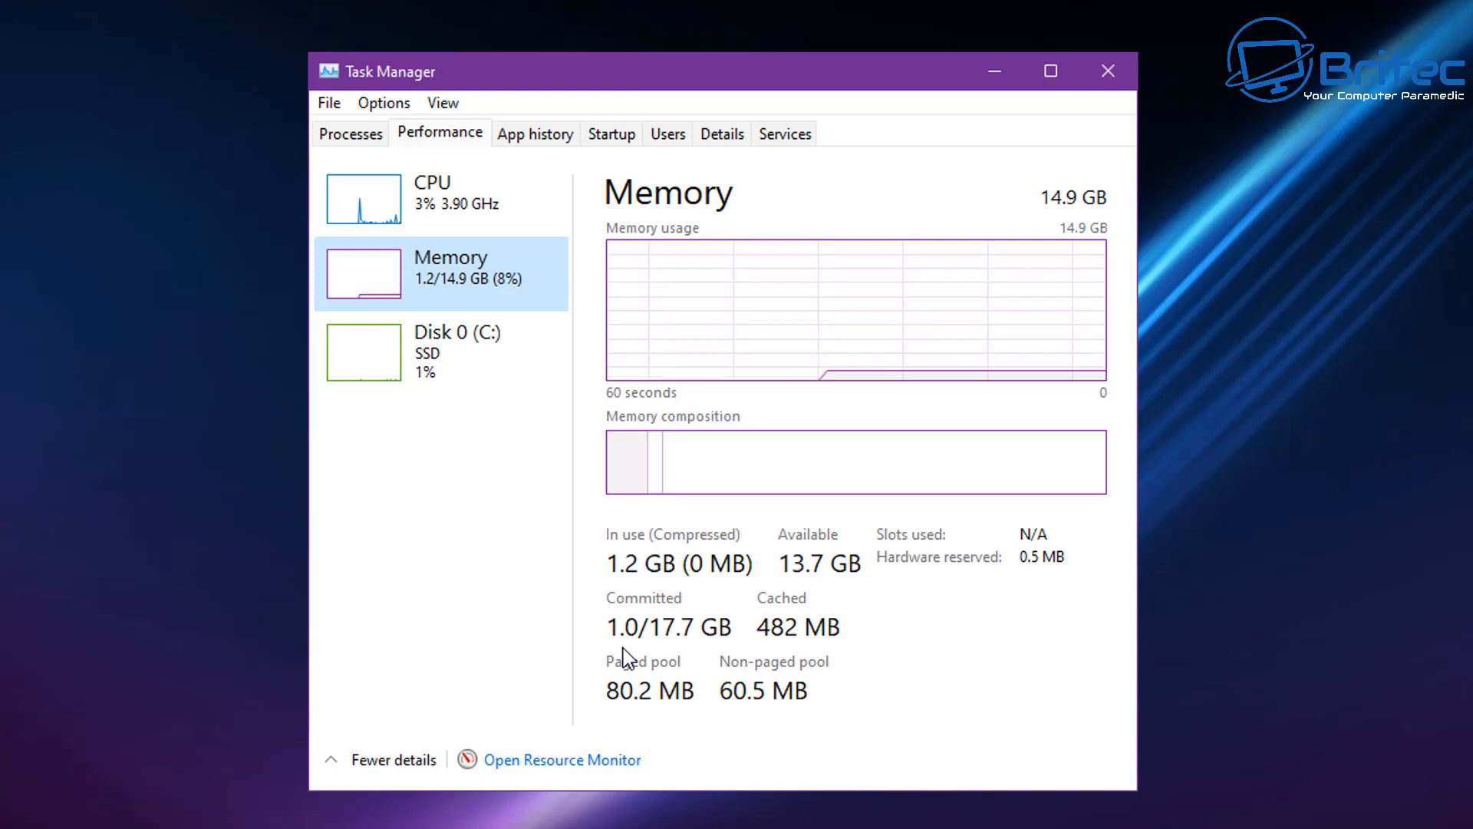
mouse_move(643, 670)
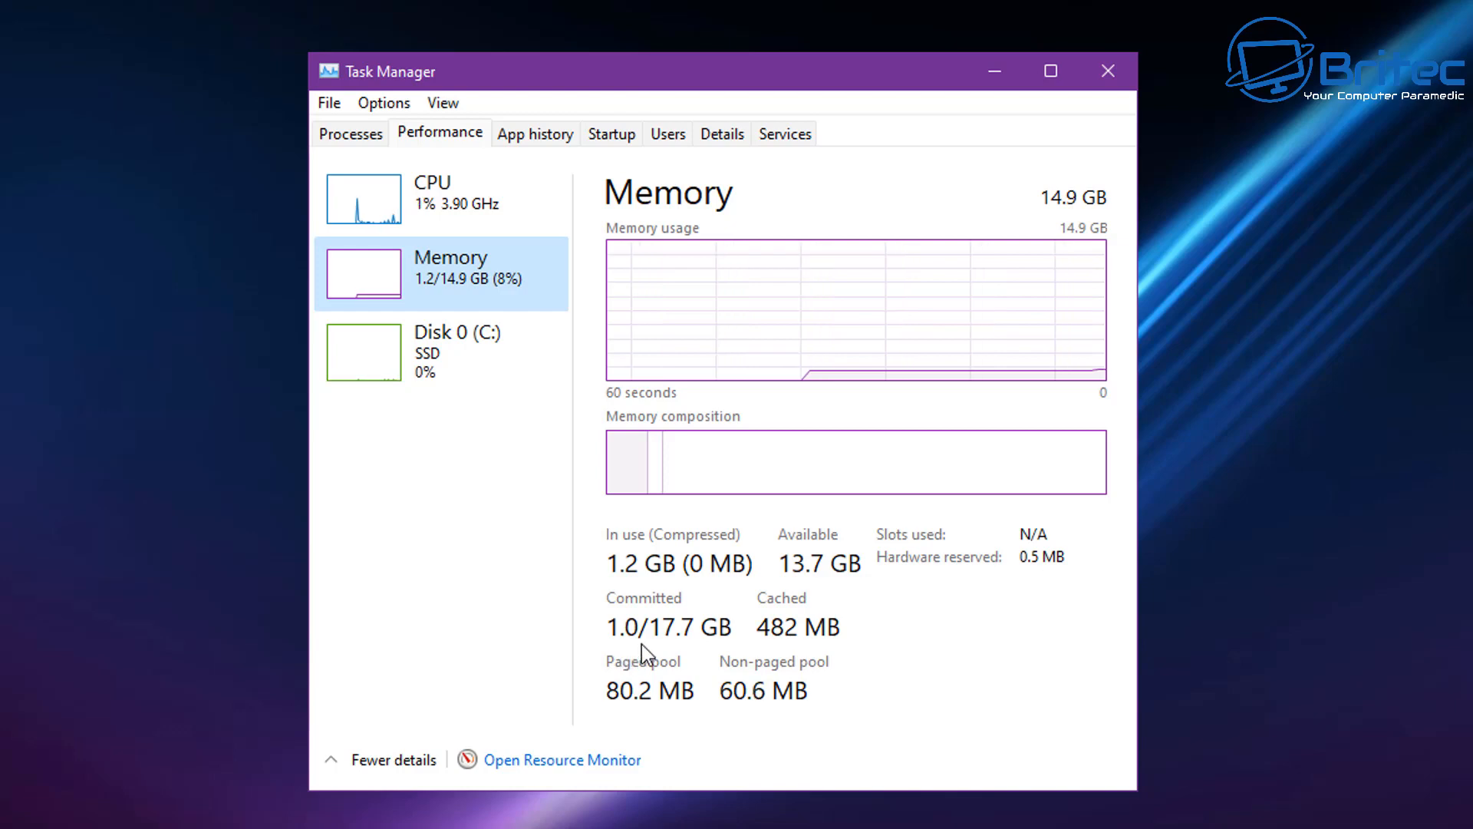
mouse_move(907, 664)
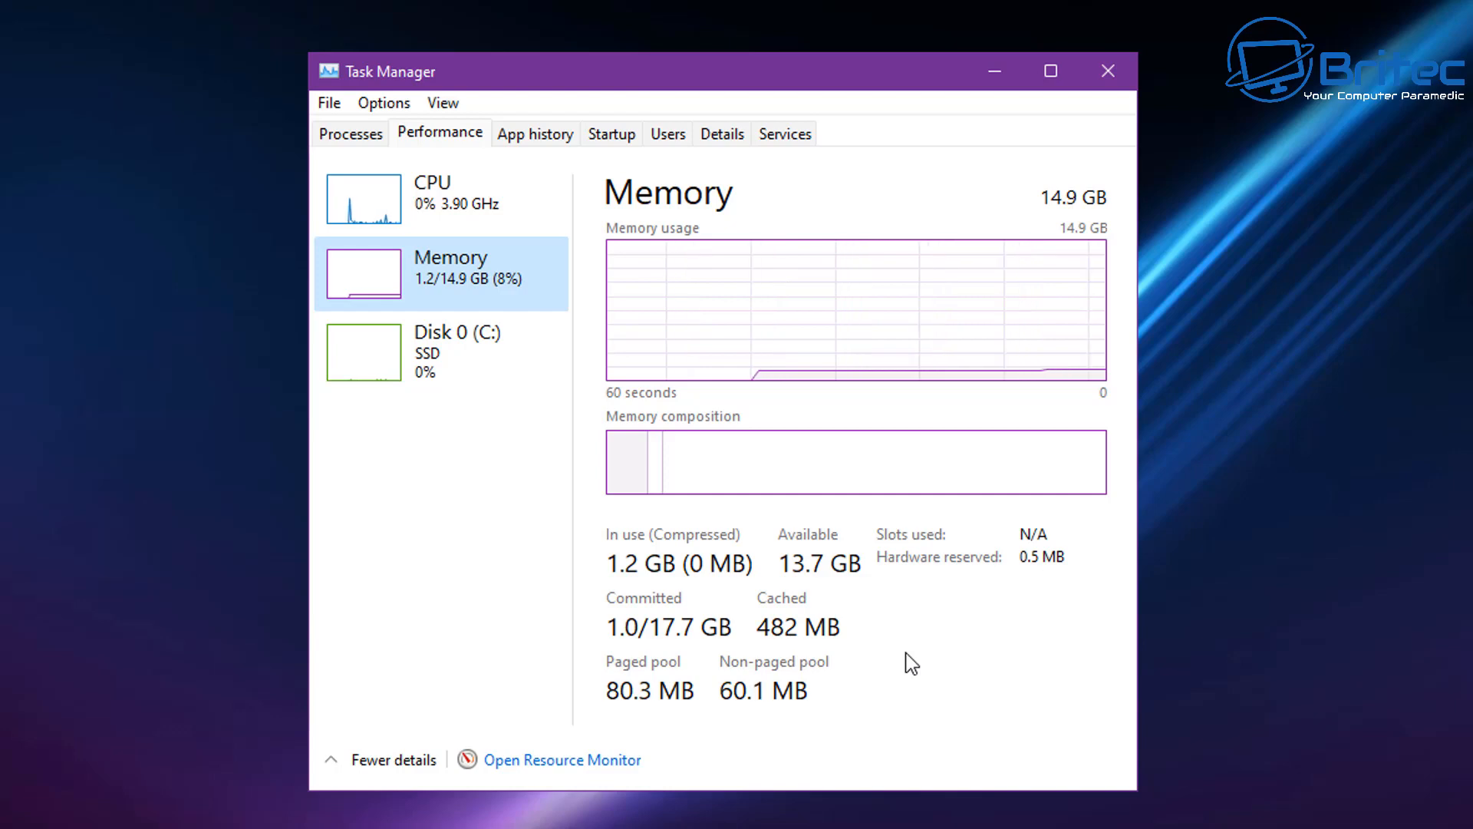
mouse_move(532, 386)
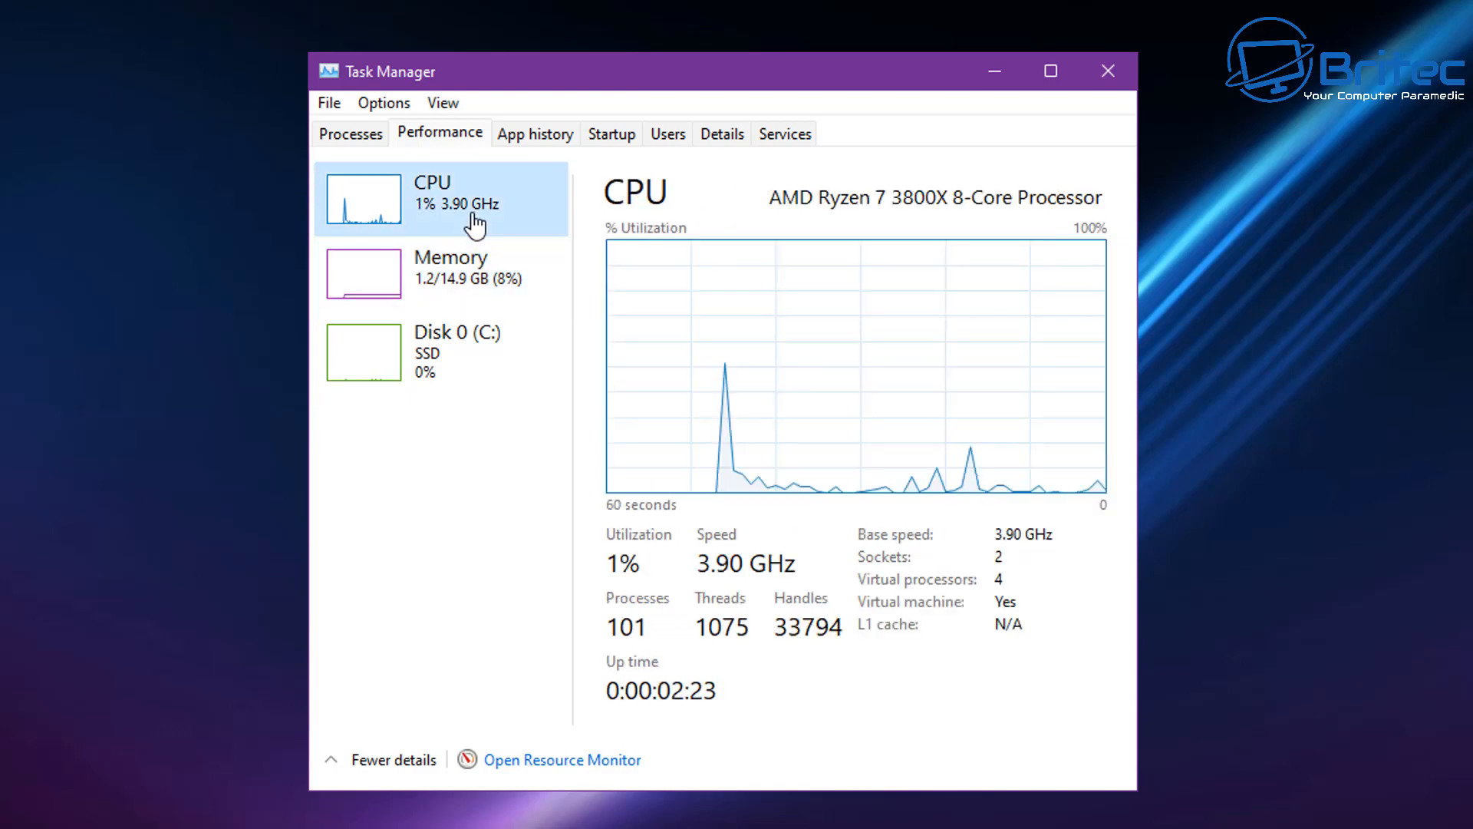
mouse_move(874, 684)
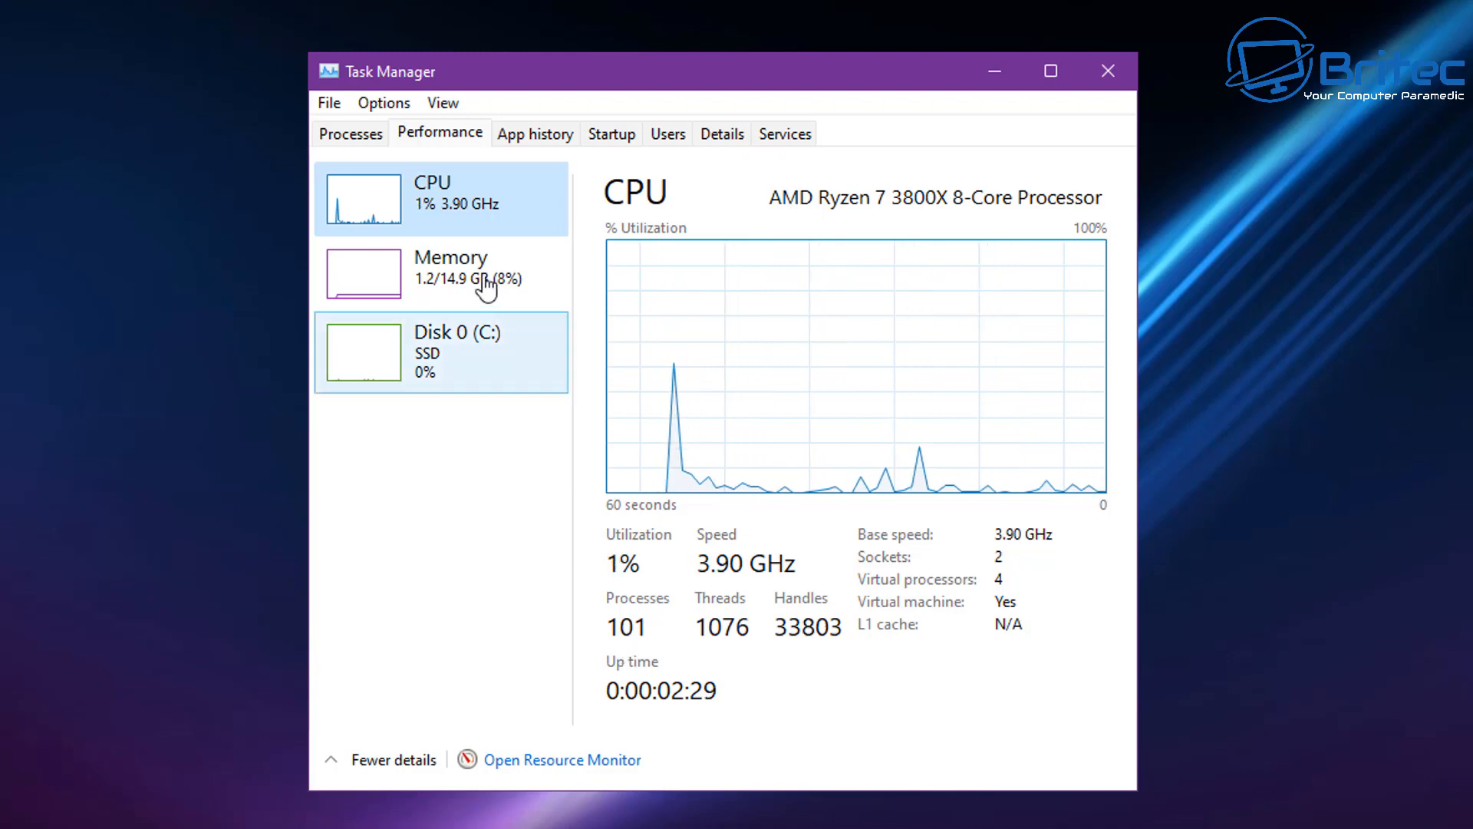
left_click(450, 272)
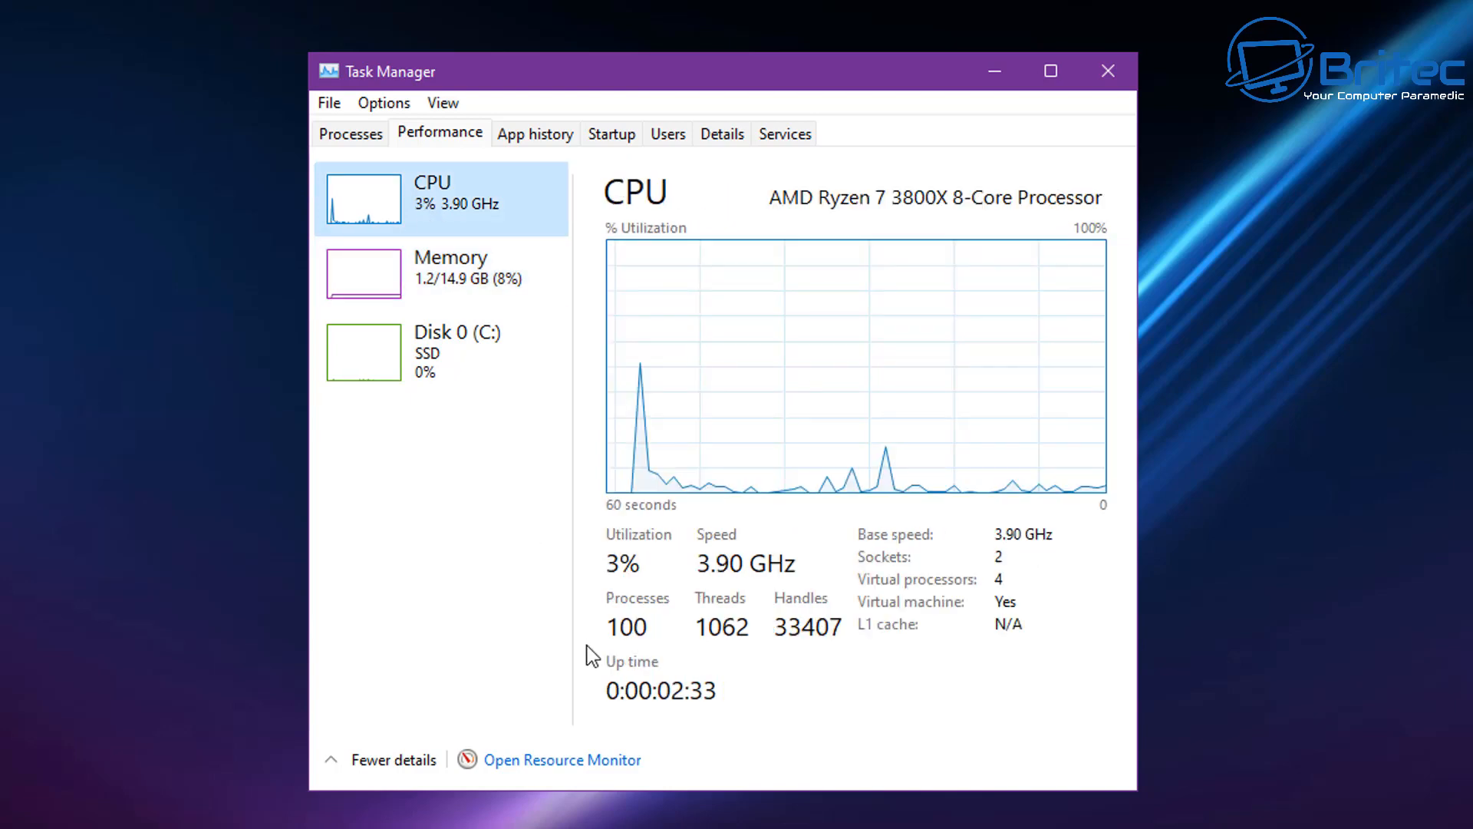
mouse_move(1111, 78)
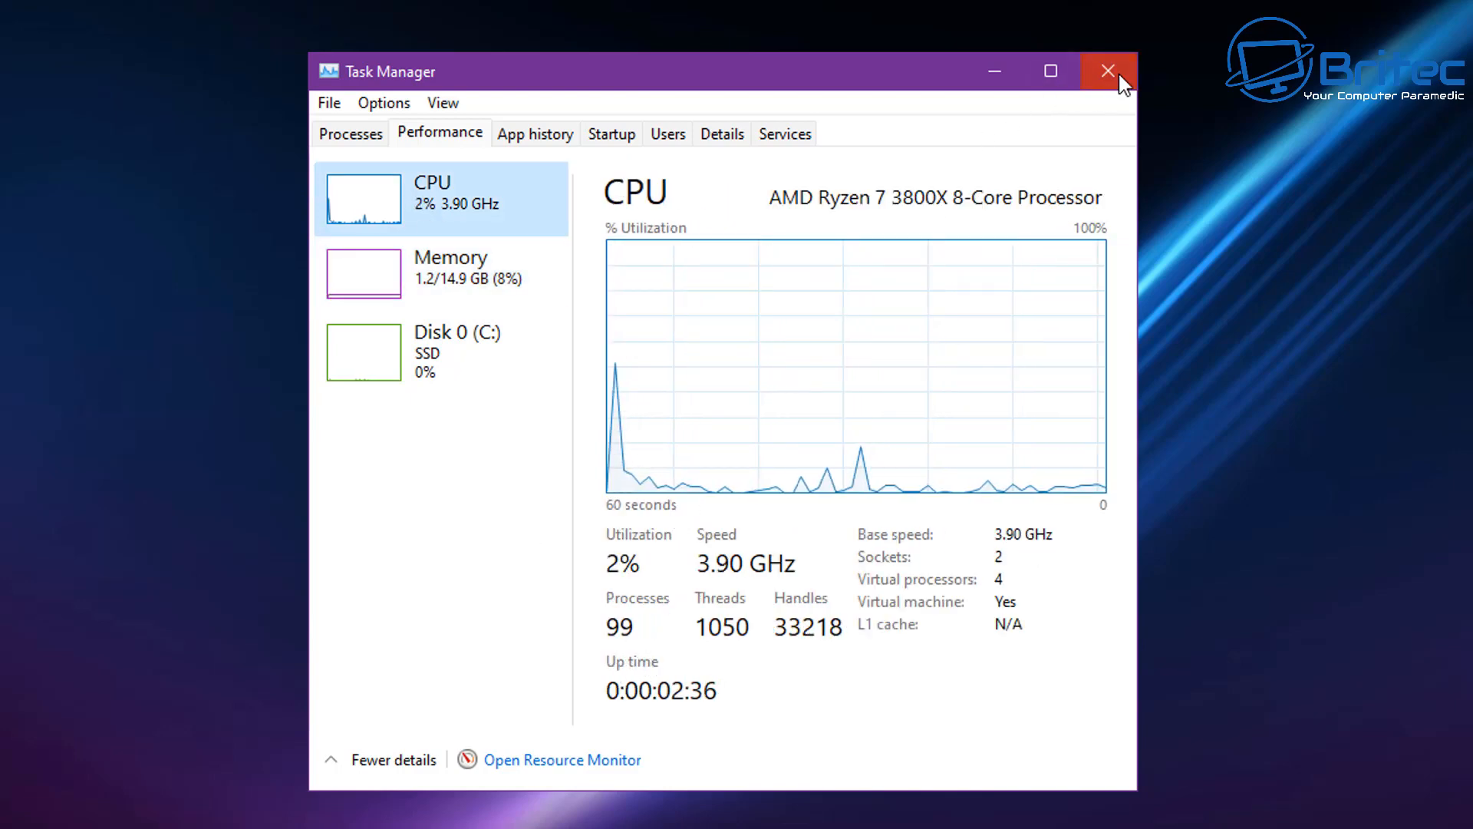
Close Task Manager and launch Ghost Toolbox from its desktop shortcut.
left_click(1102, 70)
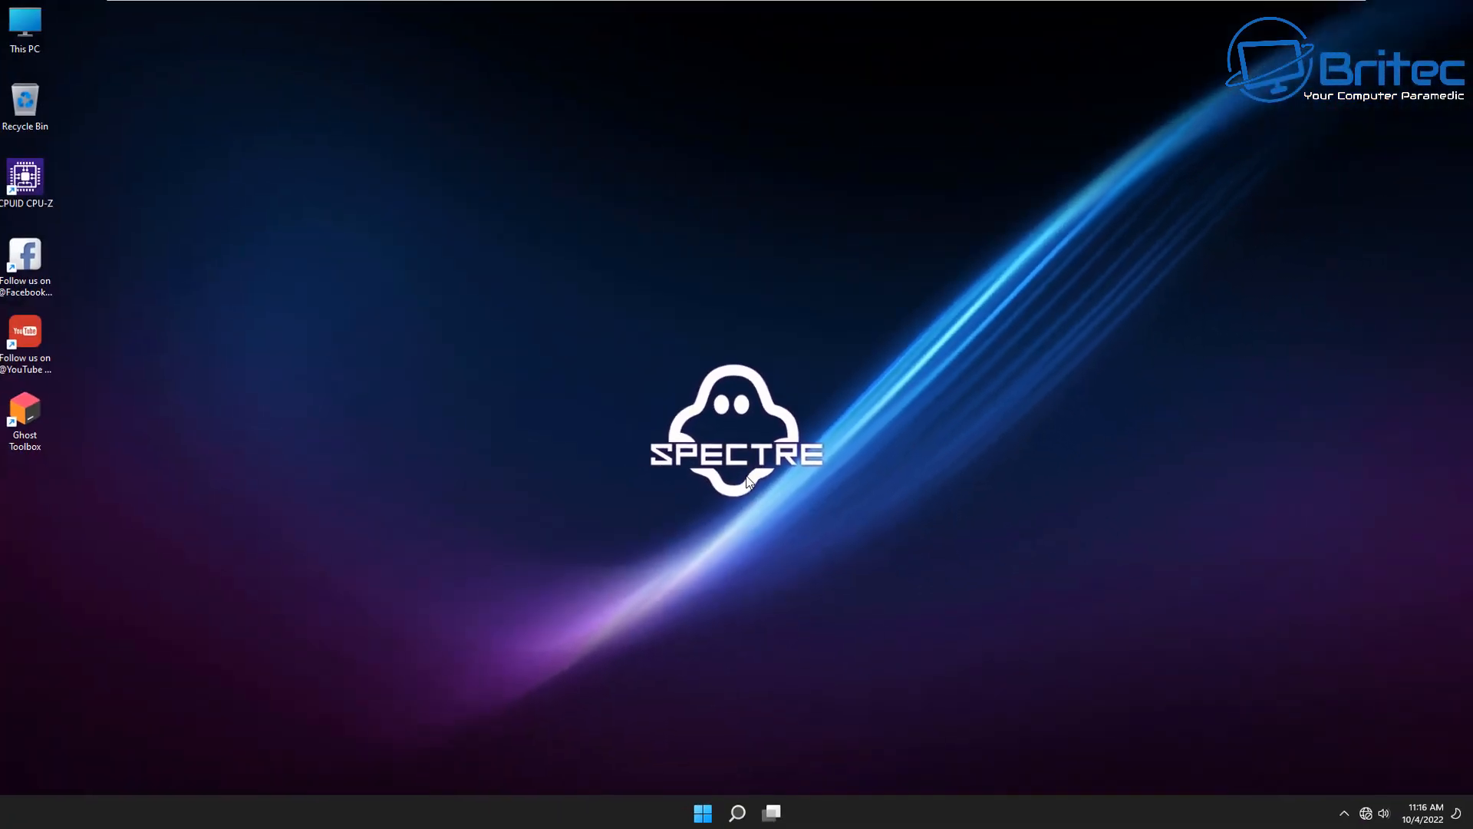
left_click(28, 410)
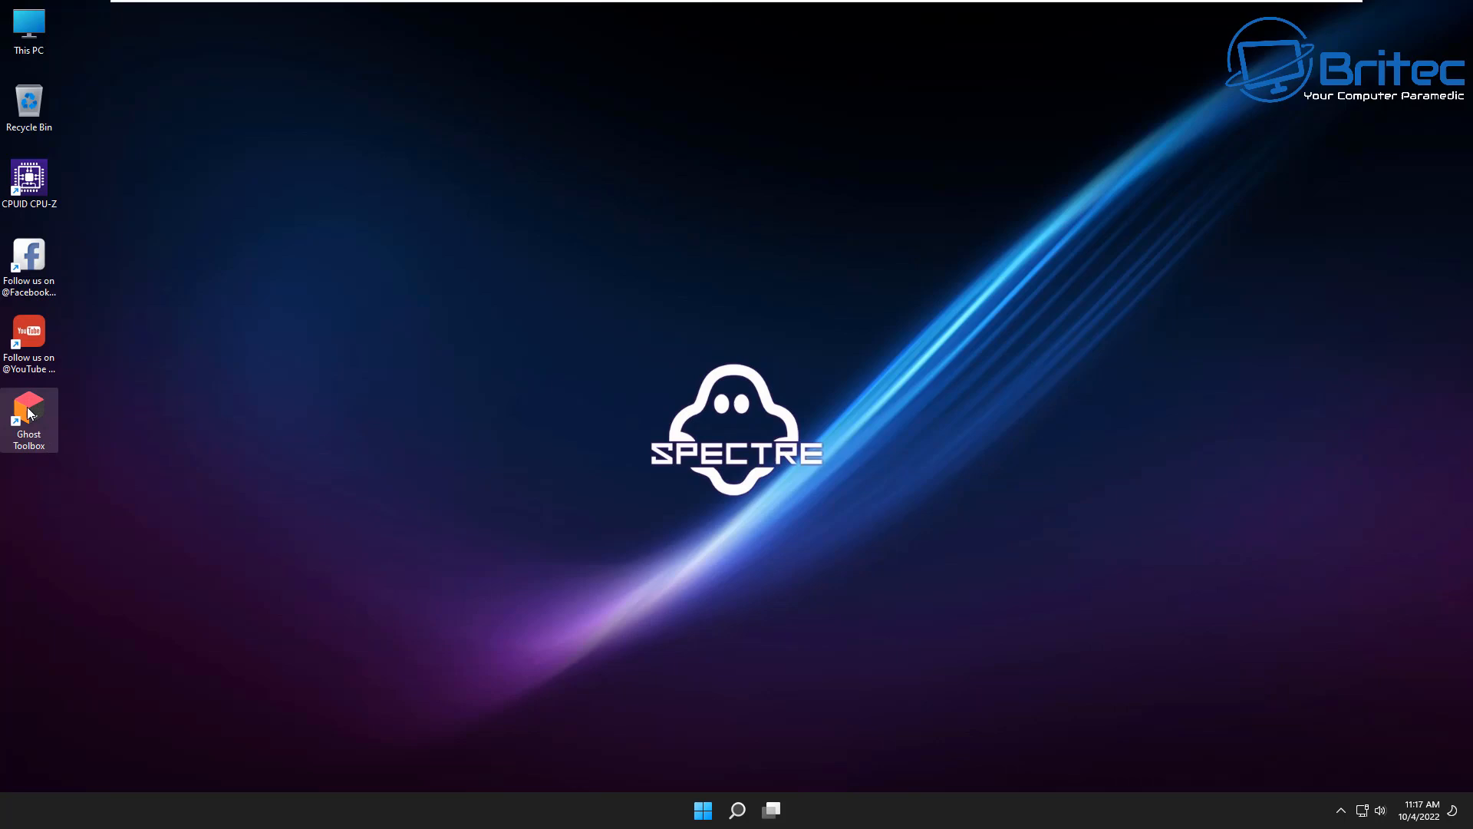
double_click(29, 407)
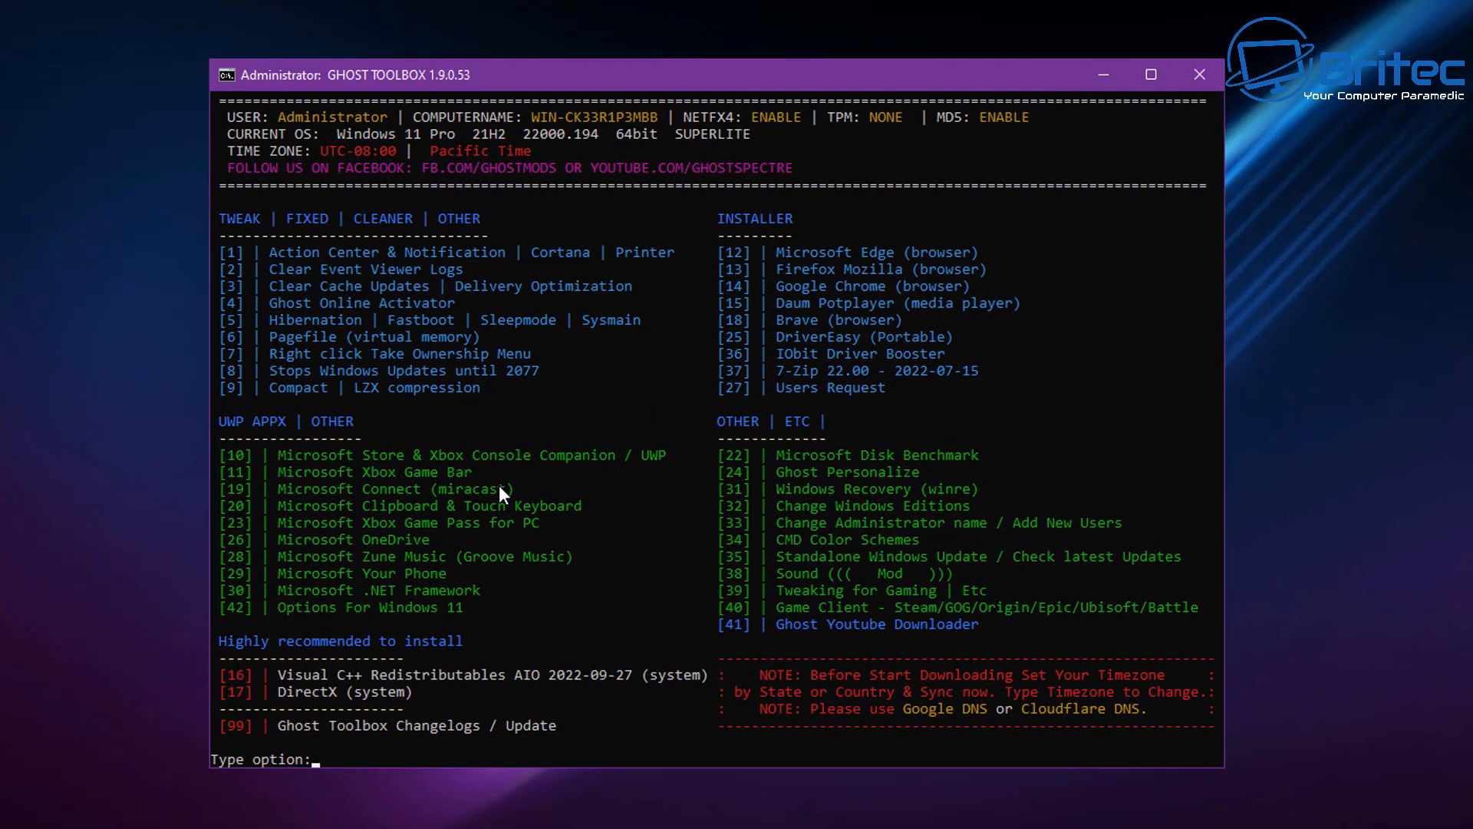
mouse_move(402, 590)
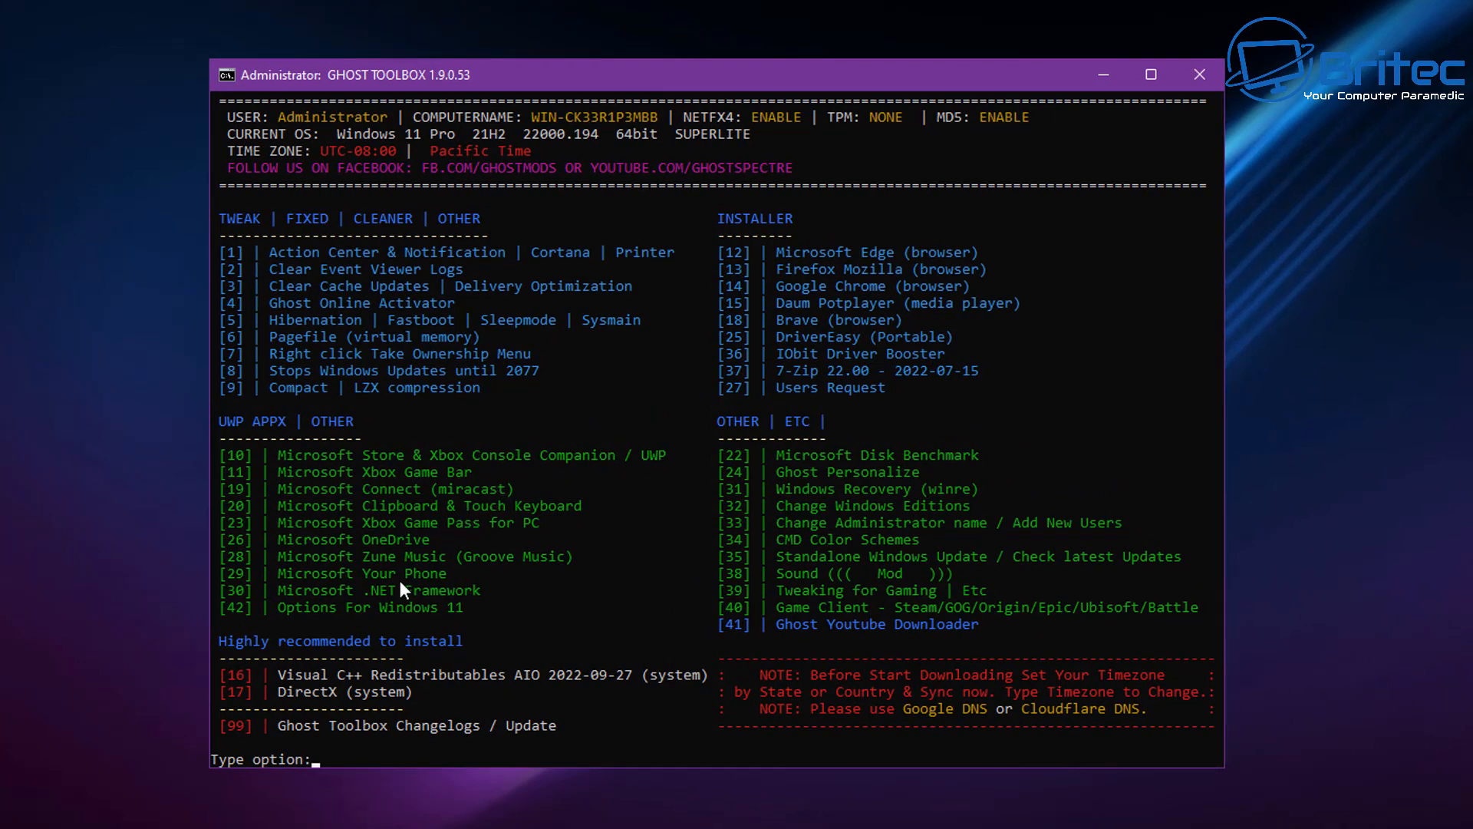
mouse_move(286, 473)
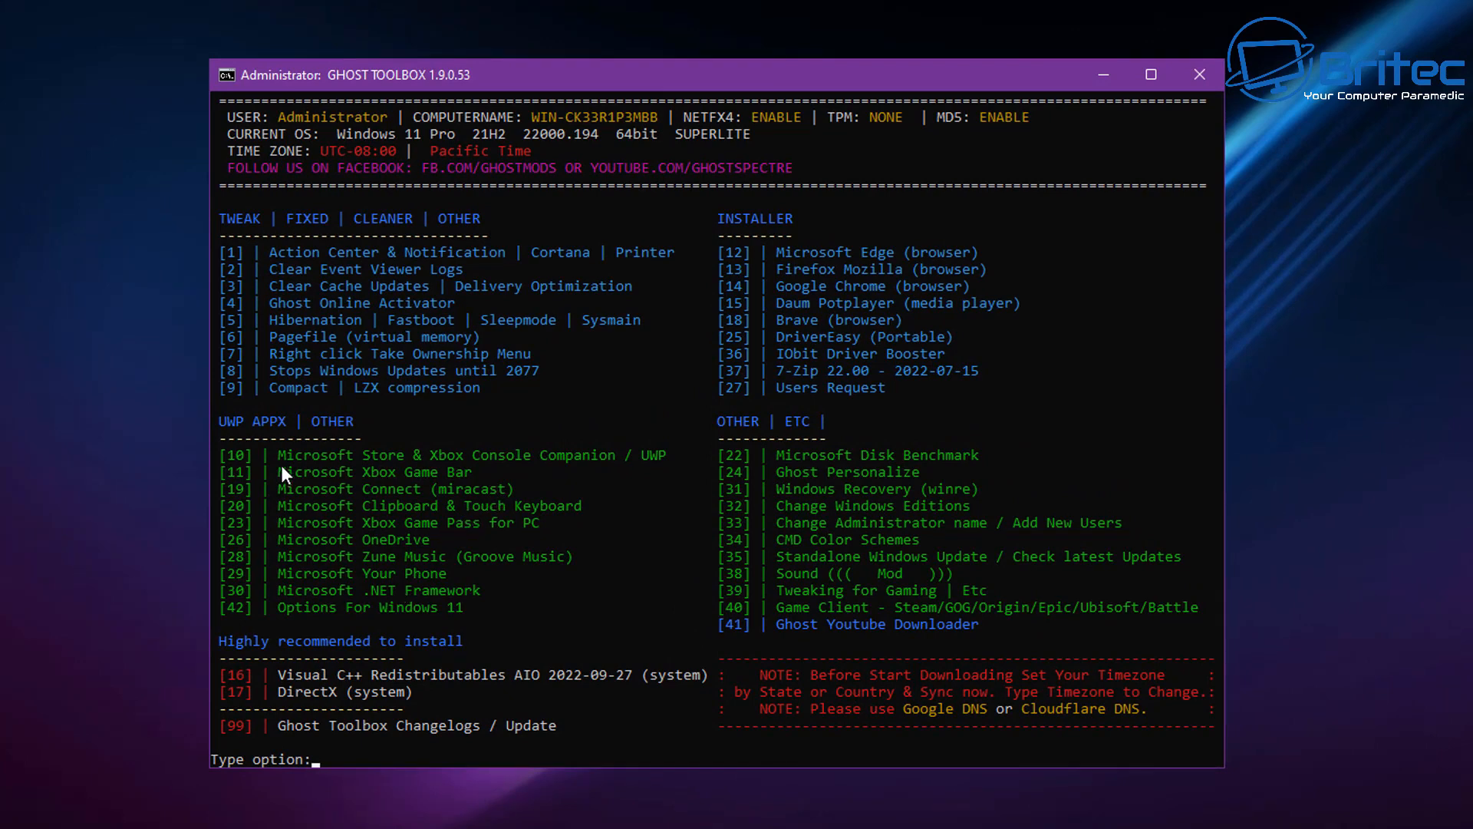
mouse_move(313, 622)
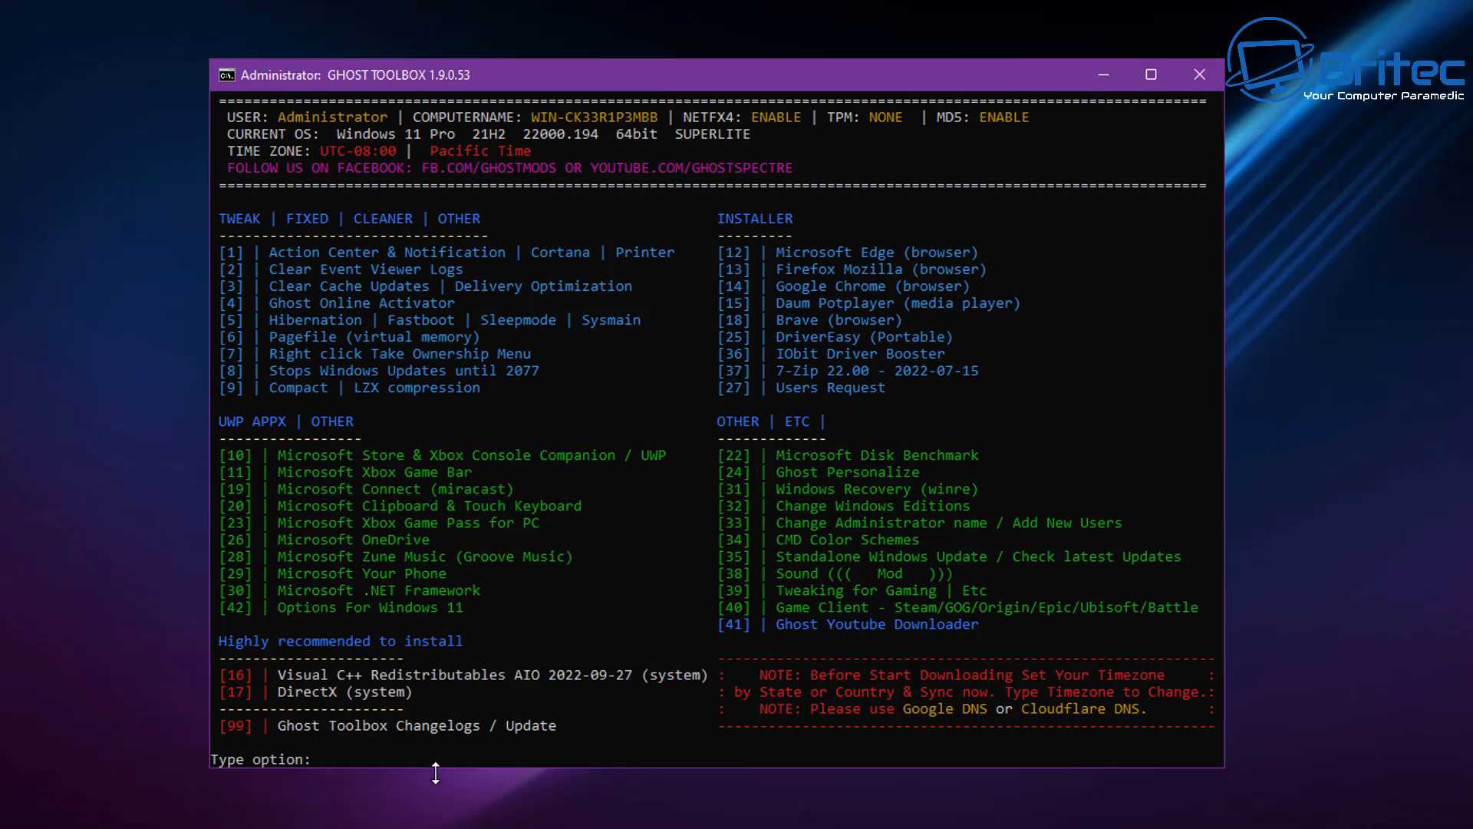
mouse_move(817, 743)
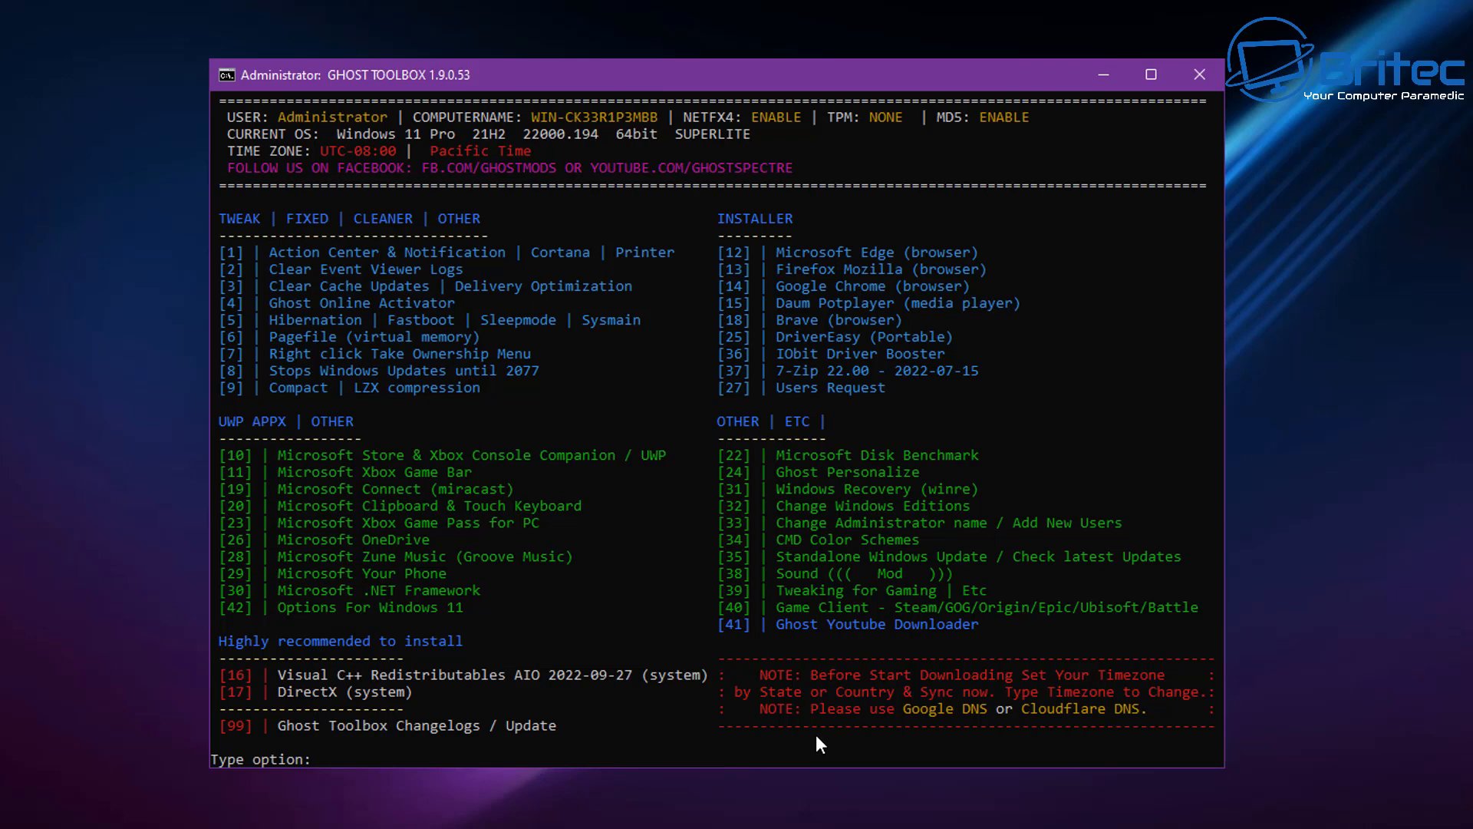
mouse_move(1147, 712)
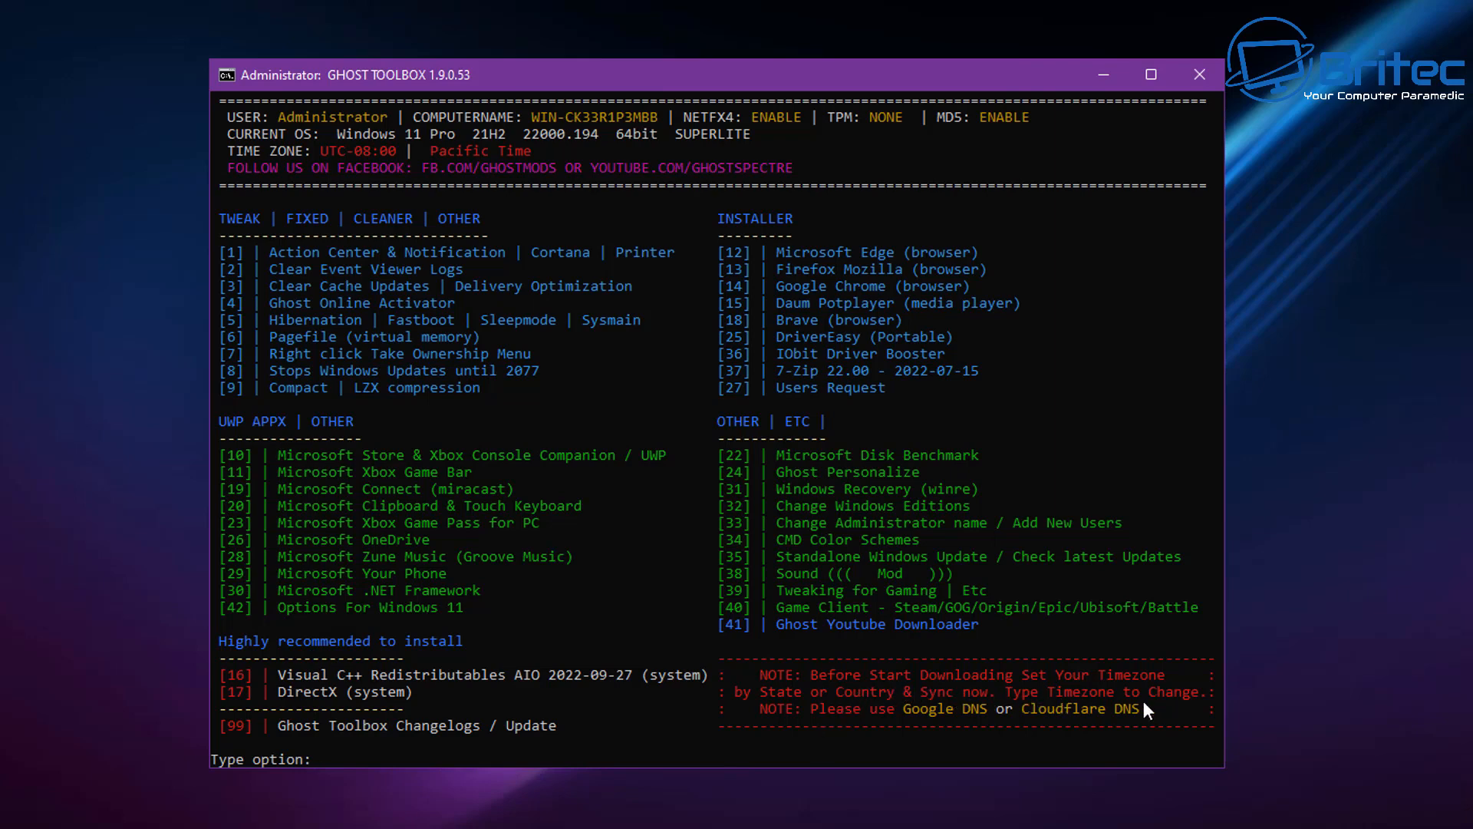
mouse_move(1066, 730)
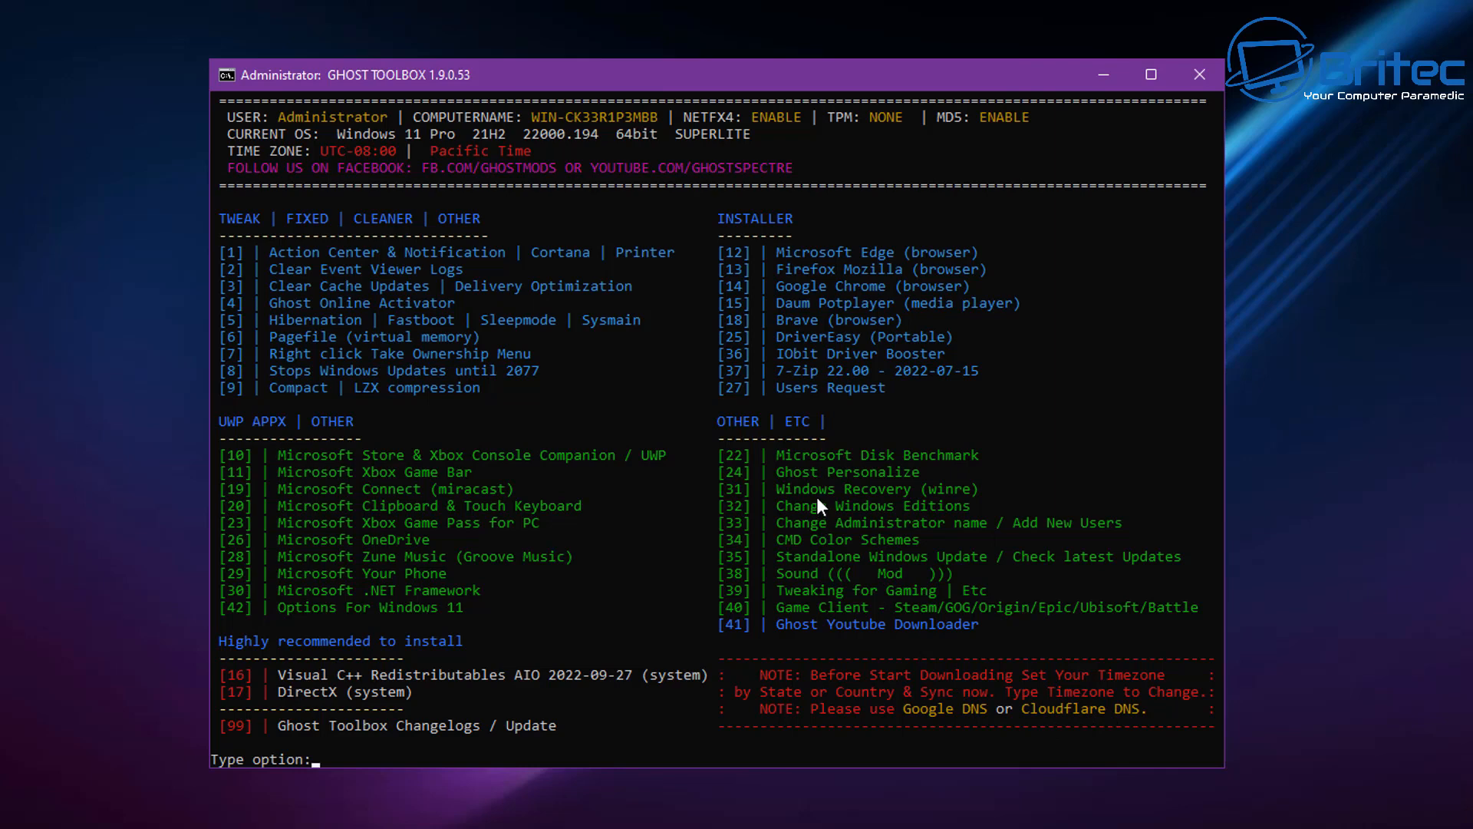
mouse_move(825, 578)
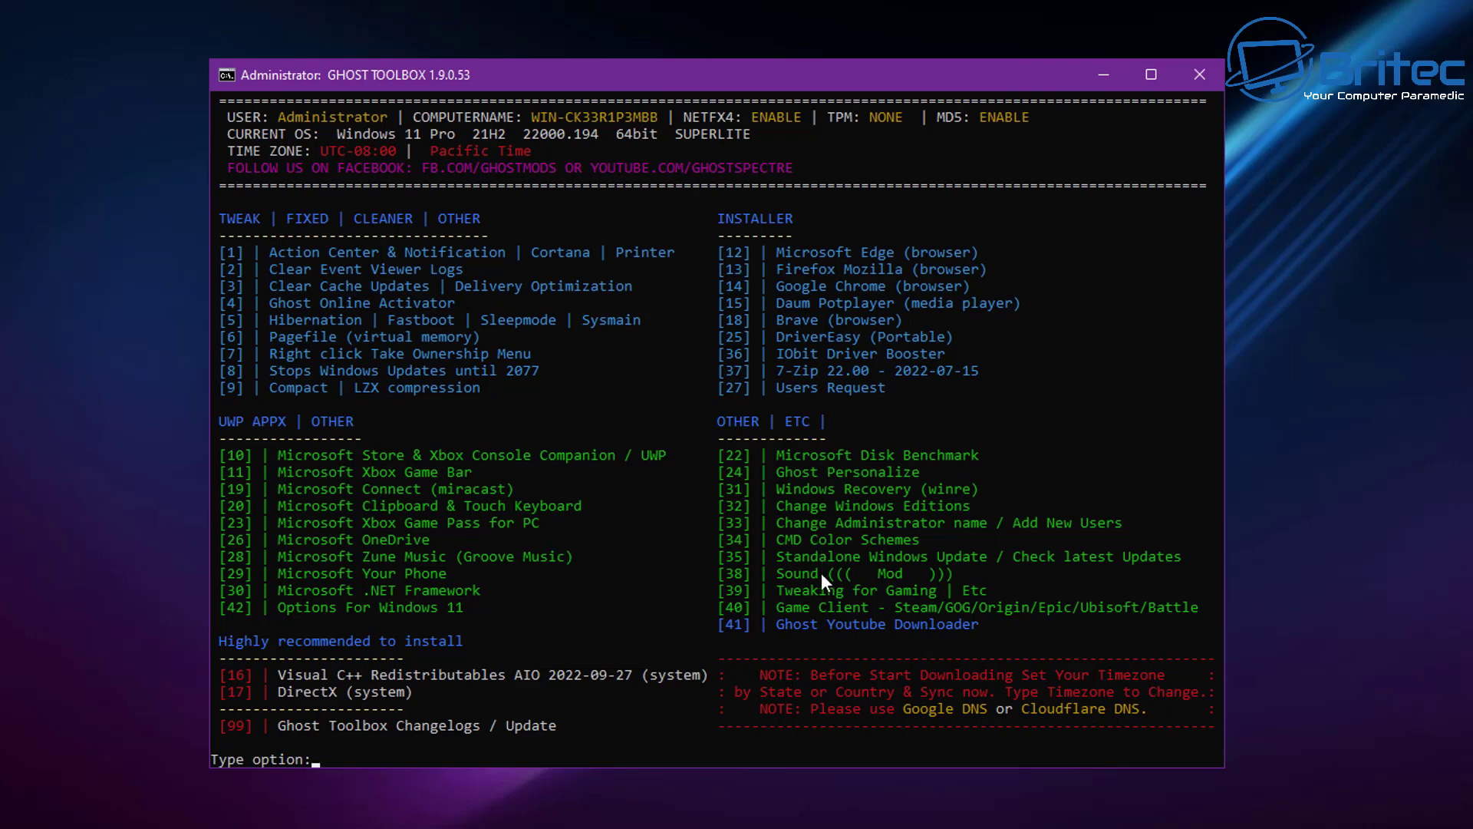
mouse_move(820, 629)
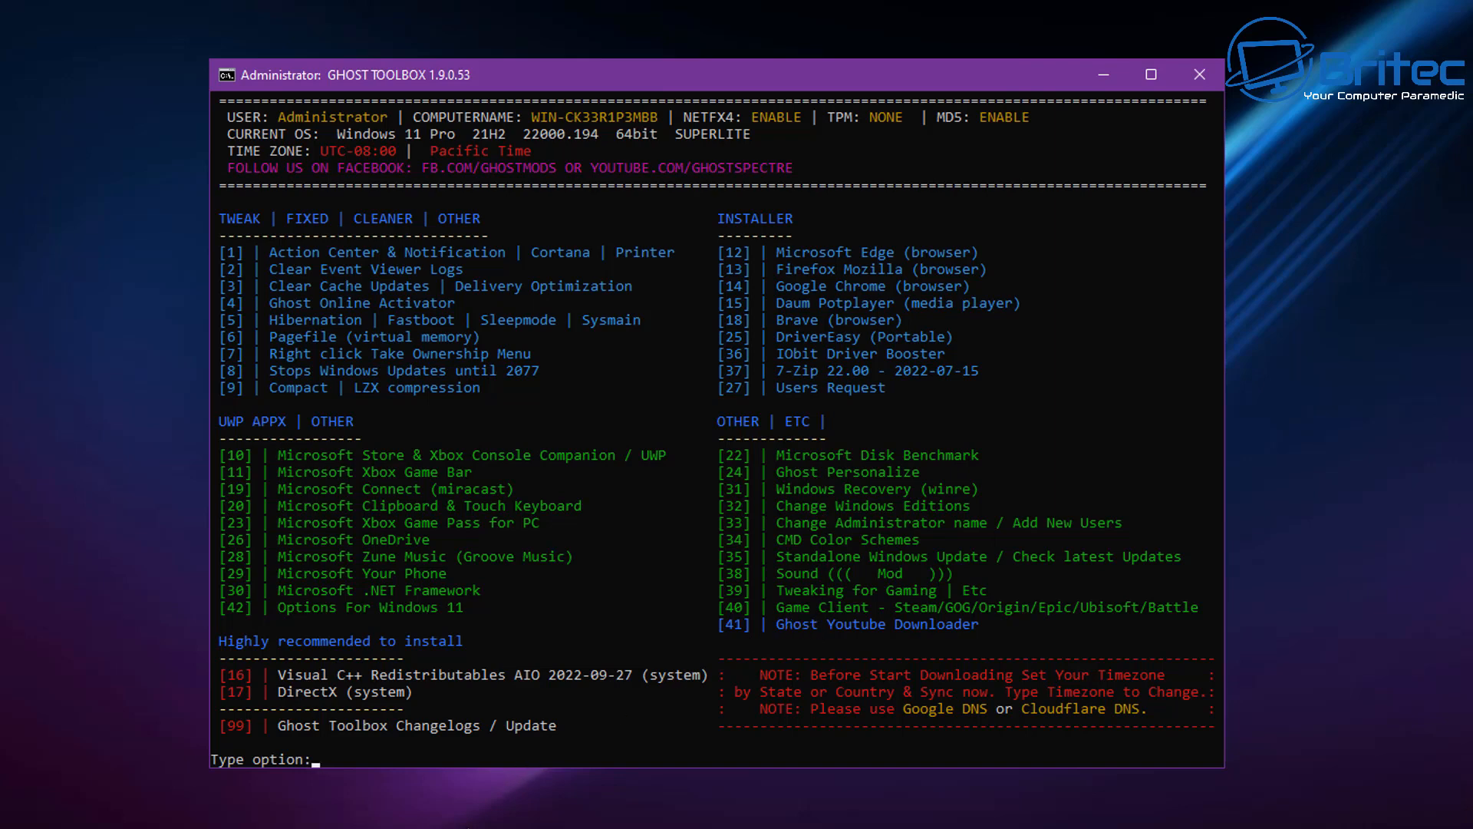
Enter option 39 to open Tweaking for Gaming.
type("39")
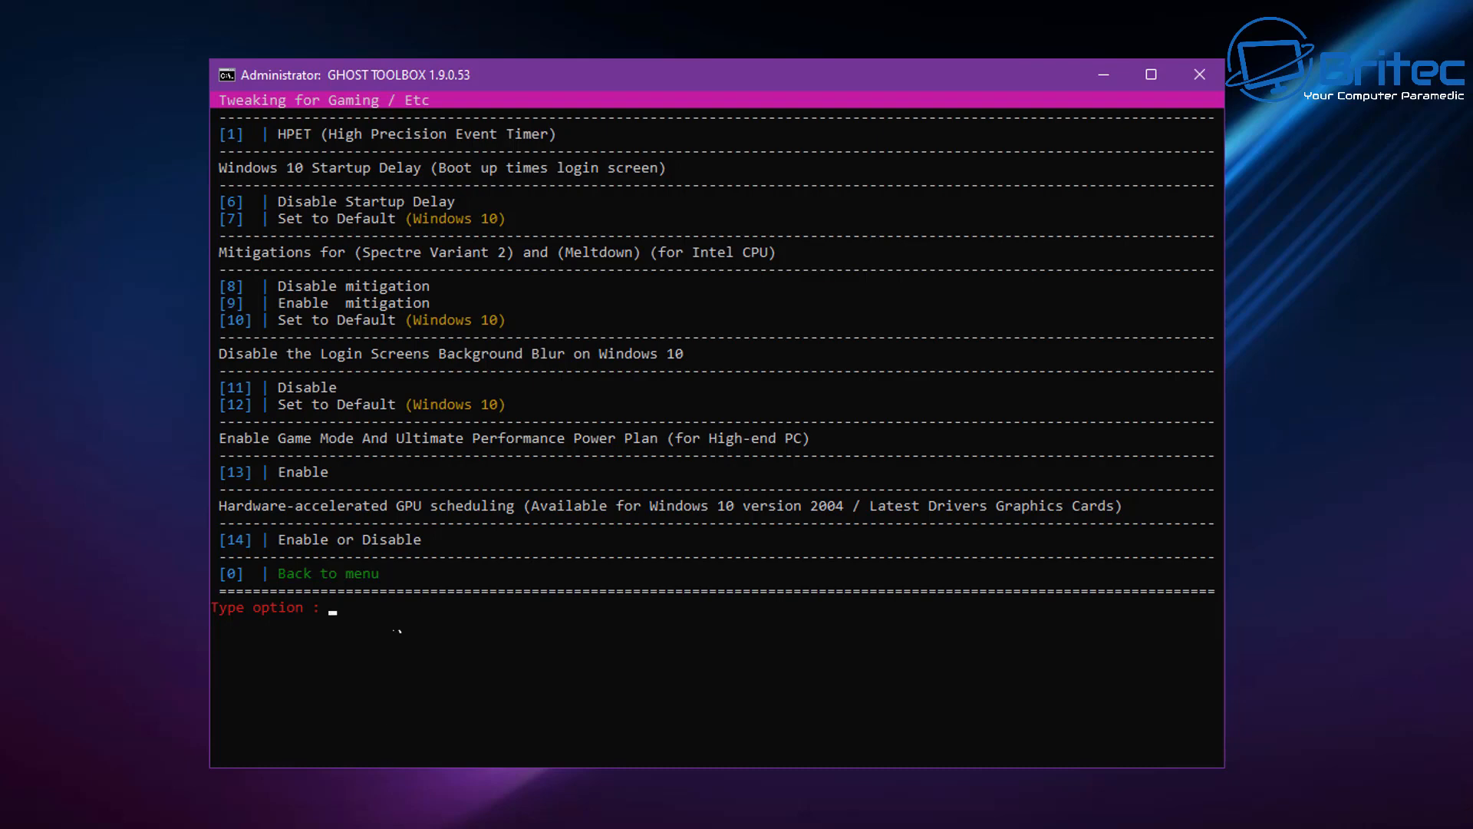
mouse_move(441, 730)
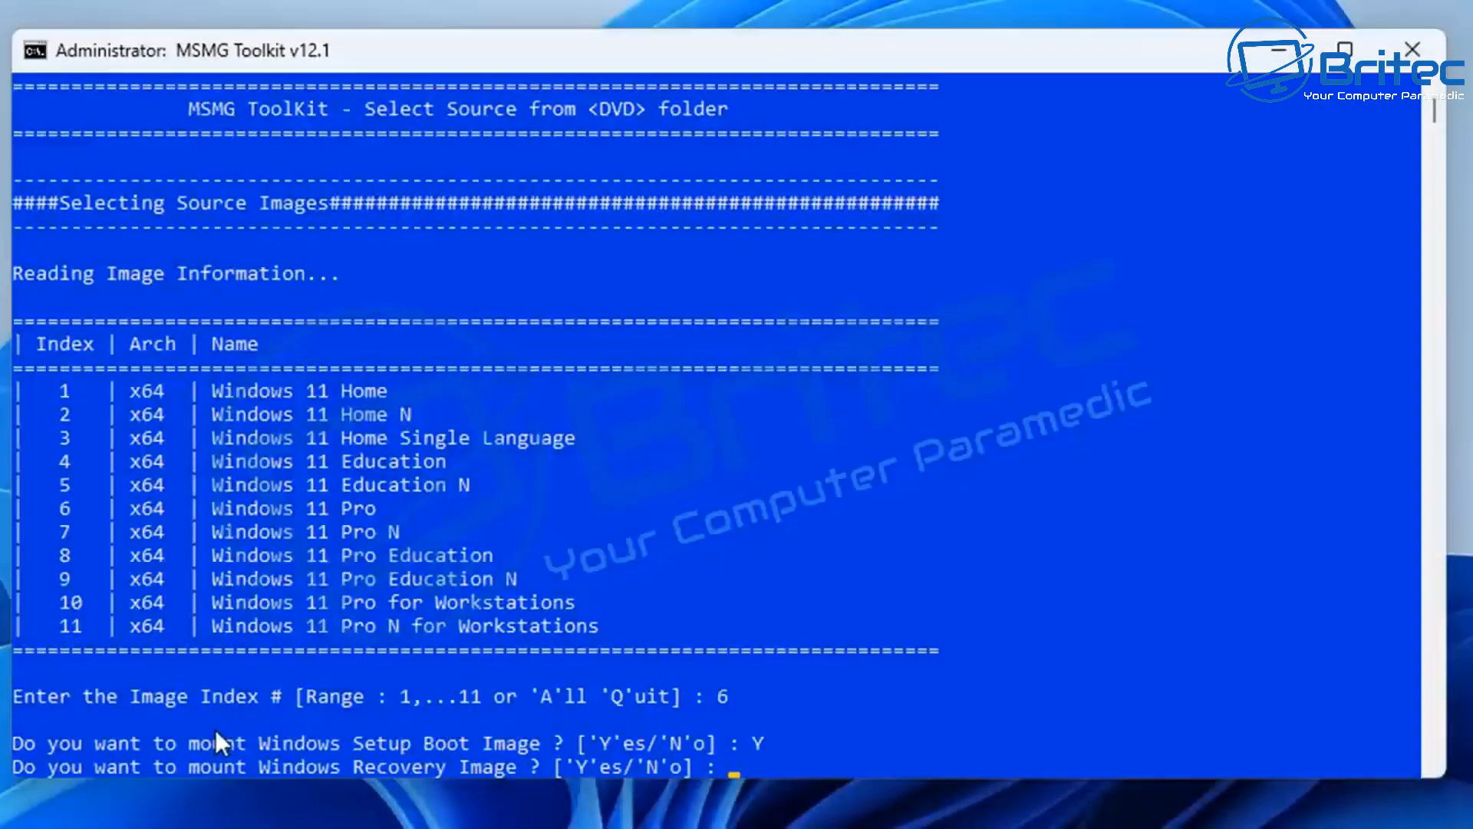
Decline mounting the recovery image and continue to the toolkit main menu.
type("N")
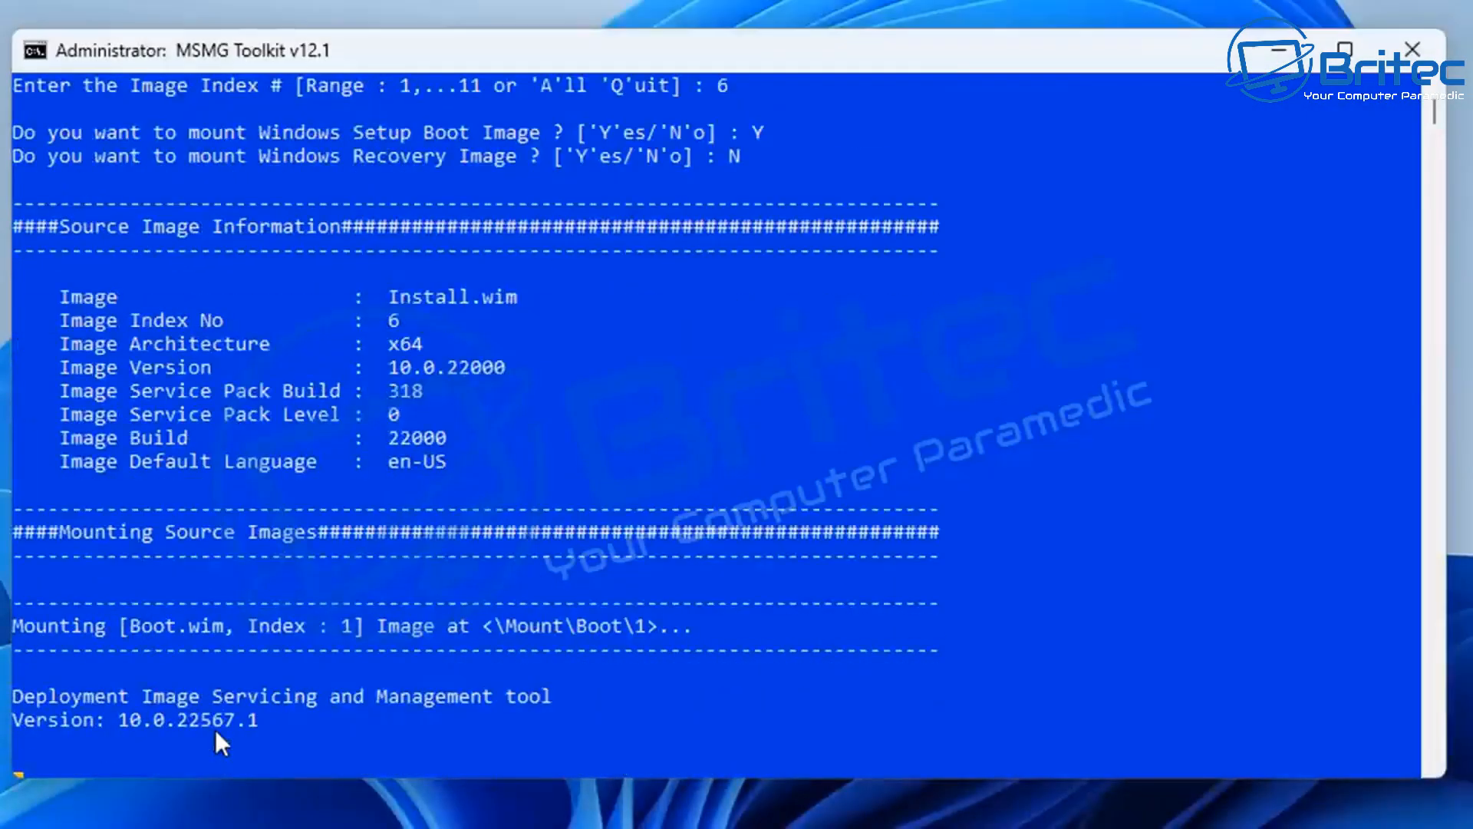
mouse_move(219, 748)
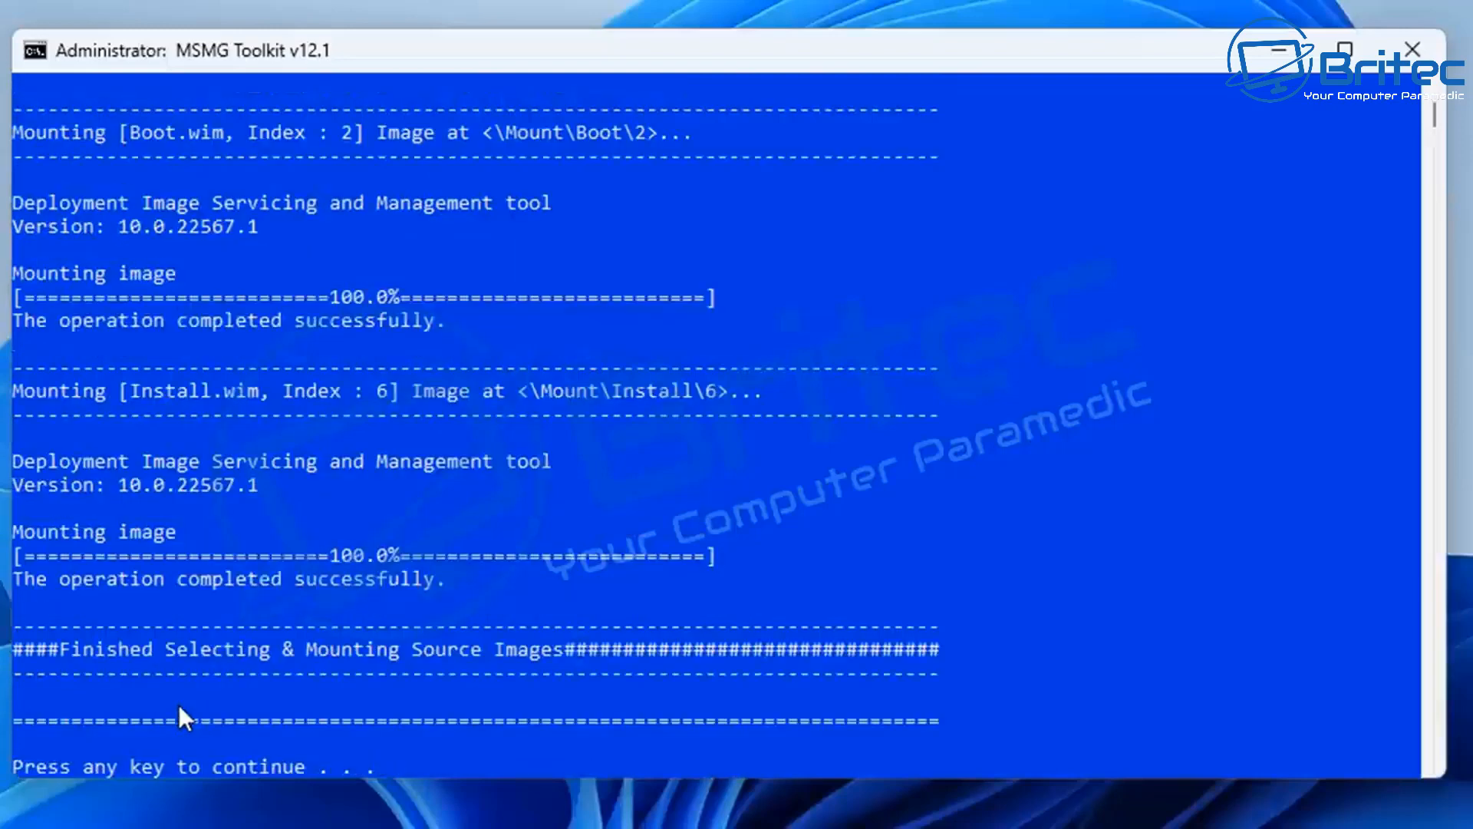
key("enter")
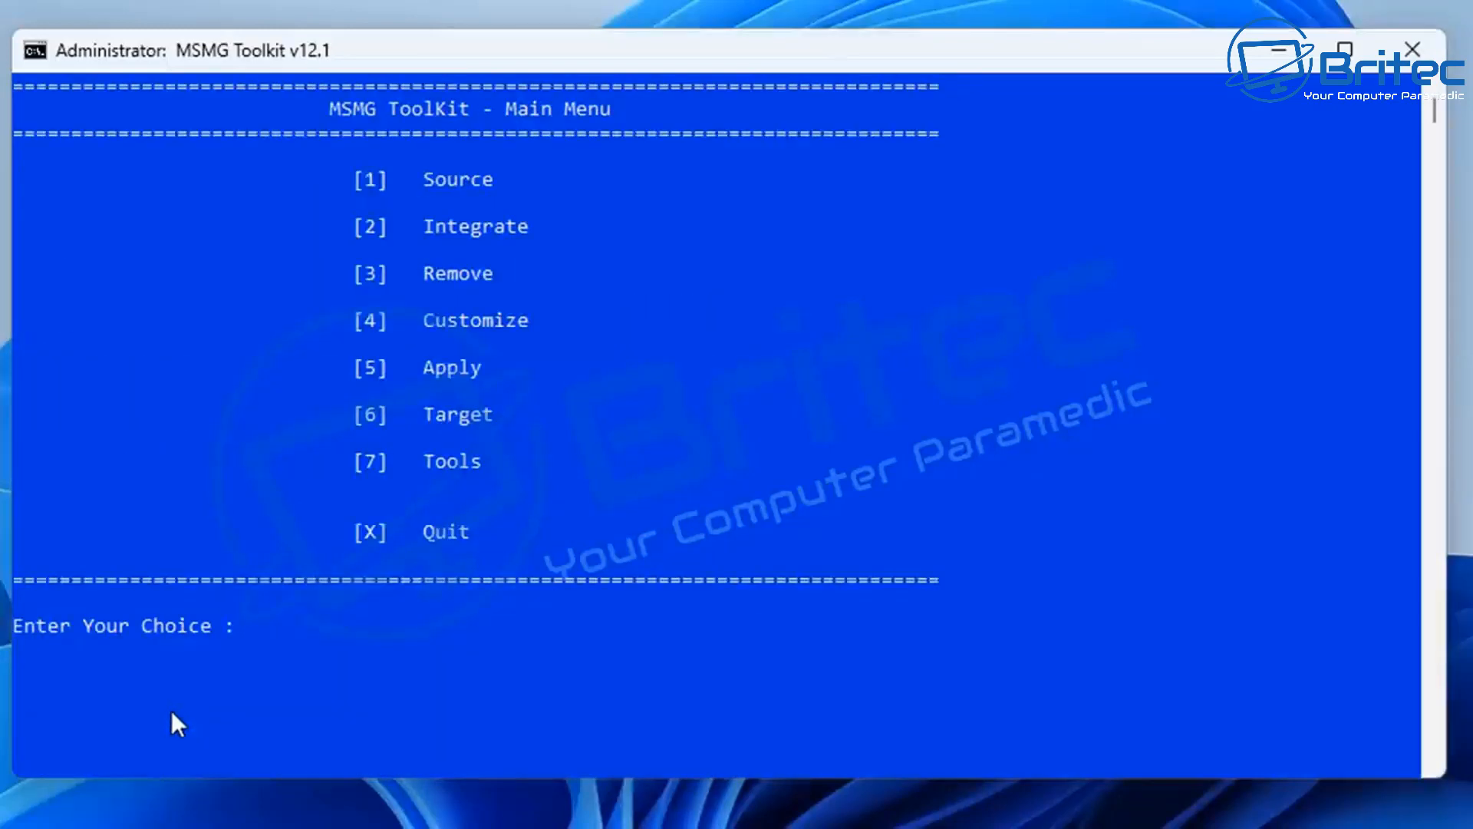
mouse_move(524, 393)
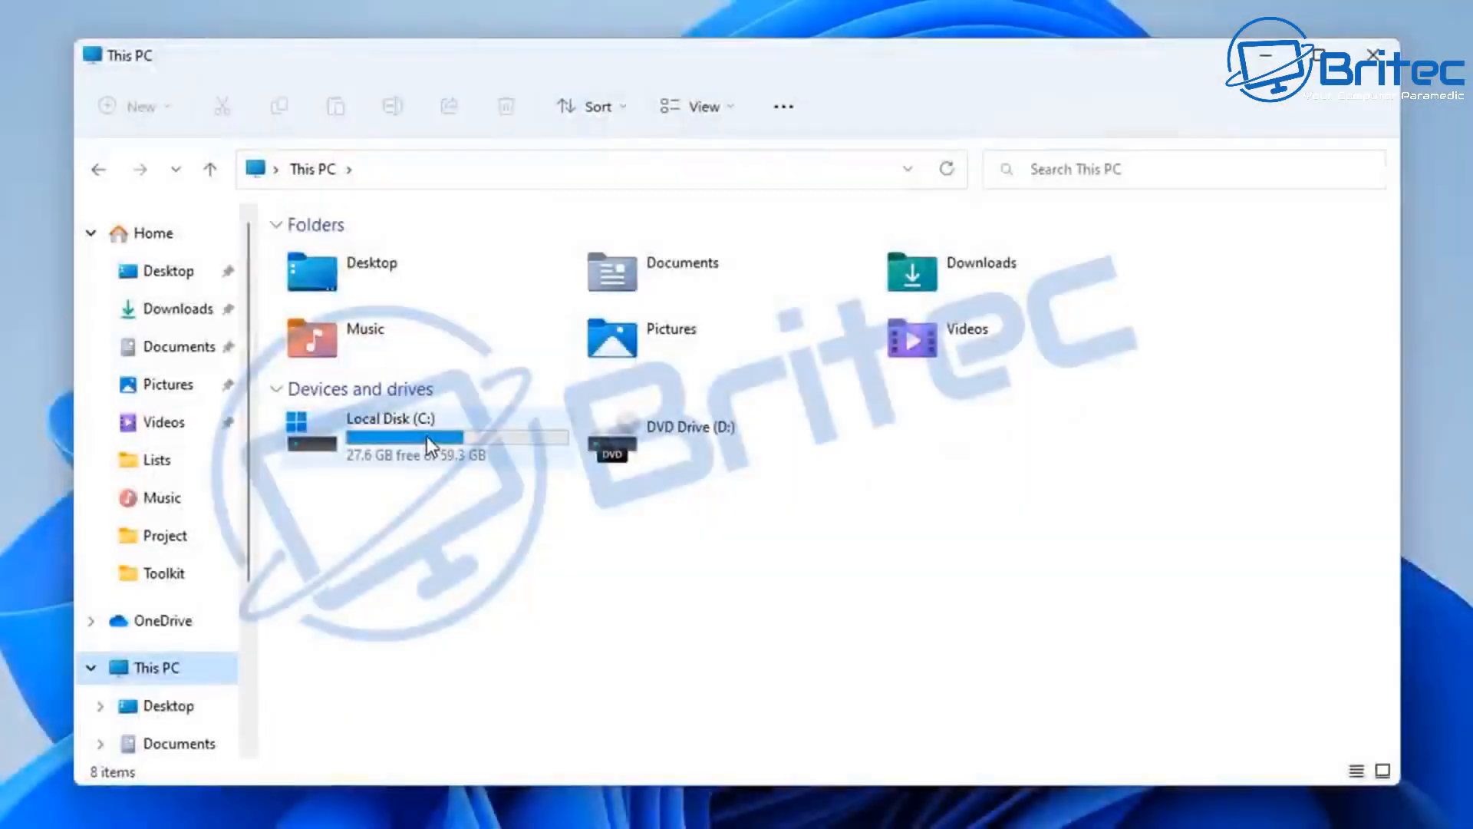
Browse to C:\Toolkit\Mount\Install\6\Windows in File Explorer.
double_click(386, 419)
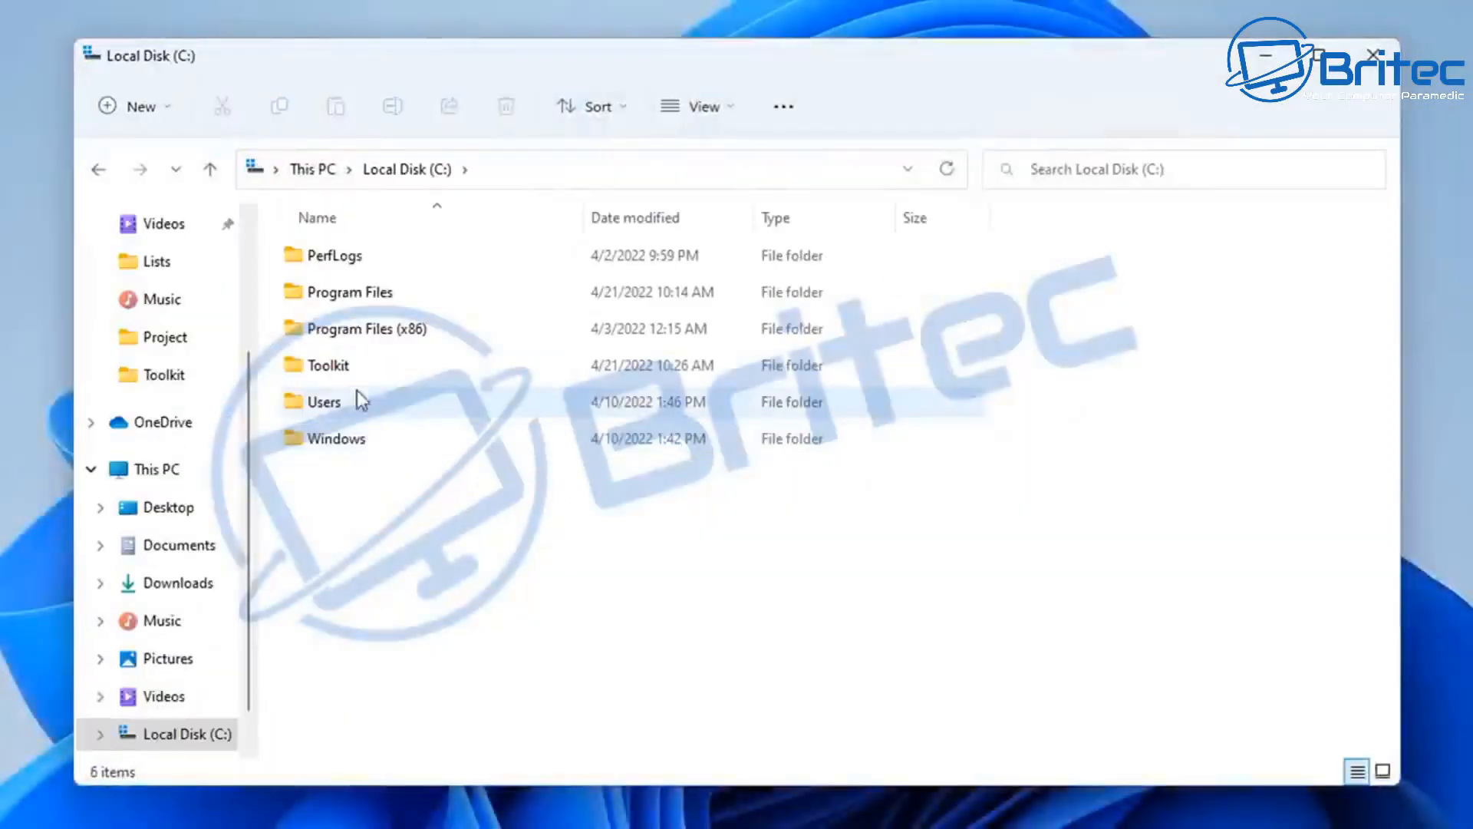
double_click(327, 365)
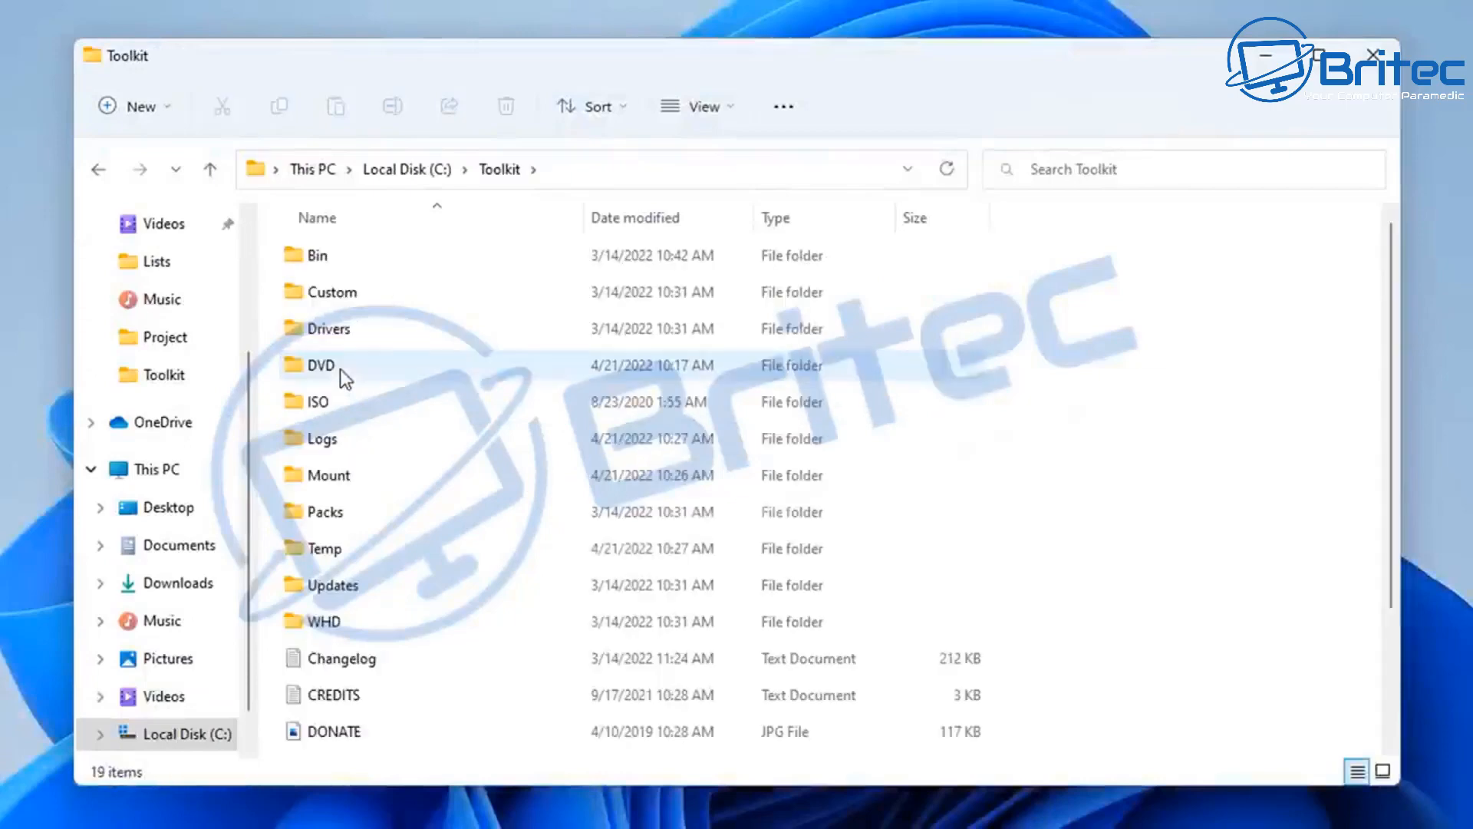
mouse_move(329, 519)
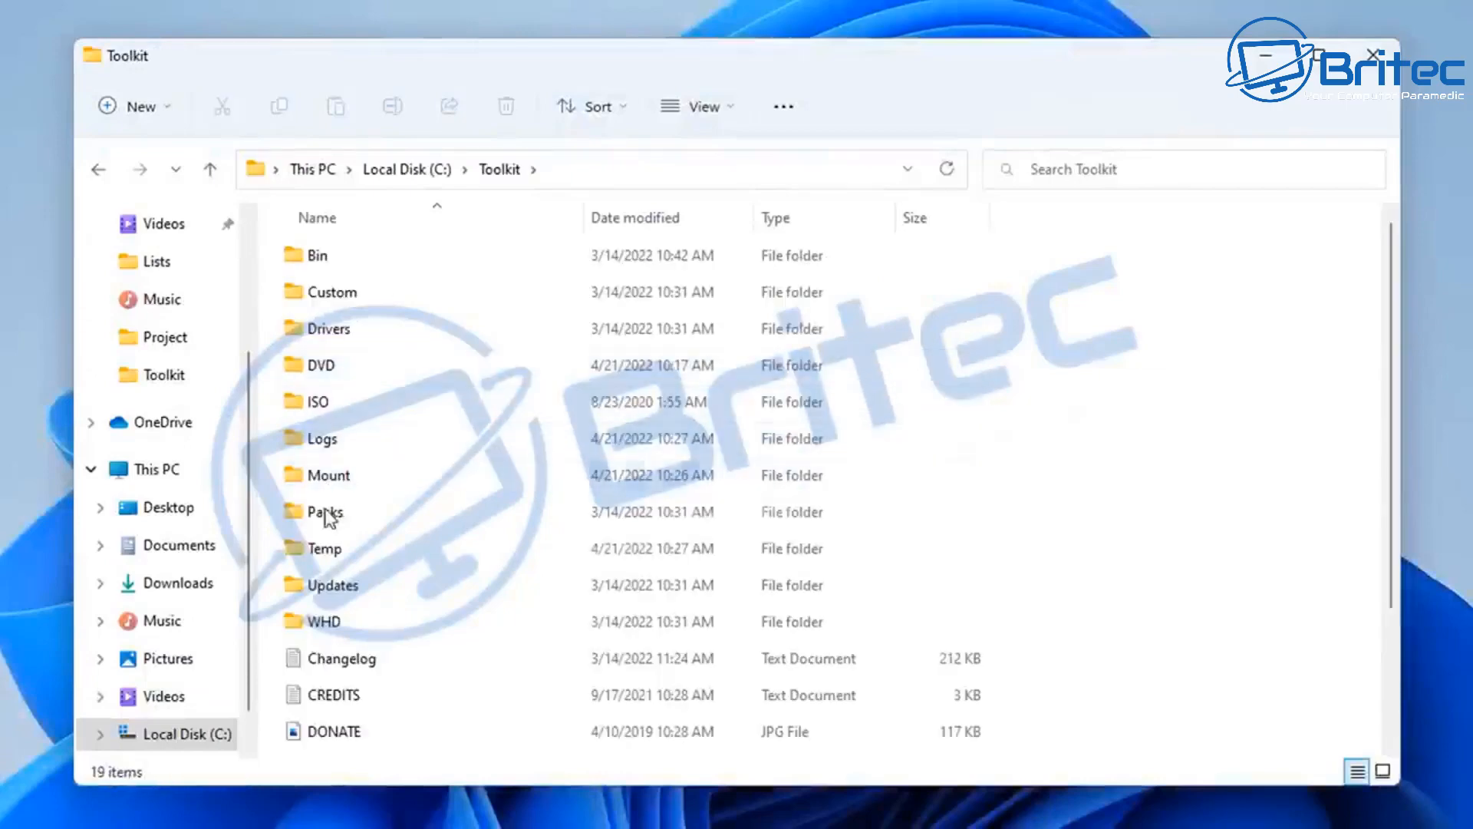
mouse_move(323, 511)
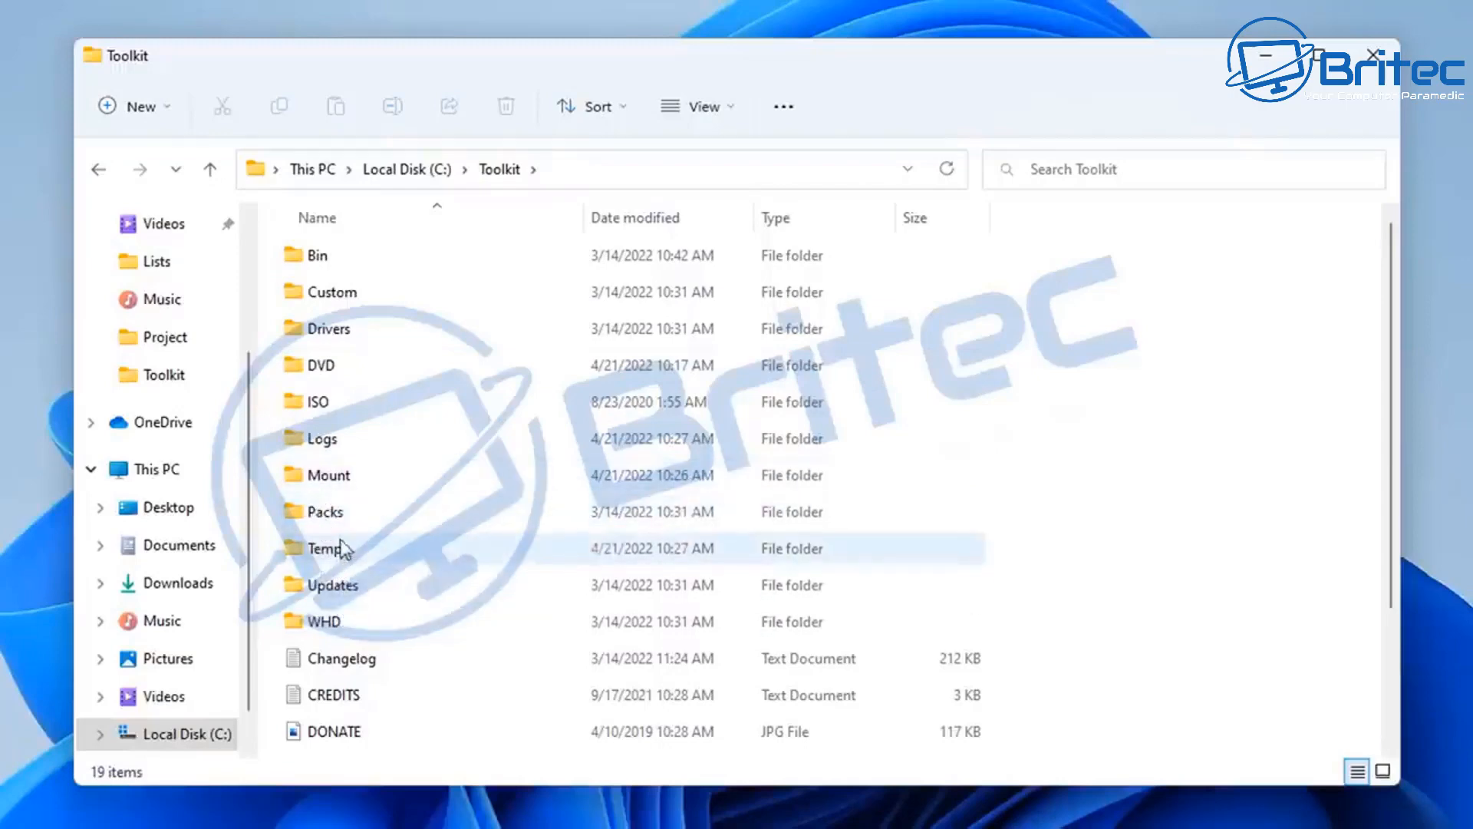
double_click(331, 475)
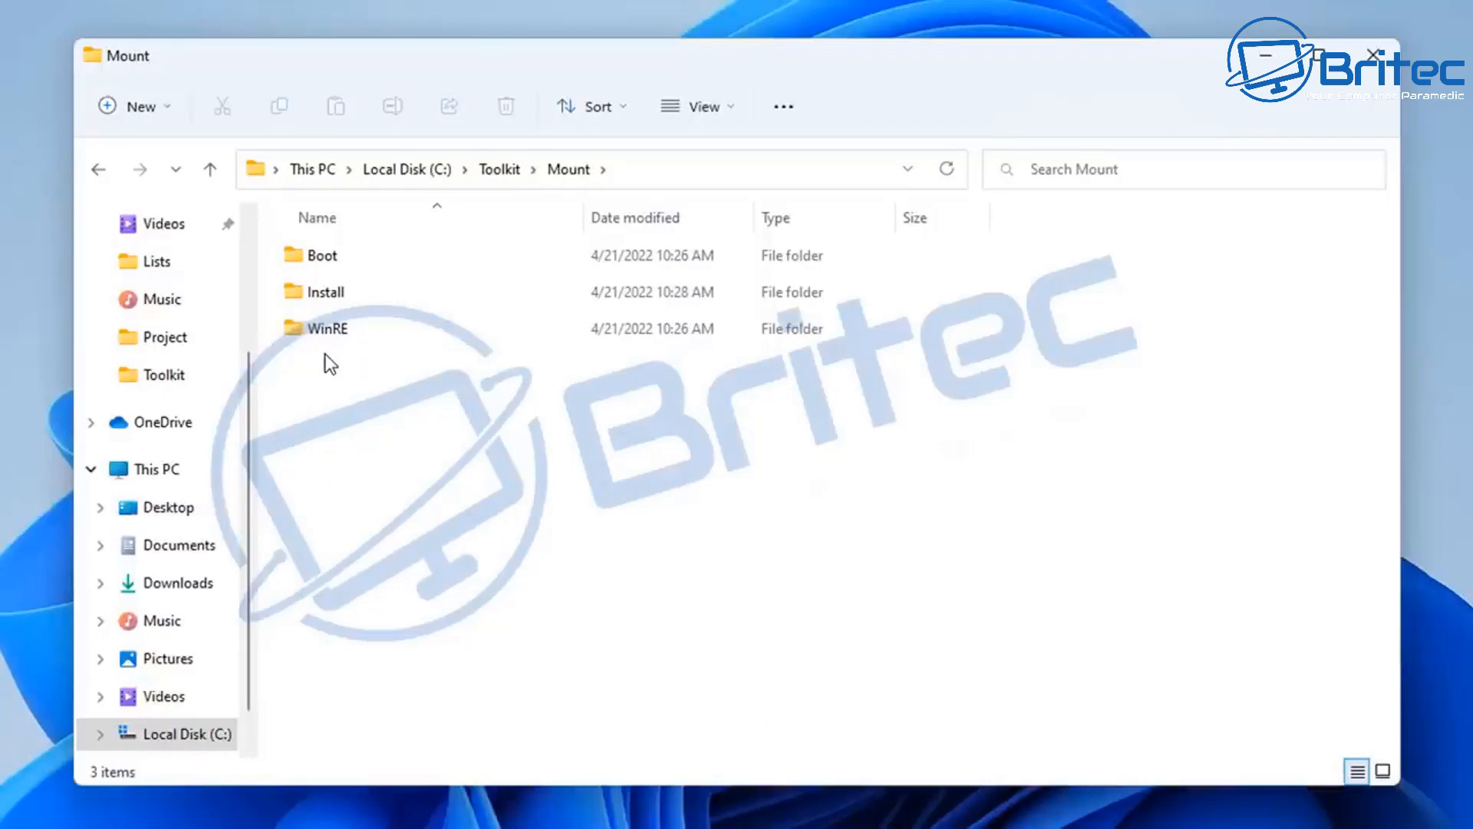
double_click(325, 291)
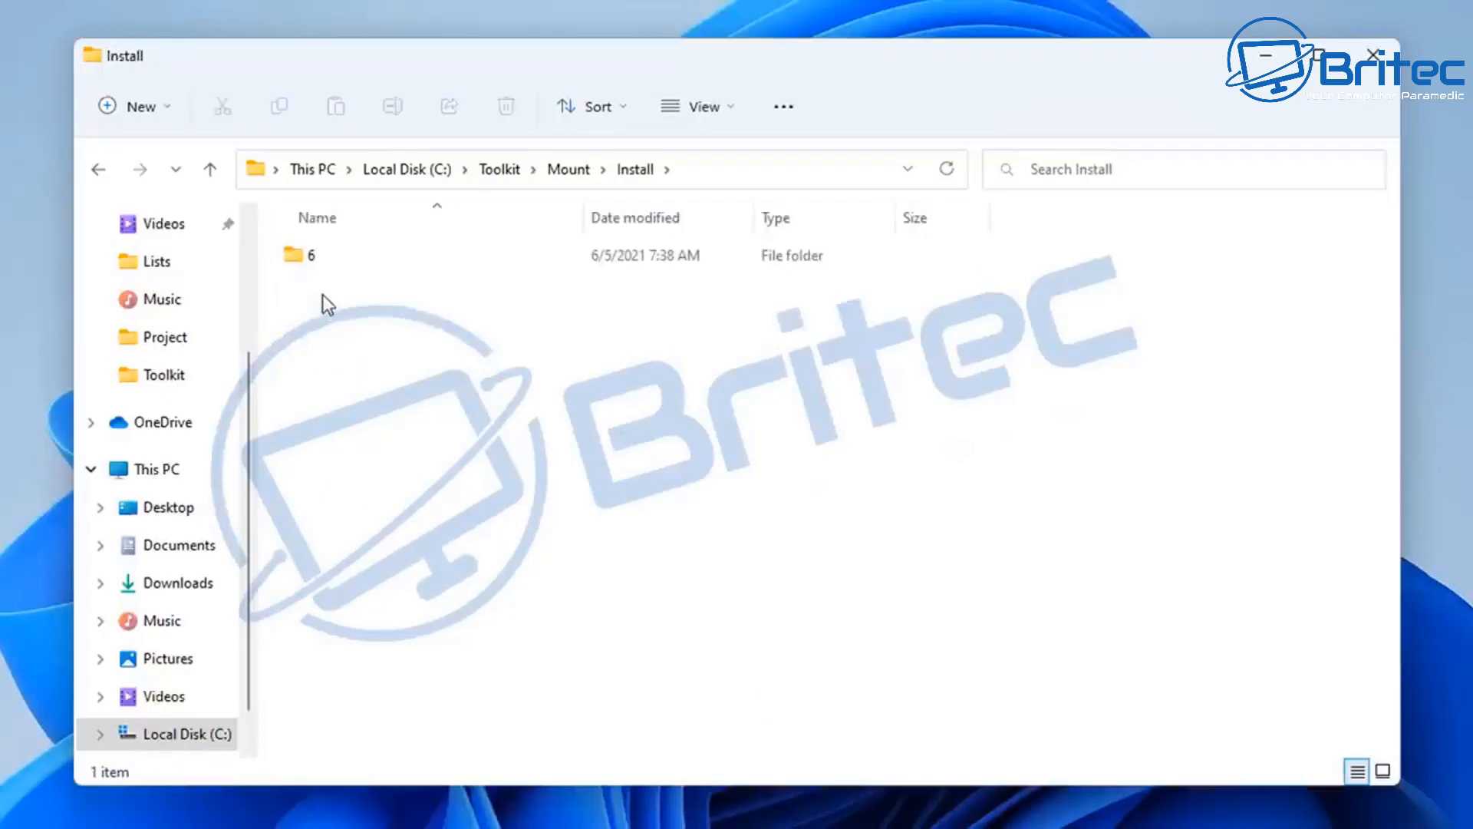
double_click(306, 255)
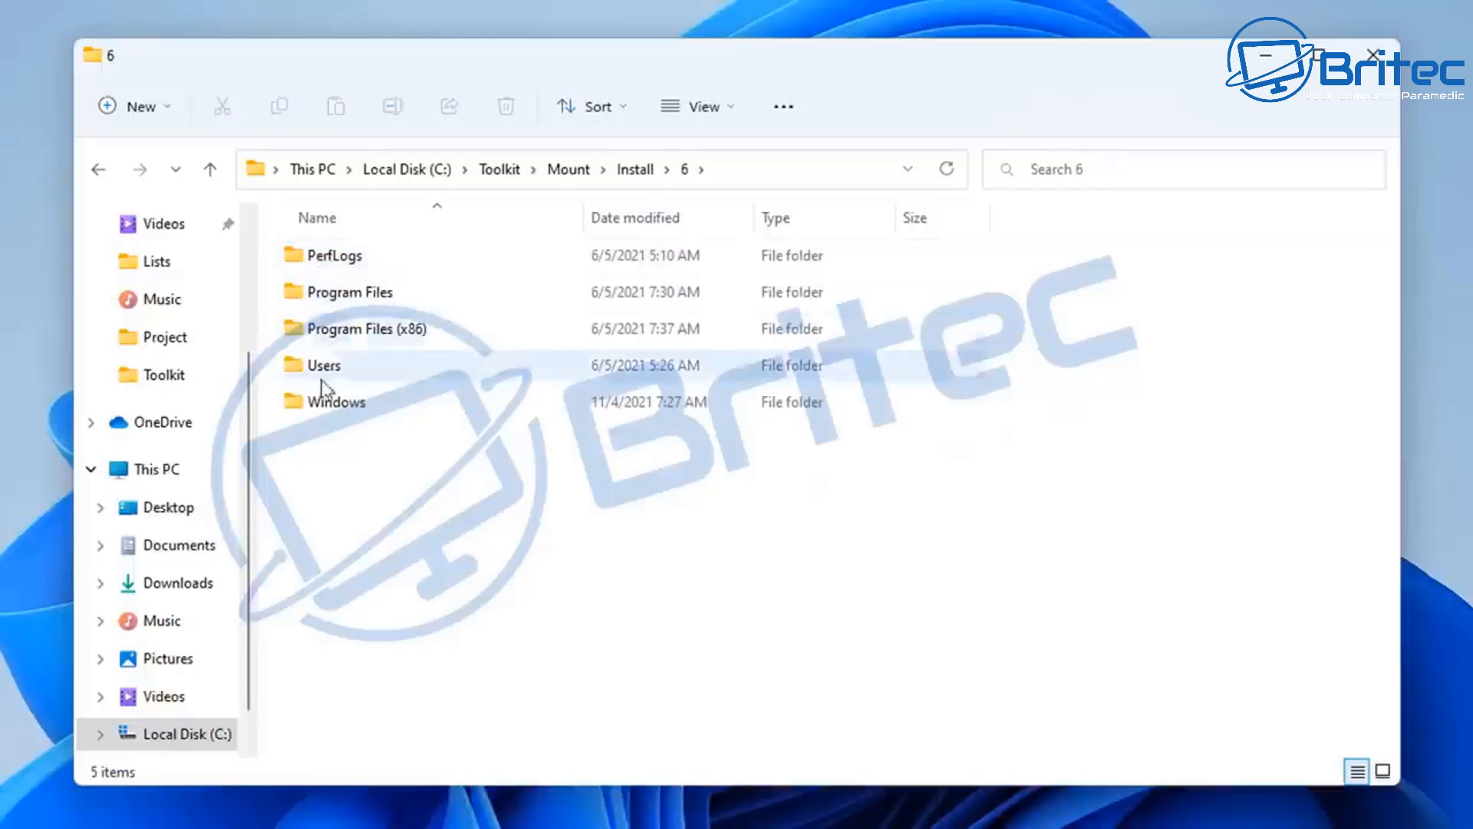
double_click(338, 401)
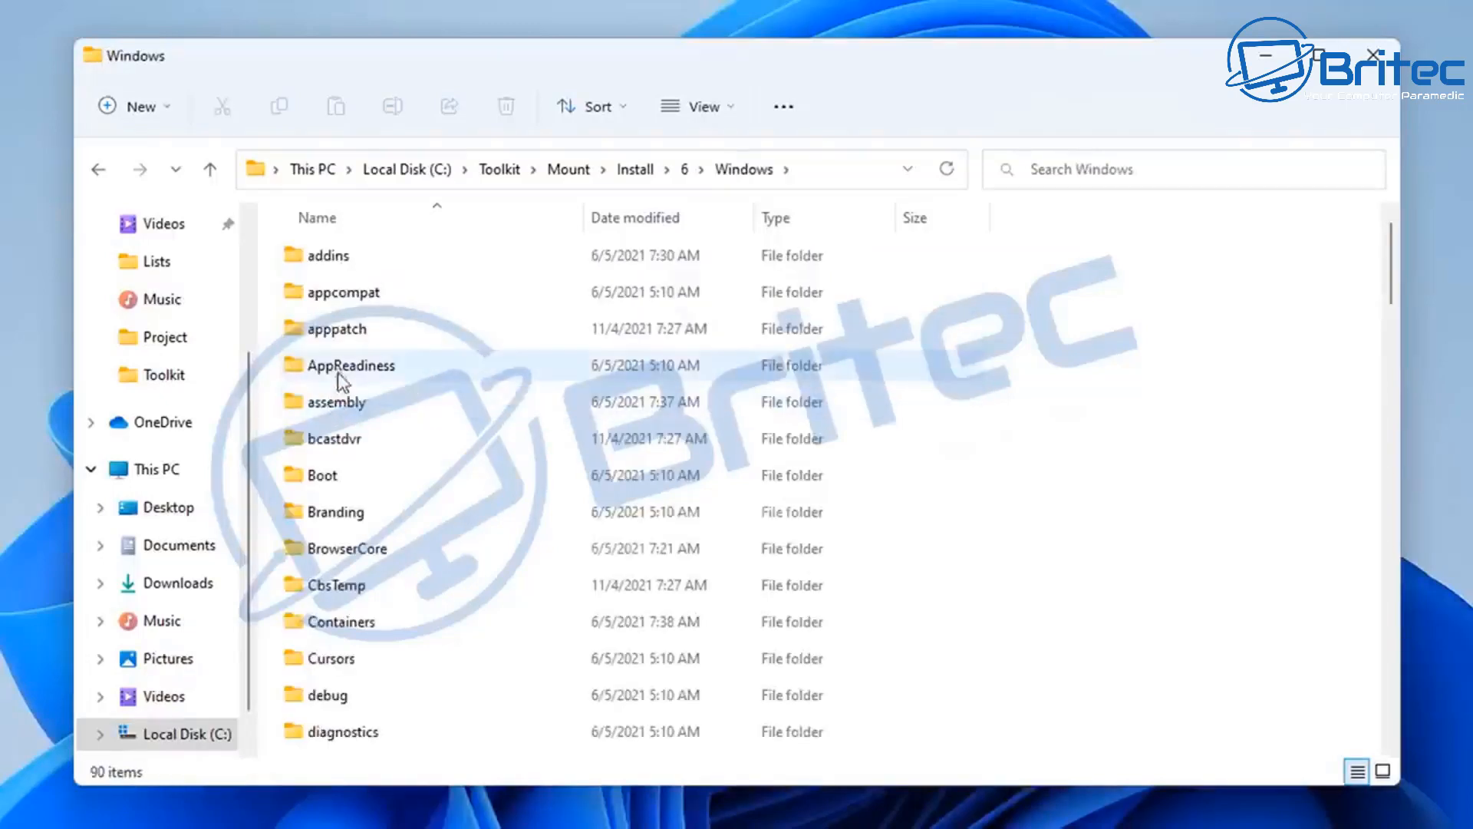
Open the mounted image's System32 folder and scroll through its contents.
scroll("down", 3)
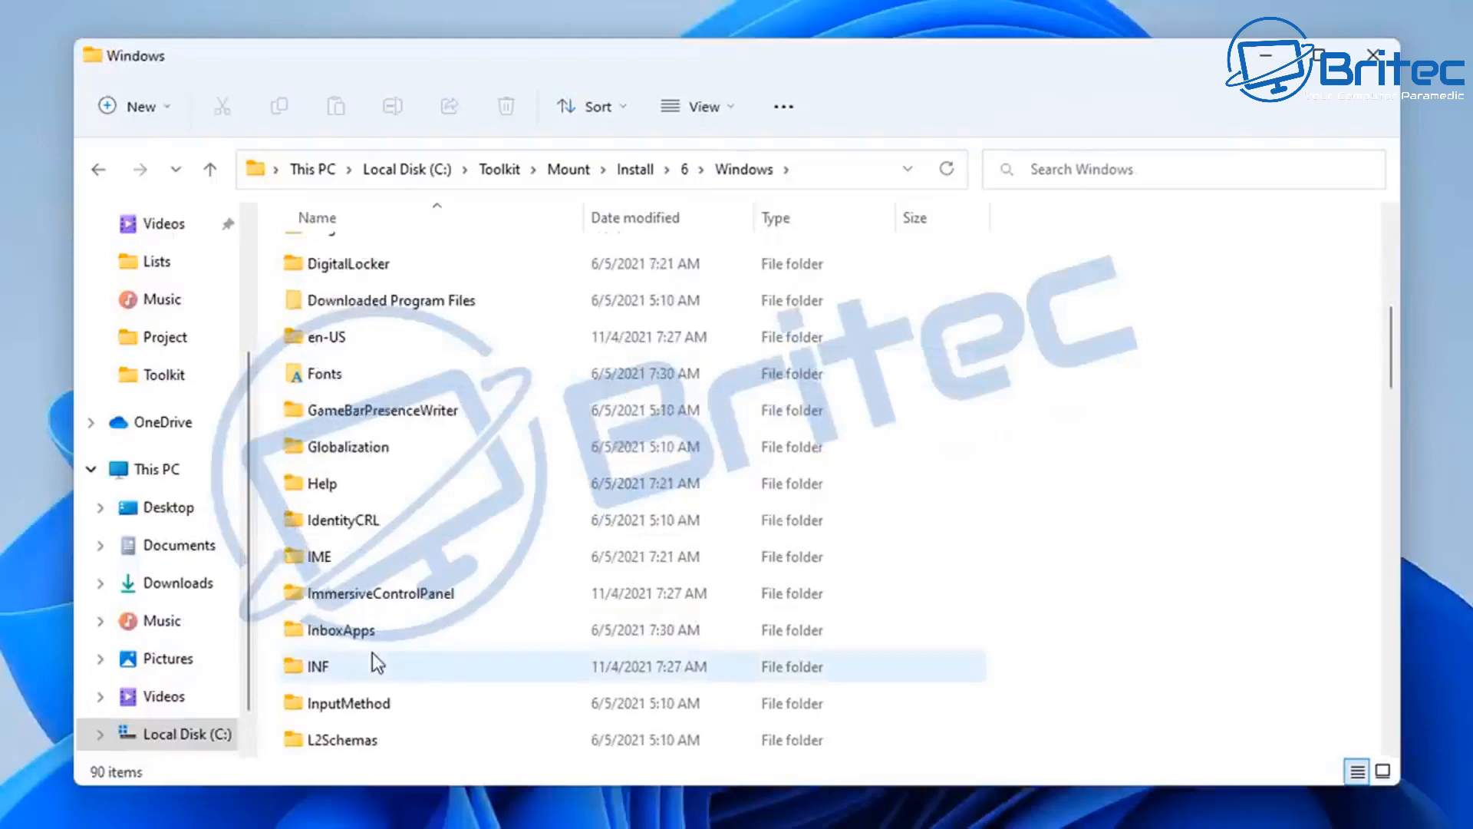
scroll("down", 3)
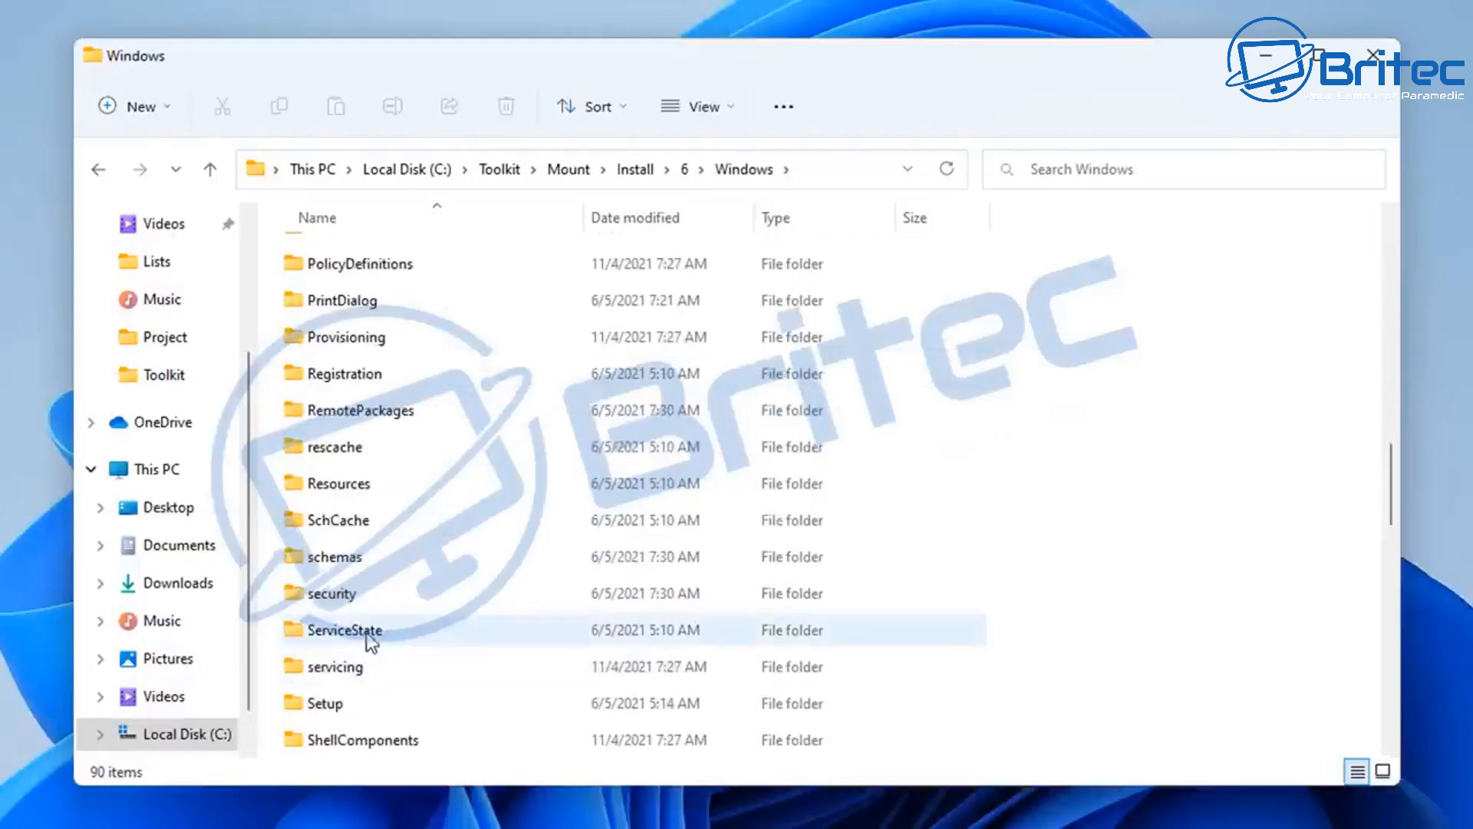
double_click(344, 630)
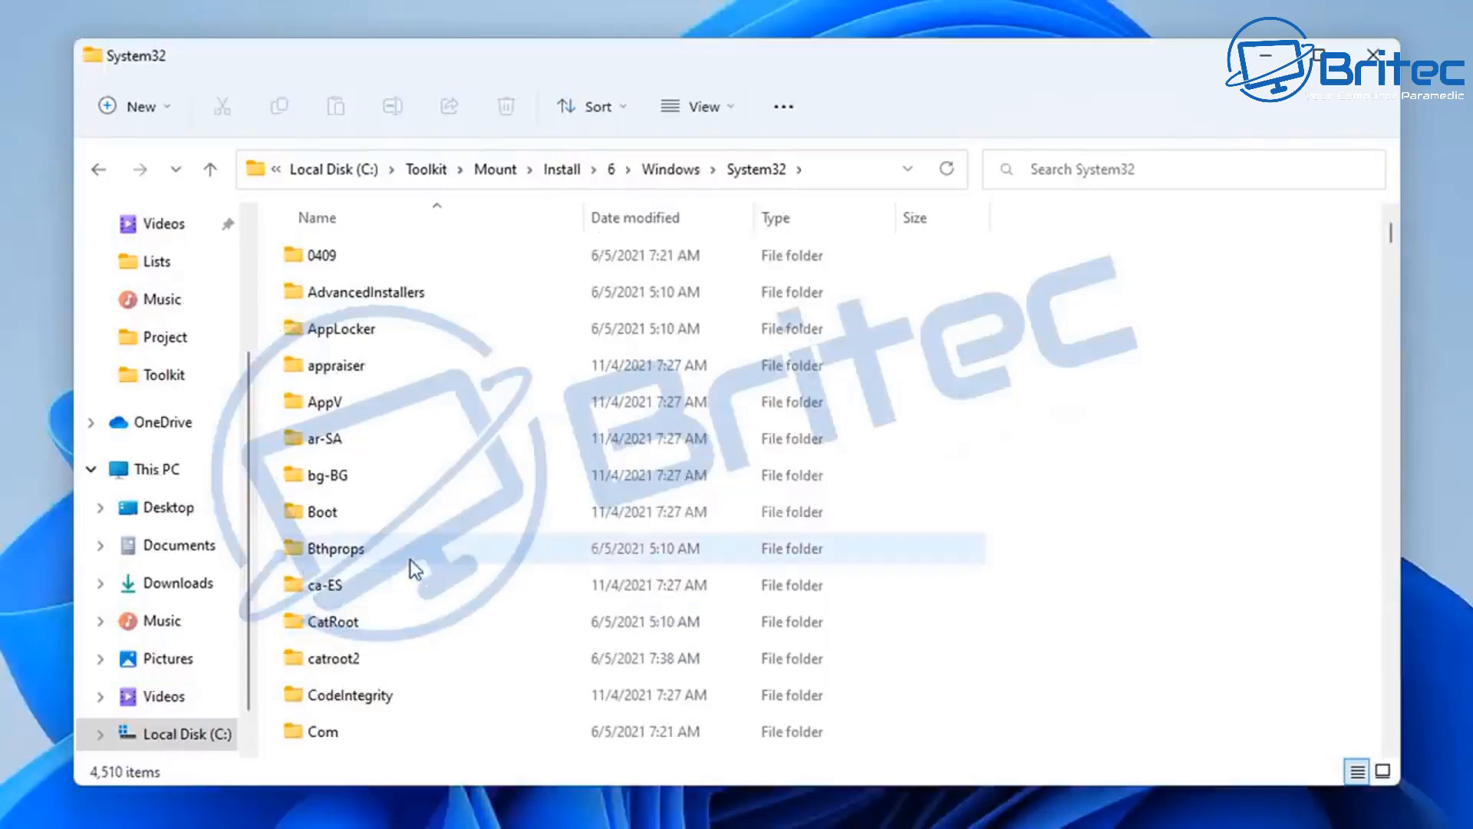
scroll("down", 3)
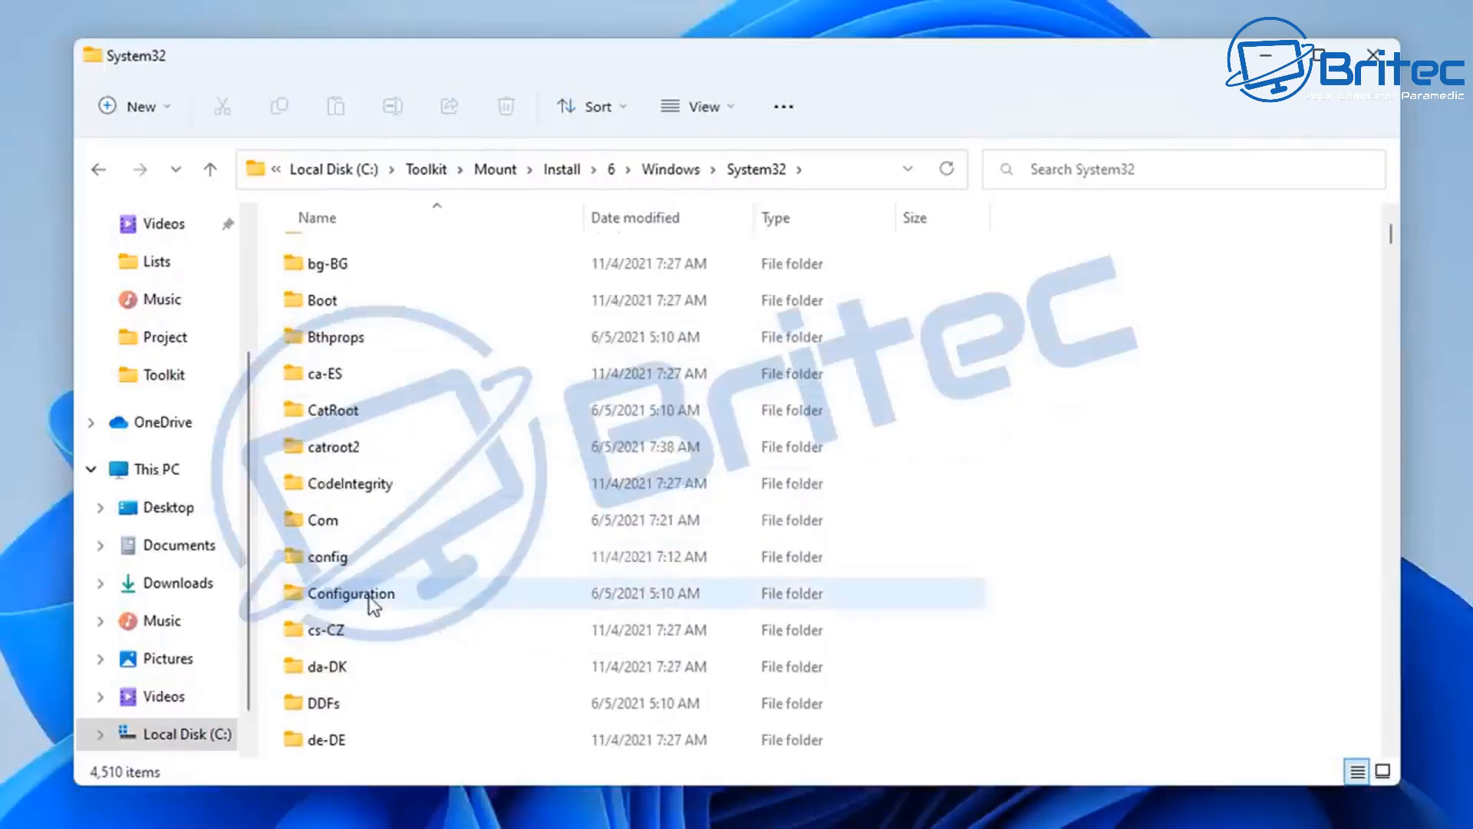
scroll("down", 3)
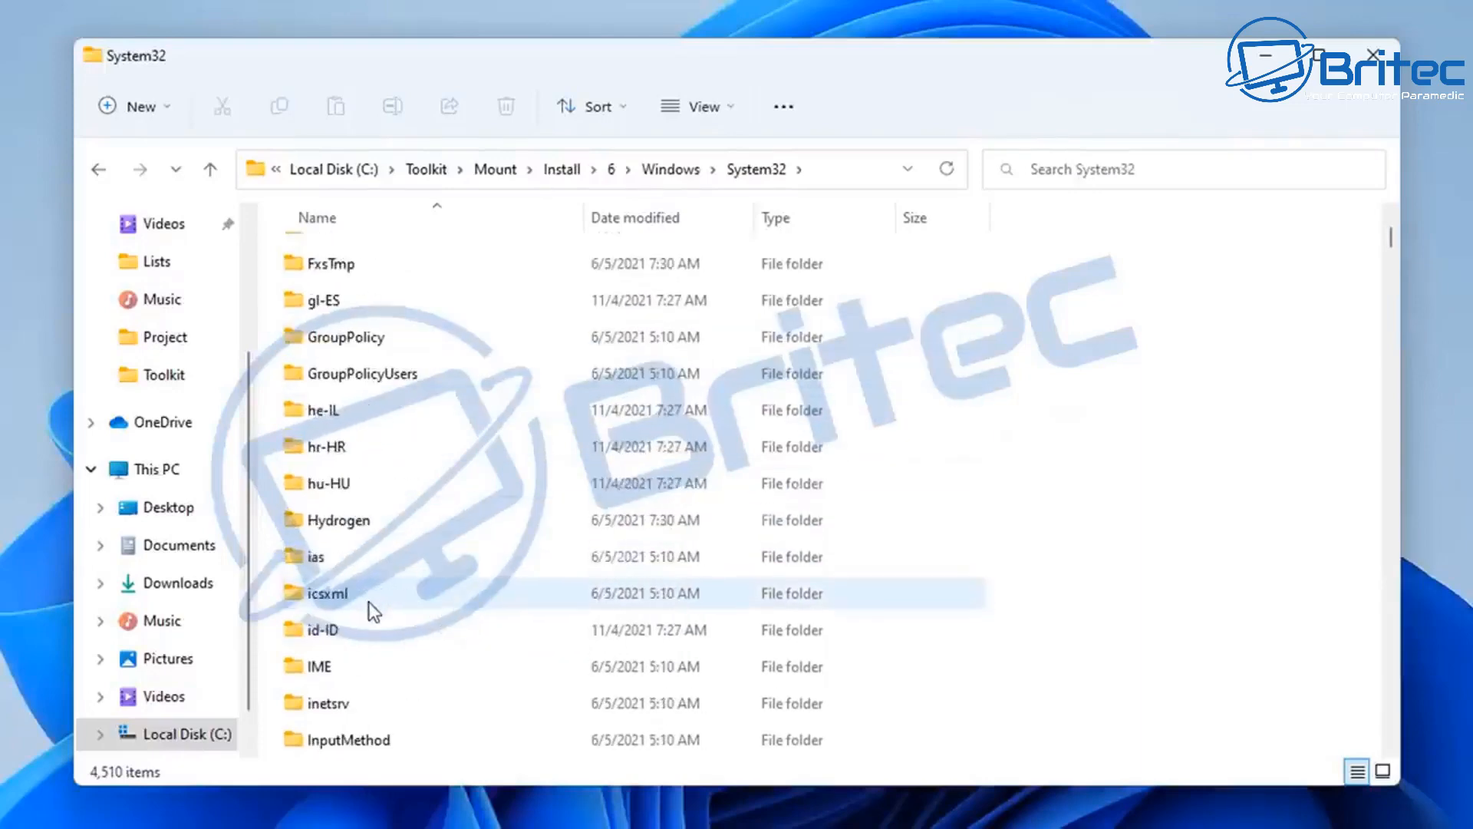
scroll("down", 3)
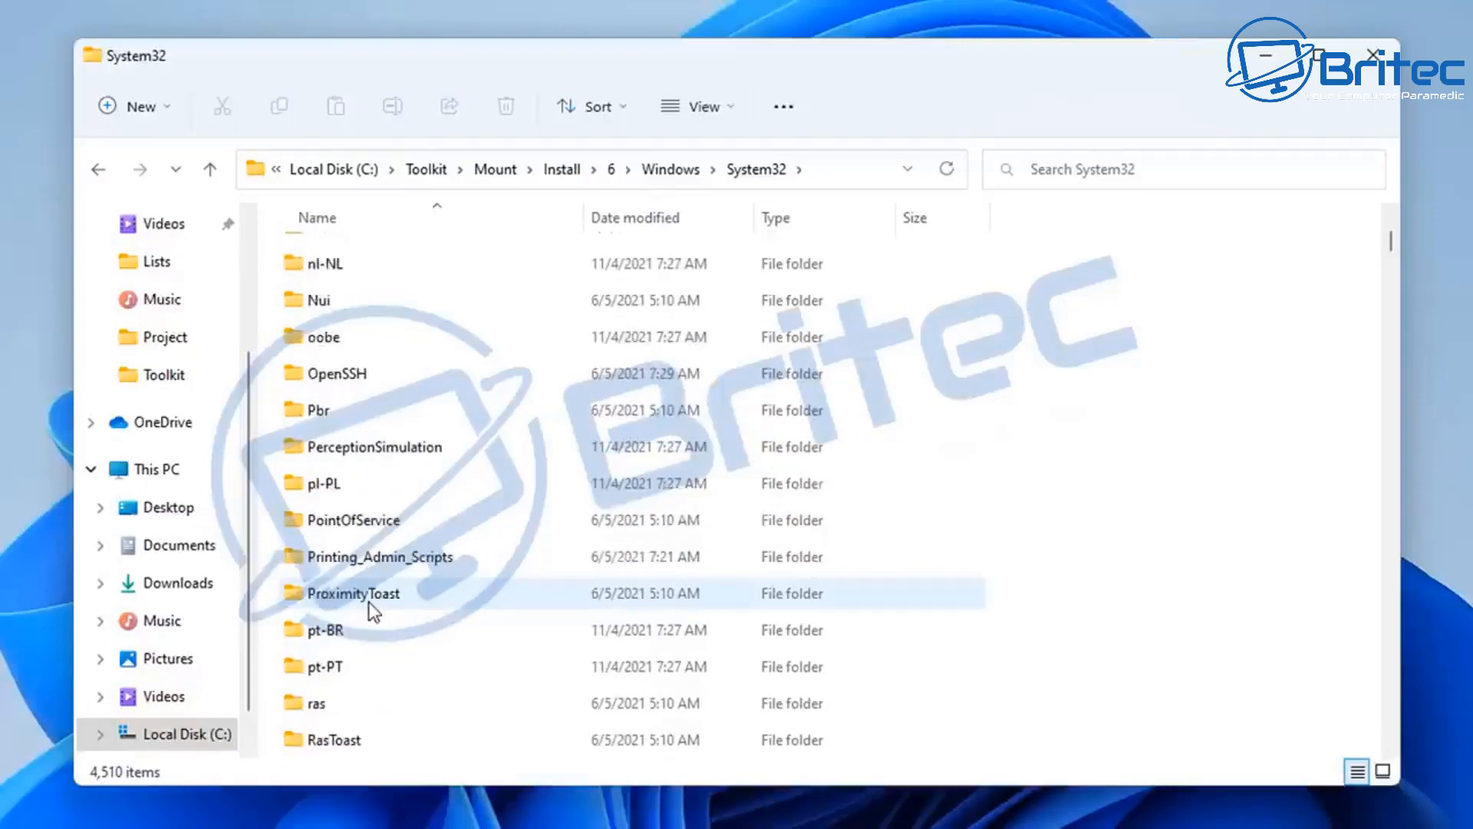
scroll("down", 3)
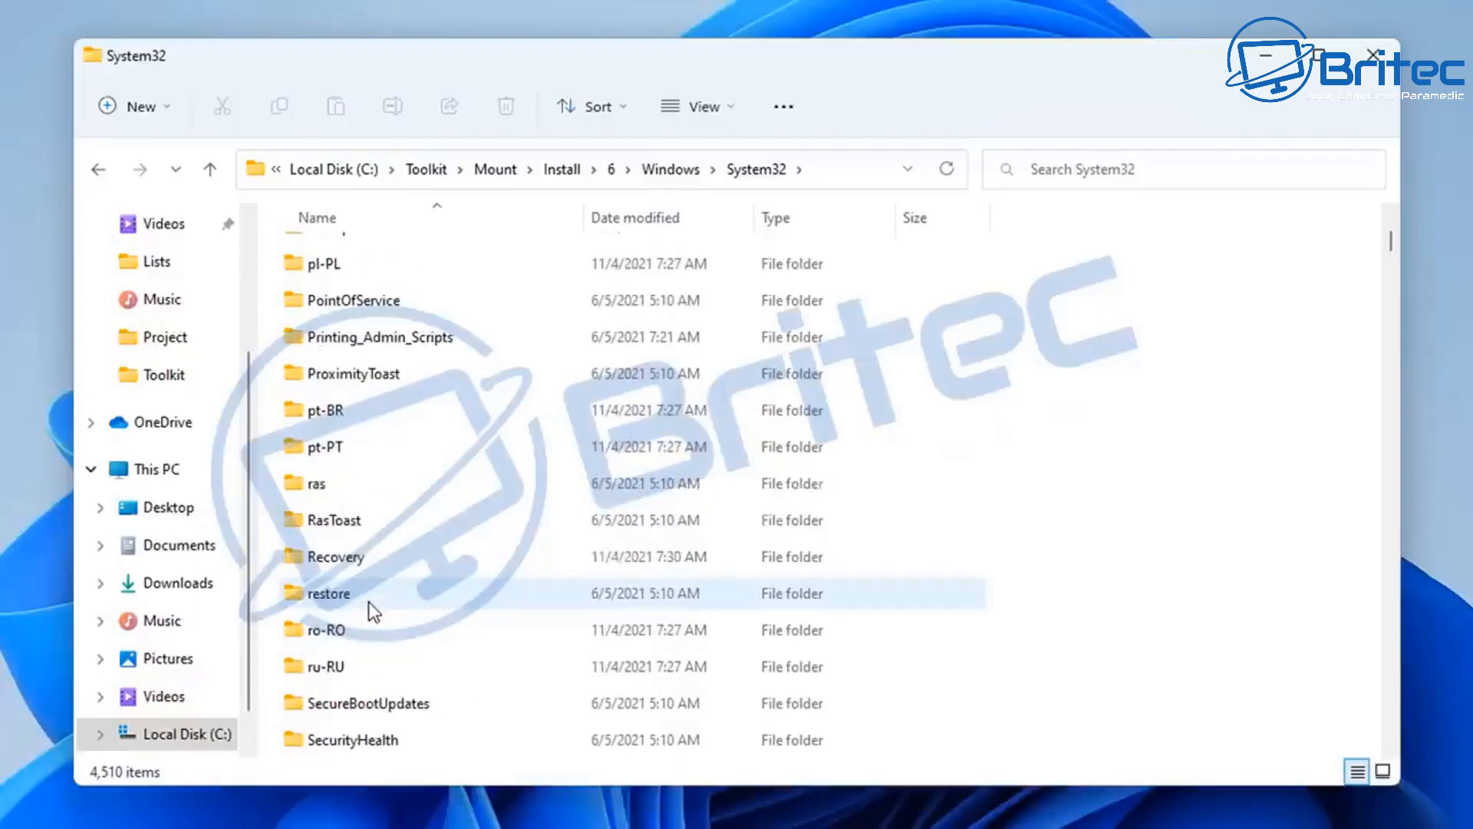
Open System32\Recovery and select the Winre.wim recovery image.
double_click(335, 557)
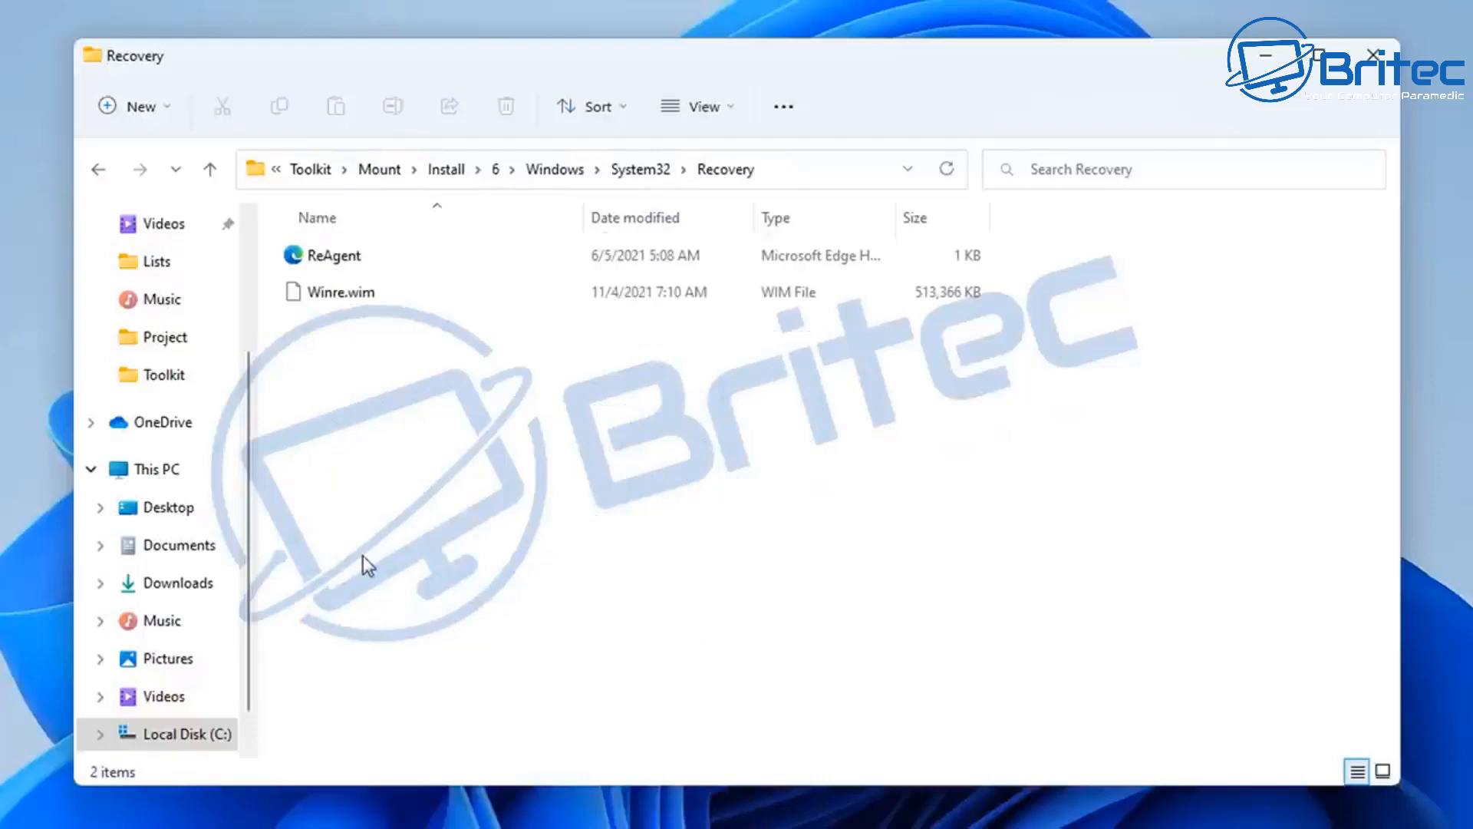
mouse_move(866, 335)
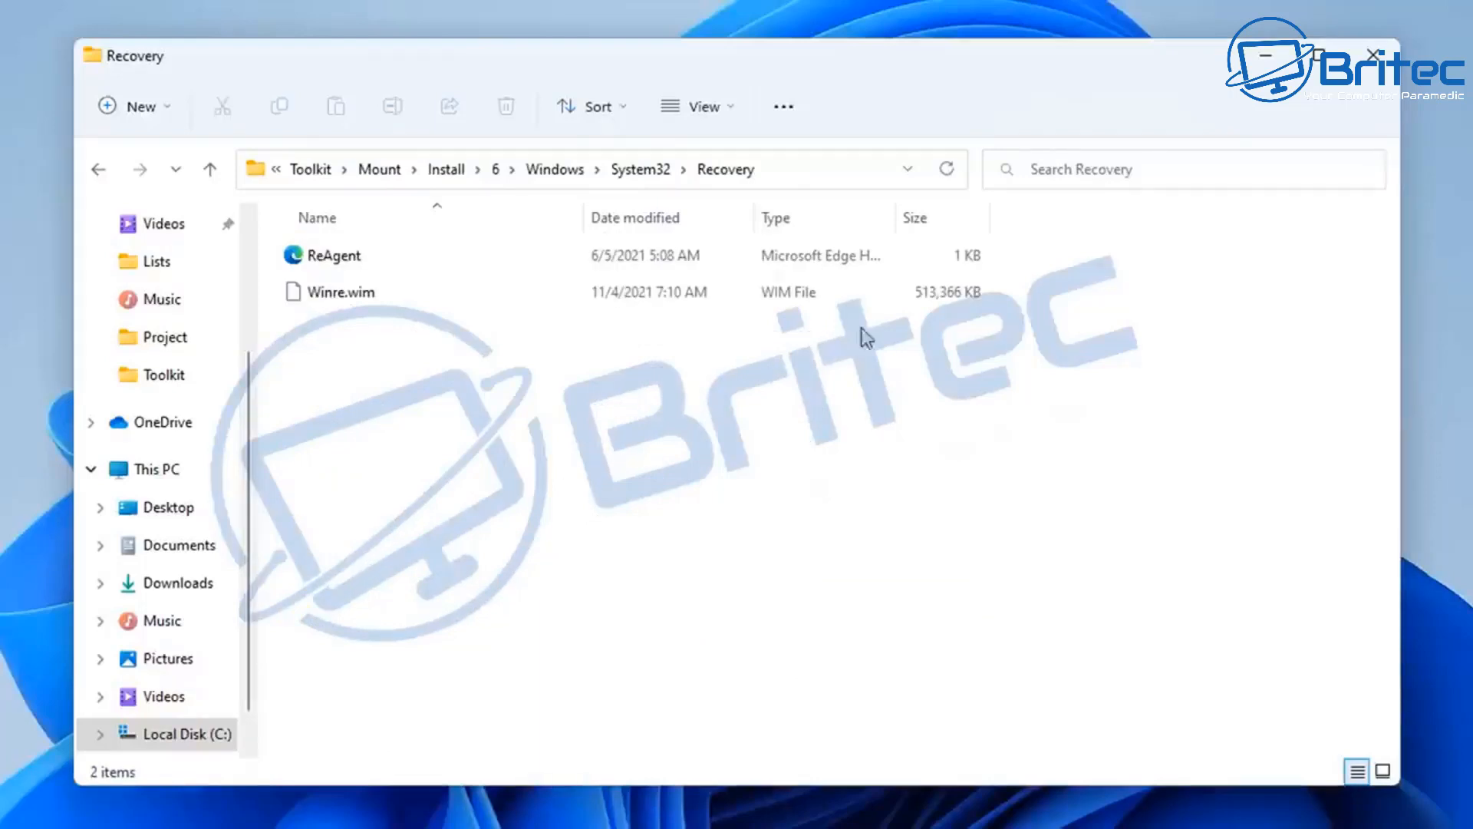
left_click(339, 292)
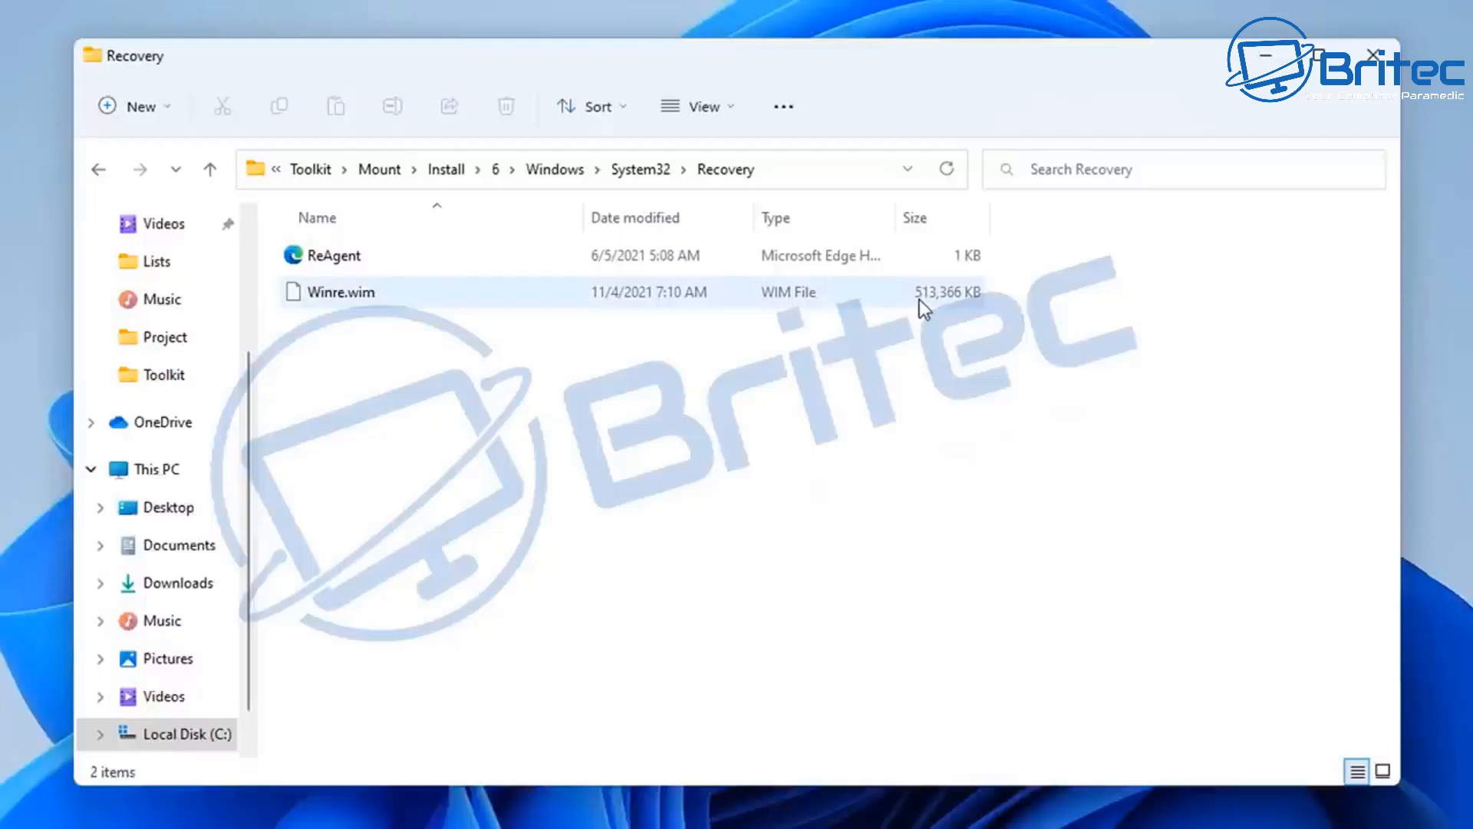
left_click(341, 293)
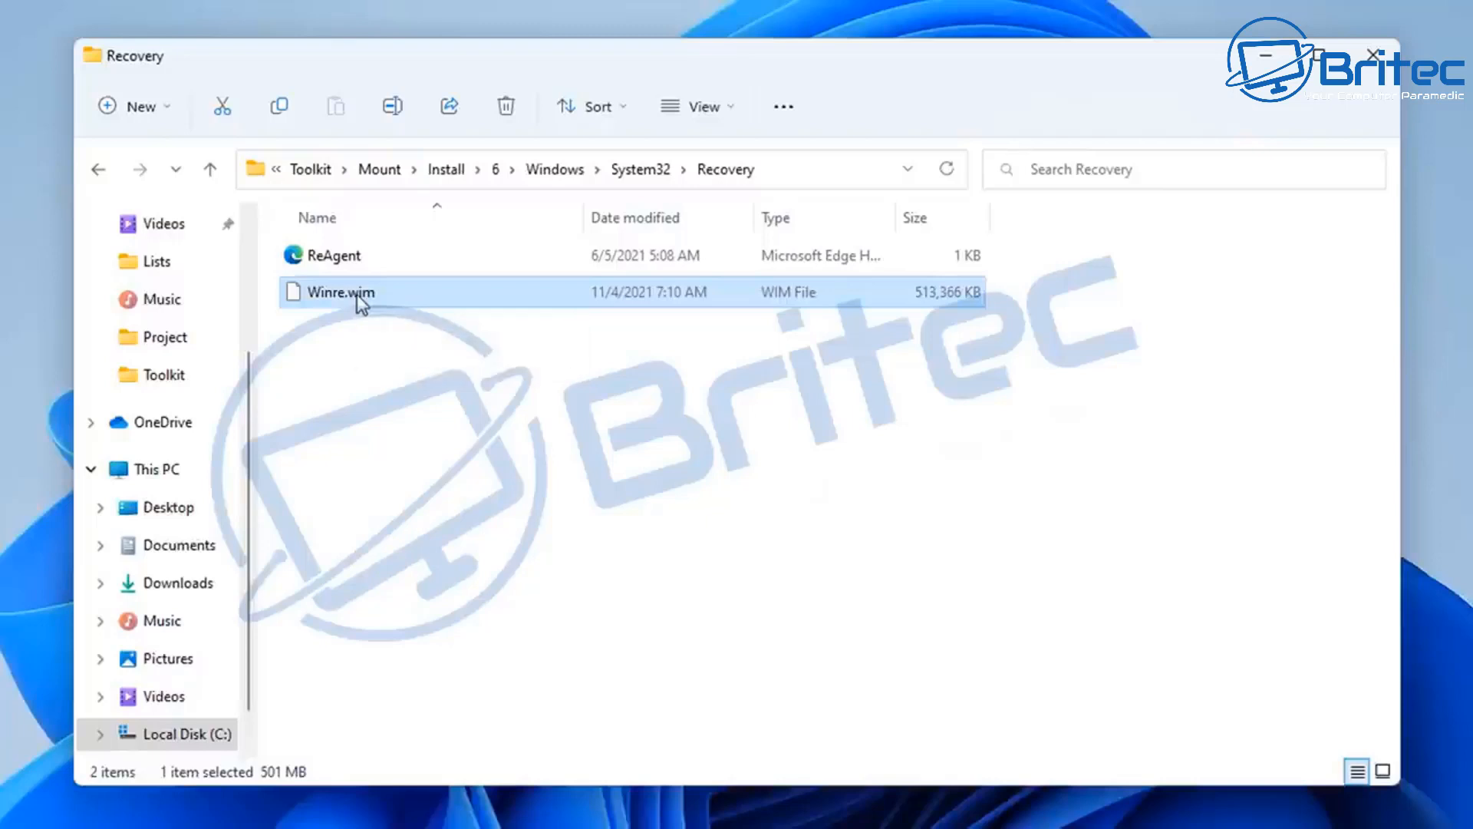
mouse_move(584, 334)
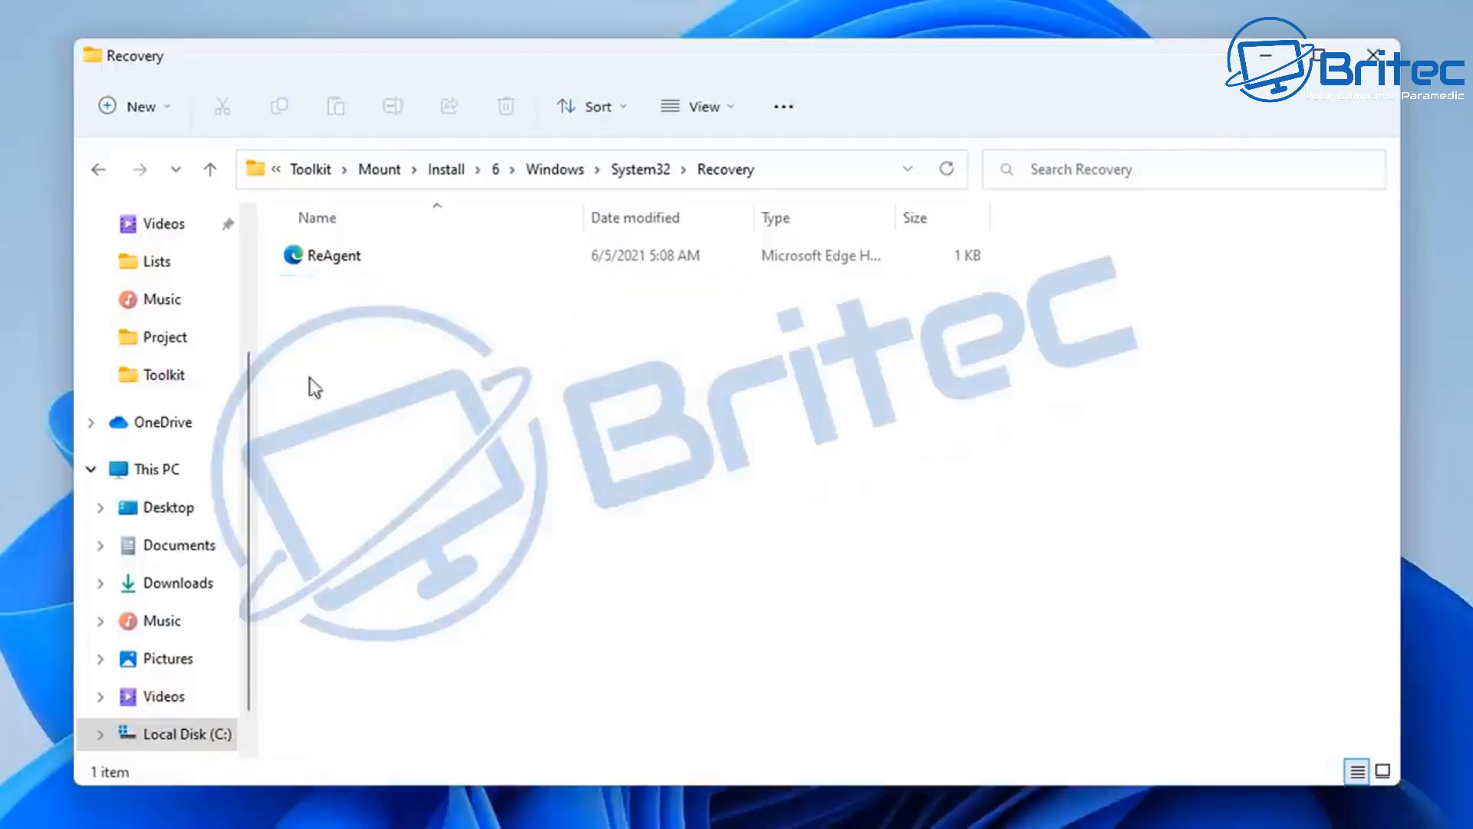
mouse_move(146, 500)
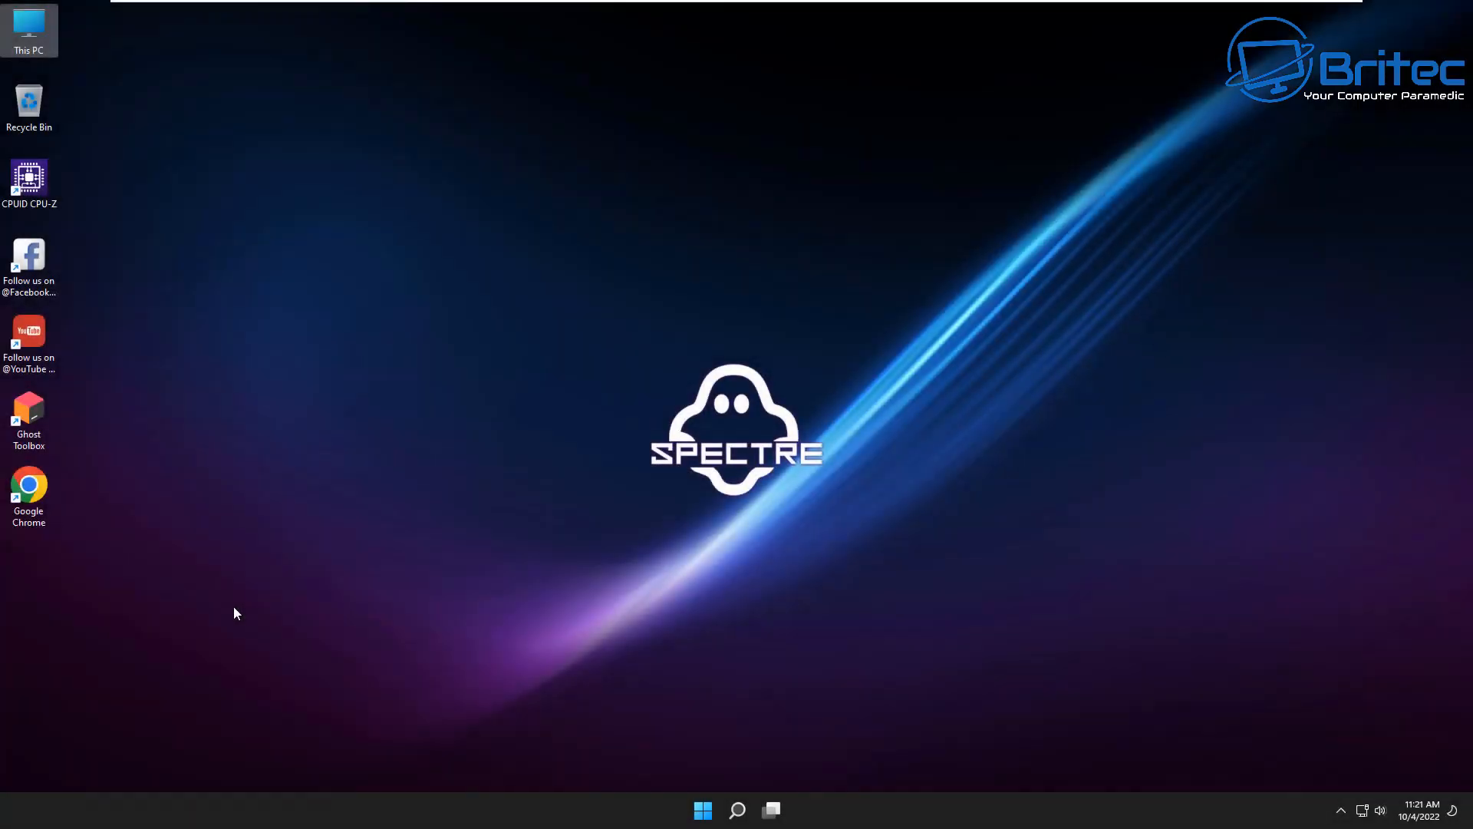
mouse_move(229, 612)
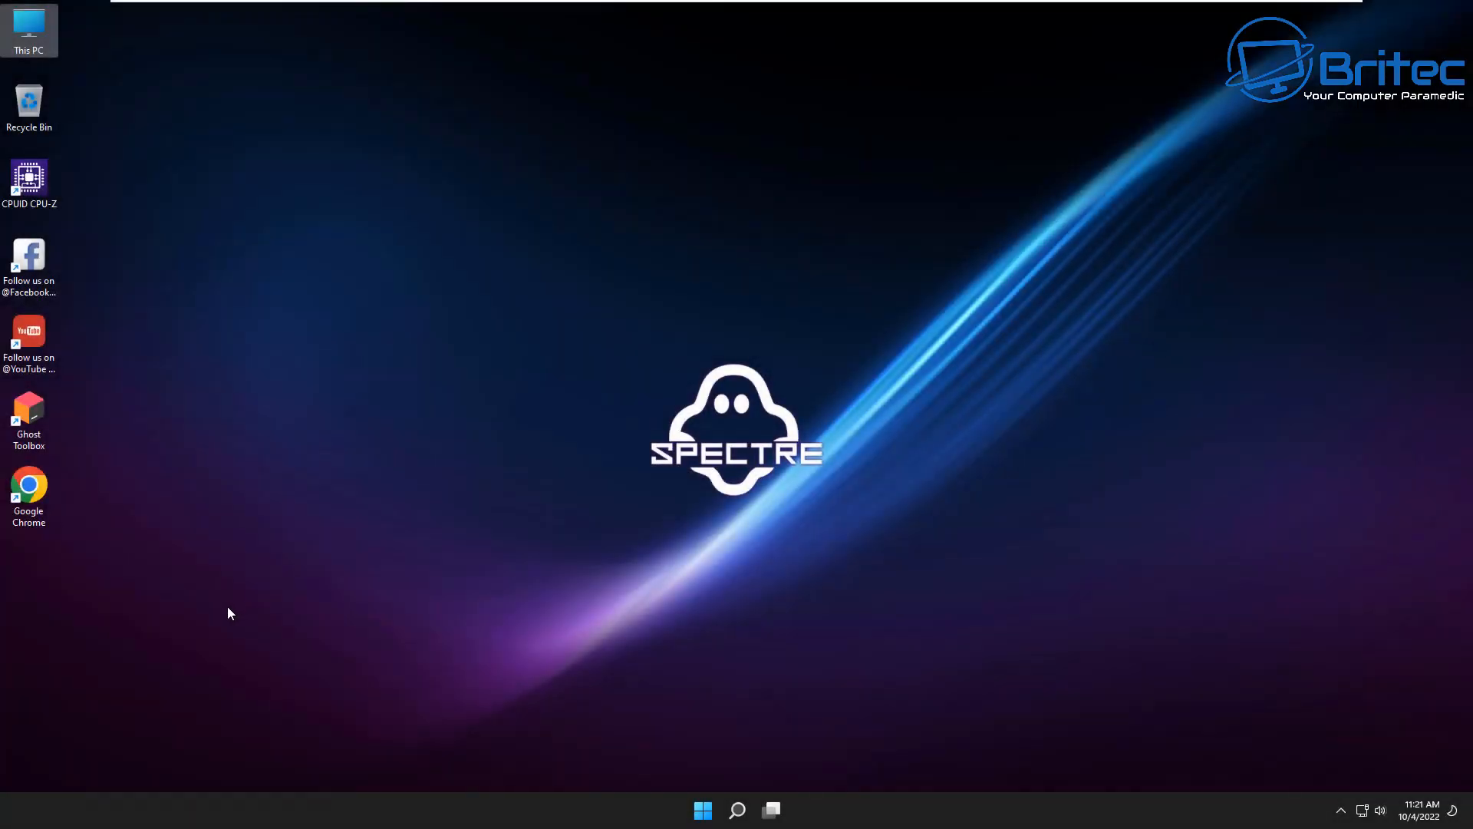
mouse_move(216, 611)
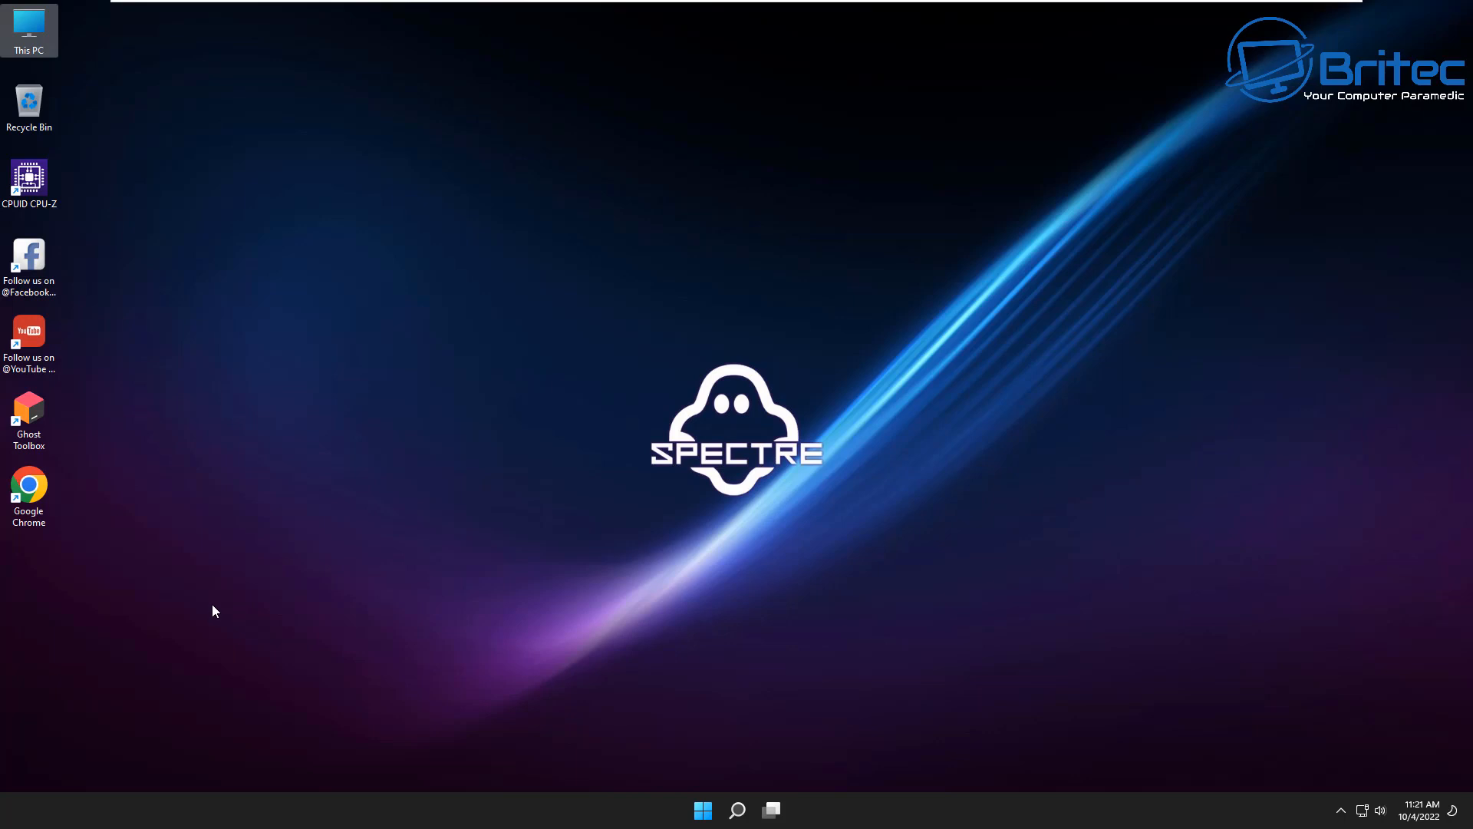
mouse_move(206, 610)
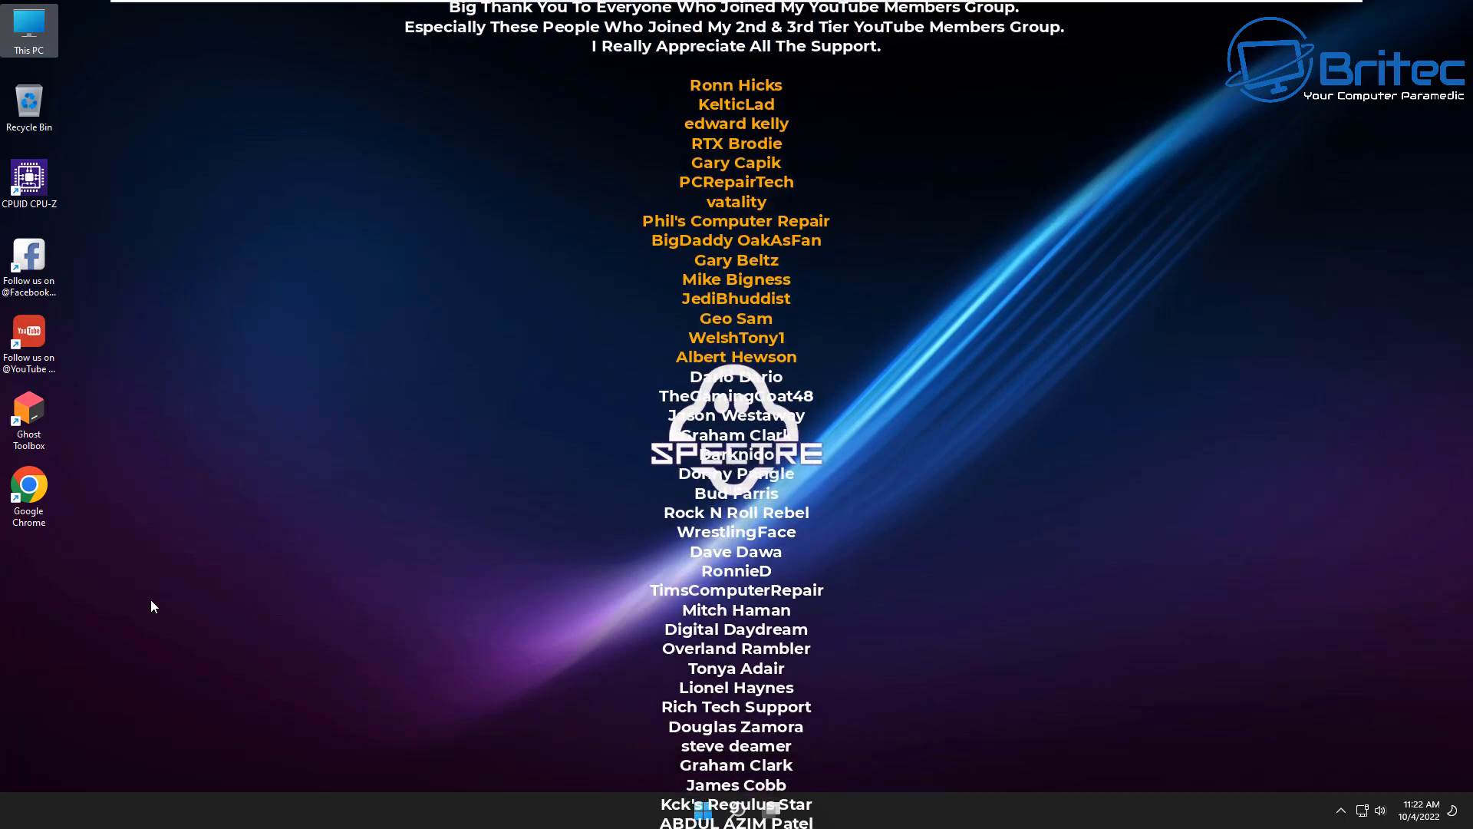
scroll("down", 3)
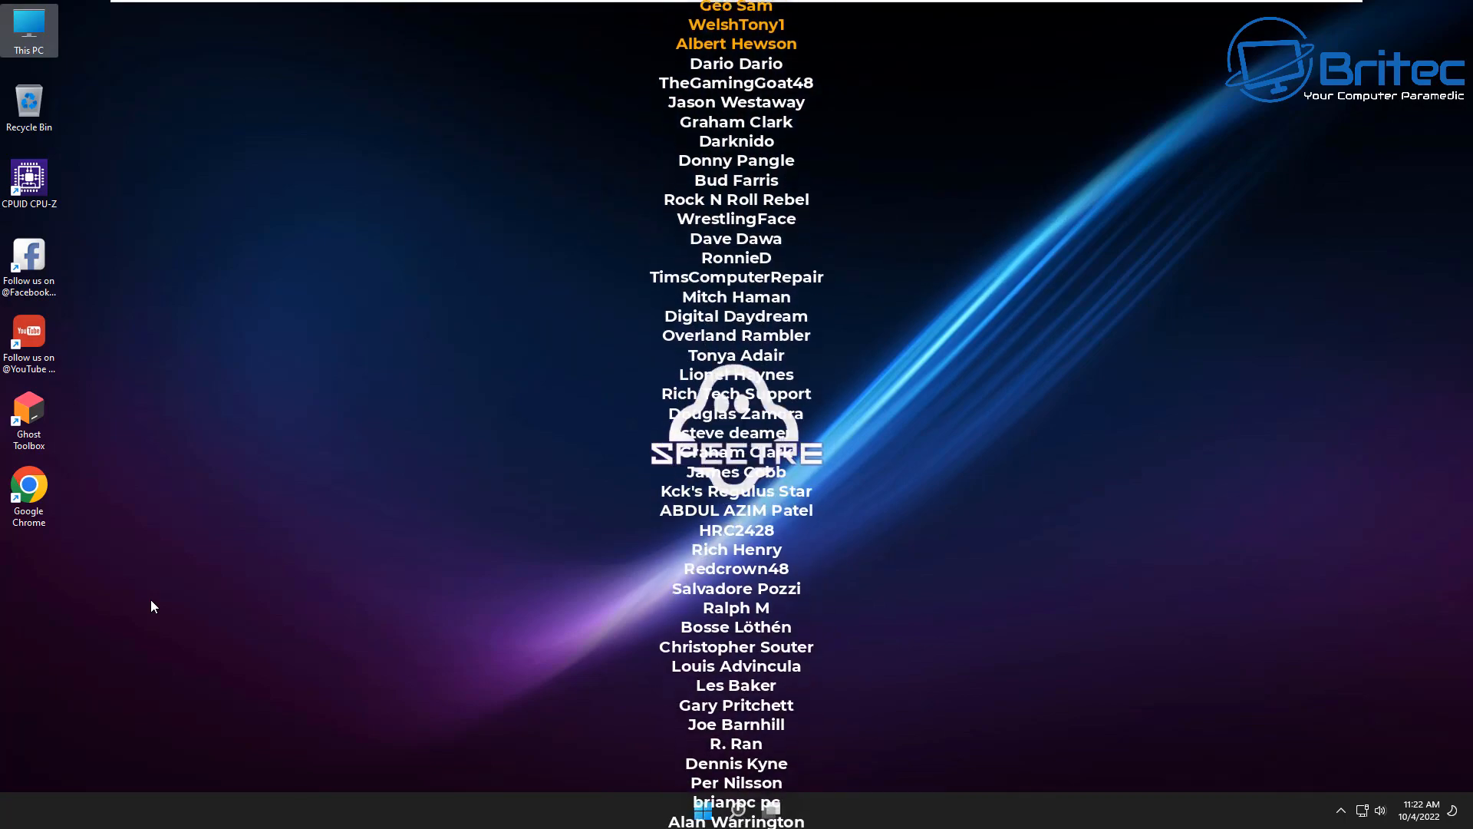